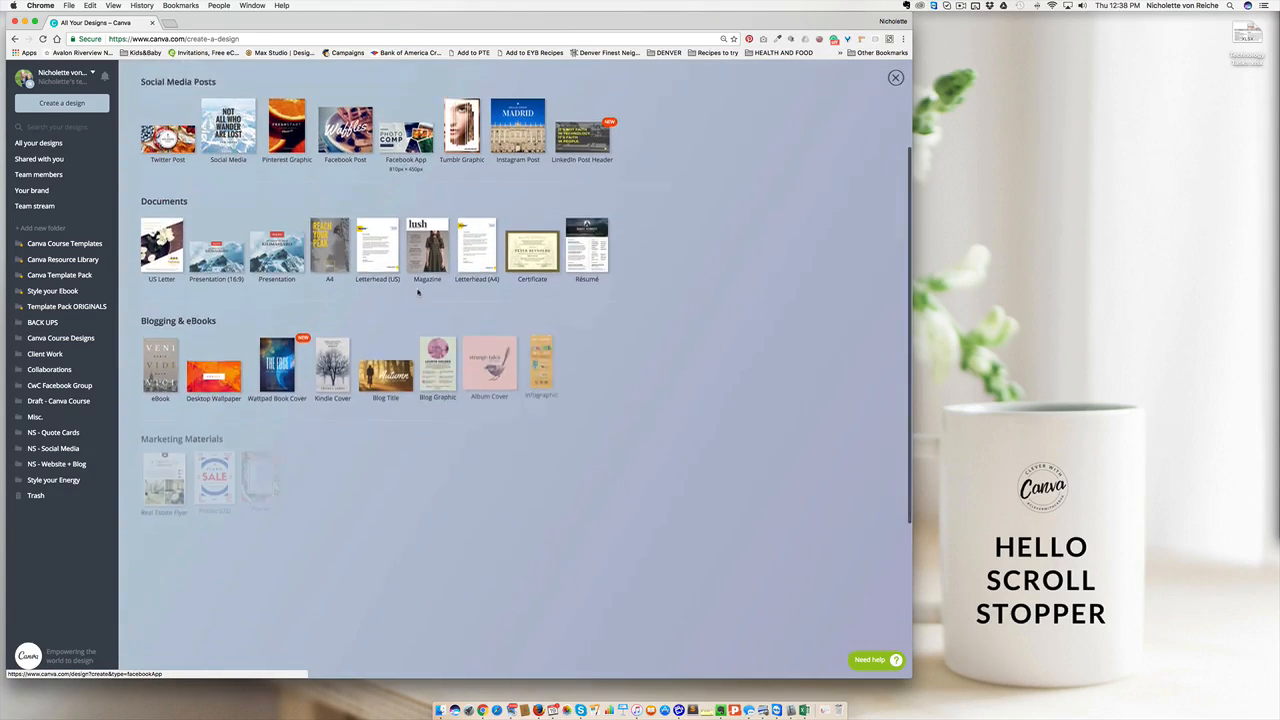
# Step: Start a new blank eBook design from the Blogging & eBooks section
pyautogui.scroll(-3)
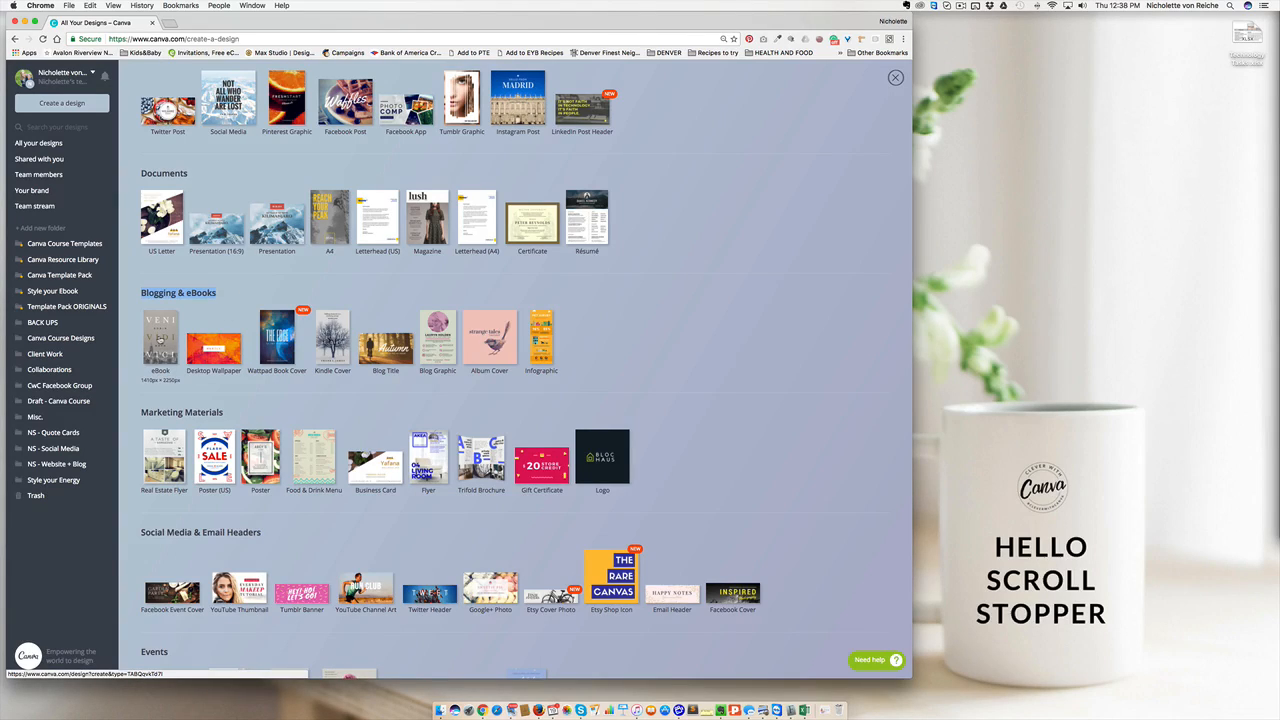
pyautogui.click(160, 336)
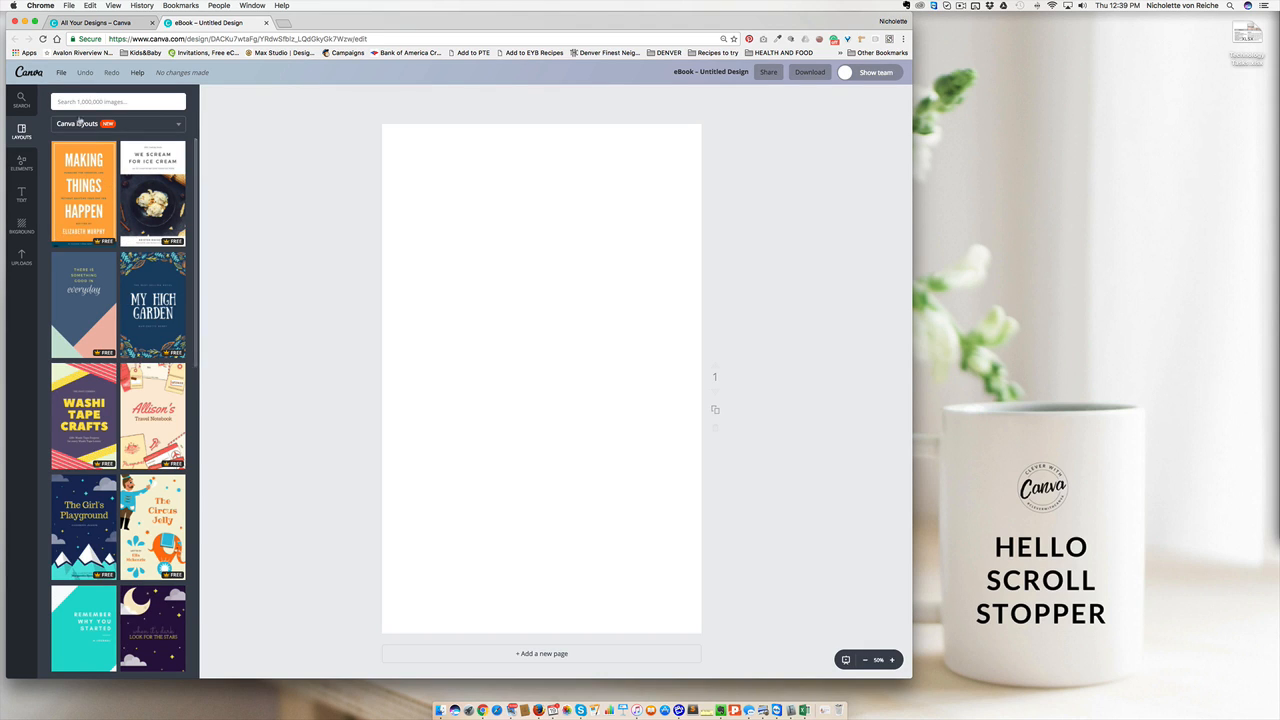
# Step: Scroll through the eBook layouts panel to browse cover designs for the pages
pyautogui.scroll(-3)
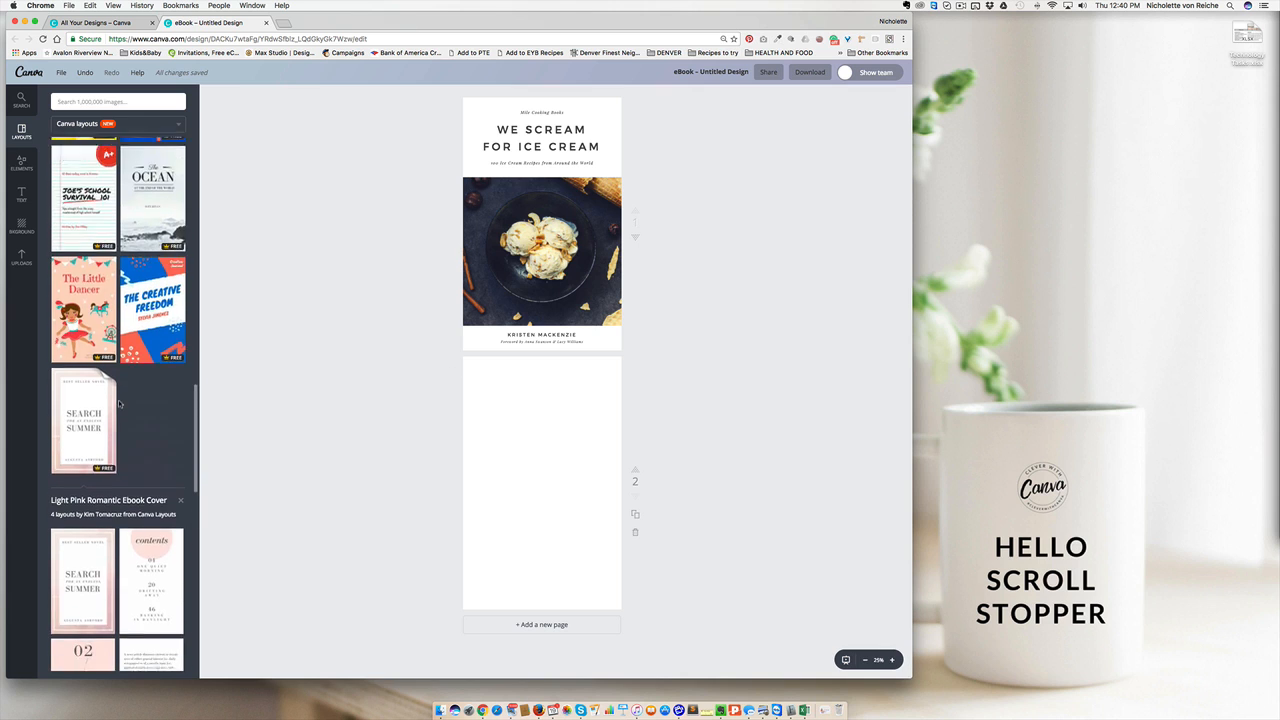
pyautogui.scroll(-3)
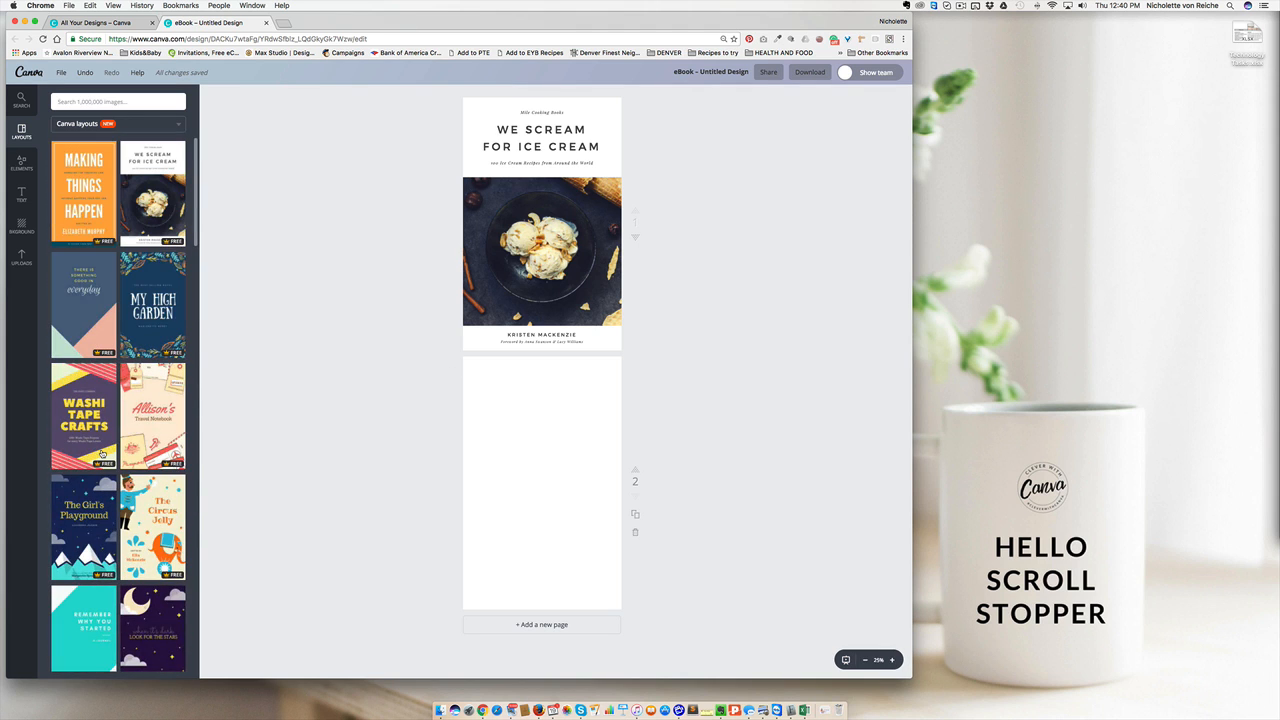
pyautogui.scroll(-3)
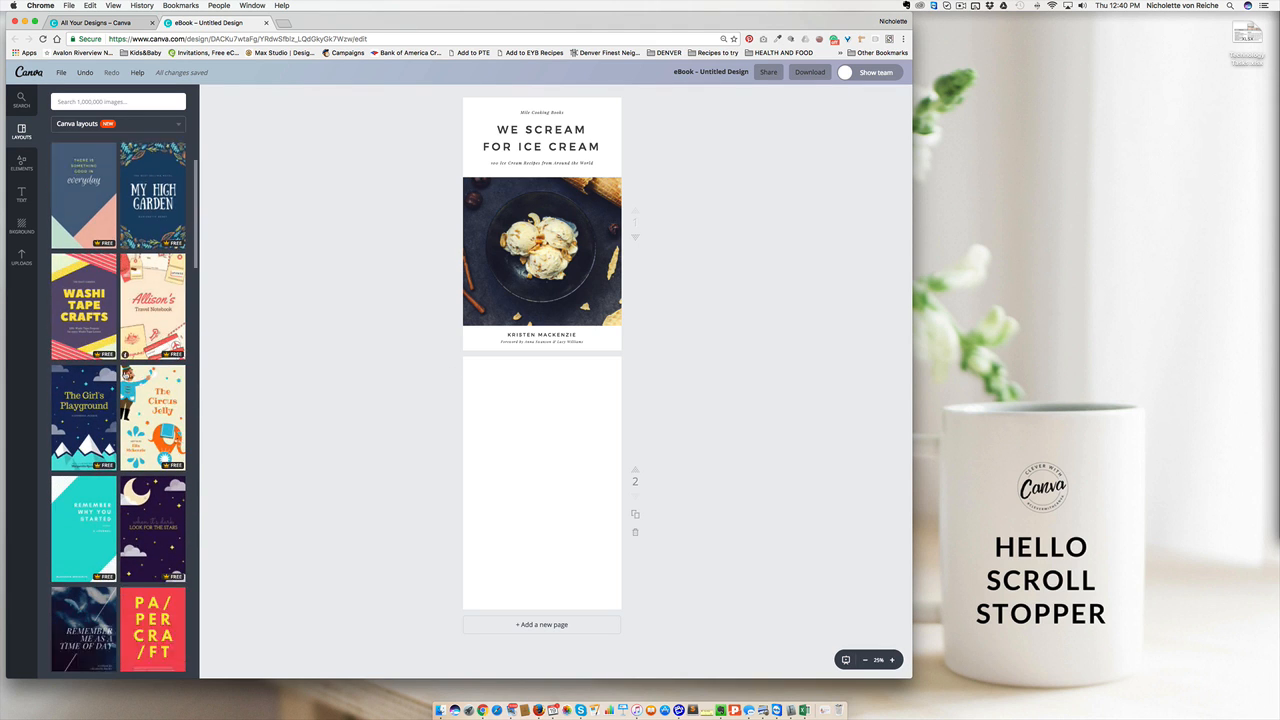
pyautogui.scroll(-3)
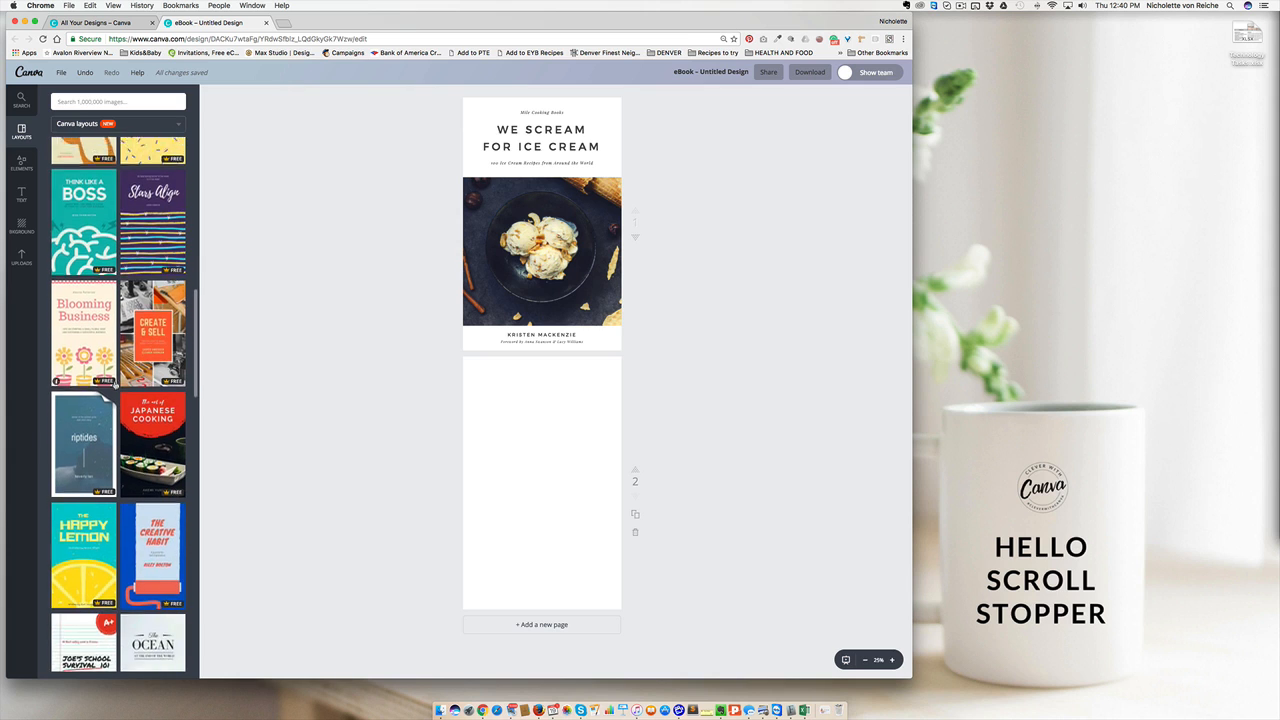
pyautogui.scroll(-3)
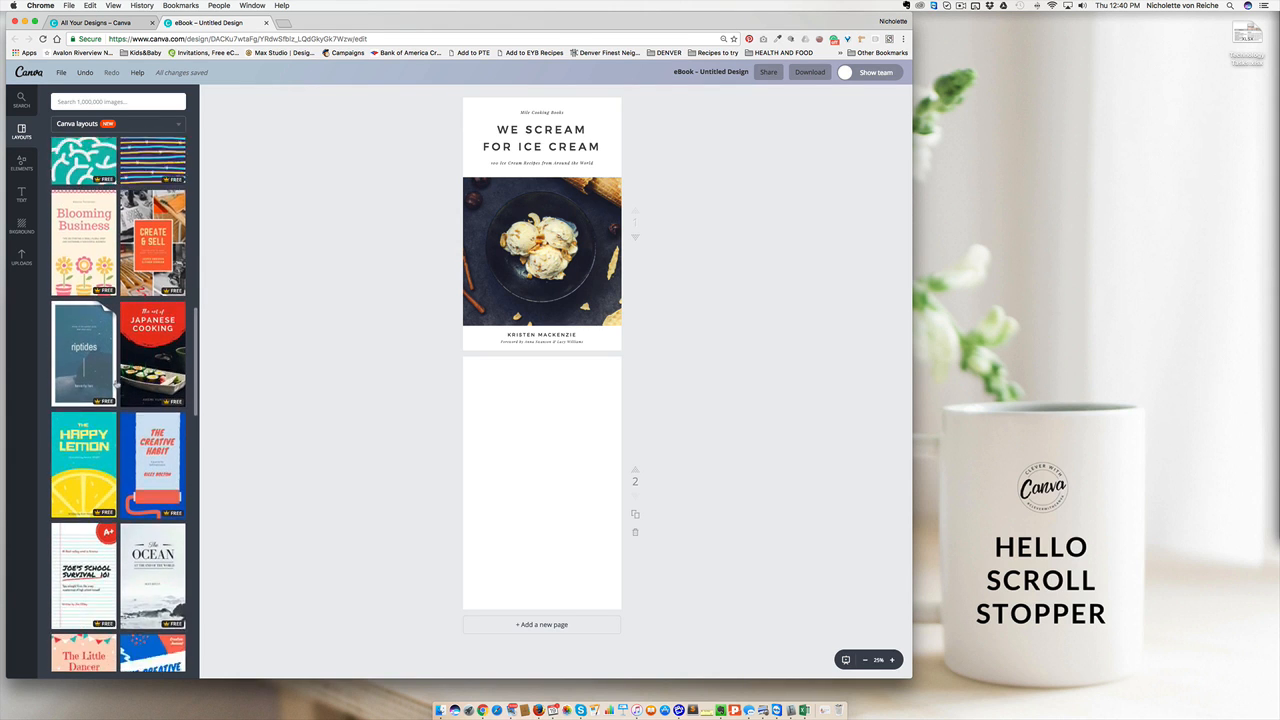
pyautogui.scroll(-3)
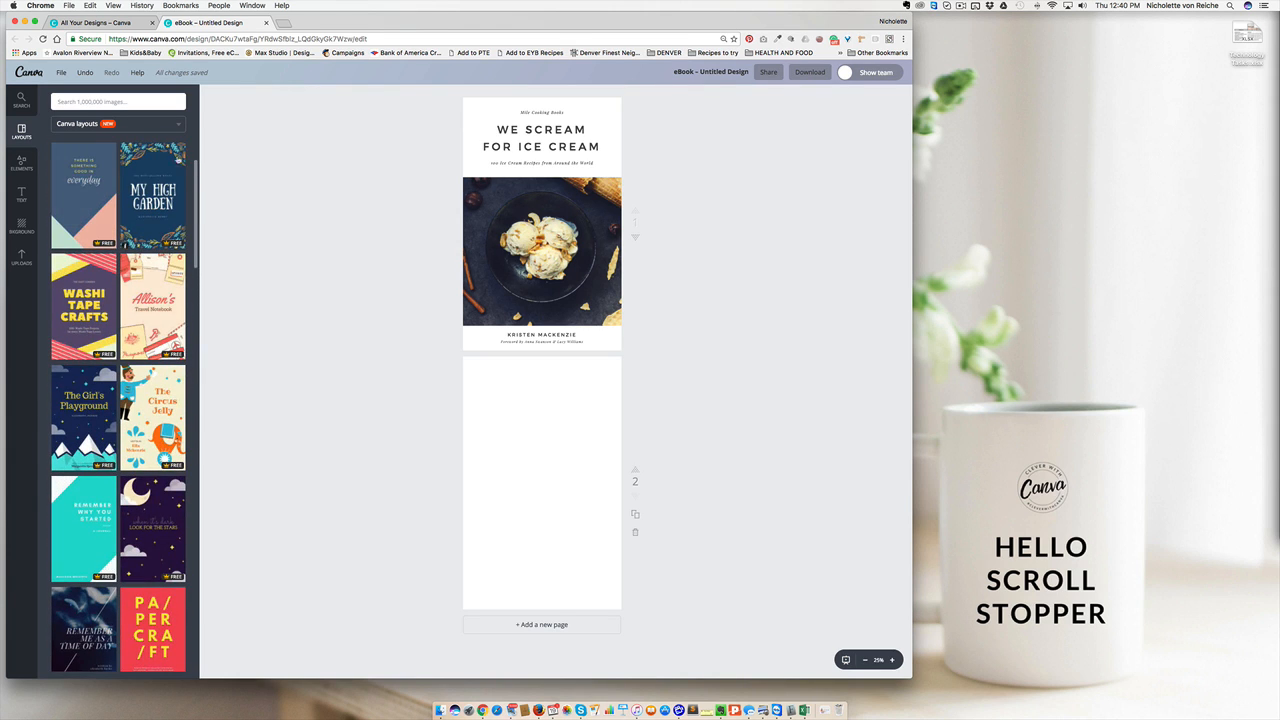
pyautogui.scroll(-3)
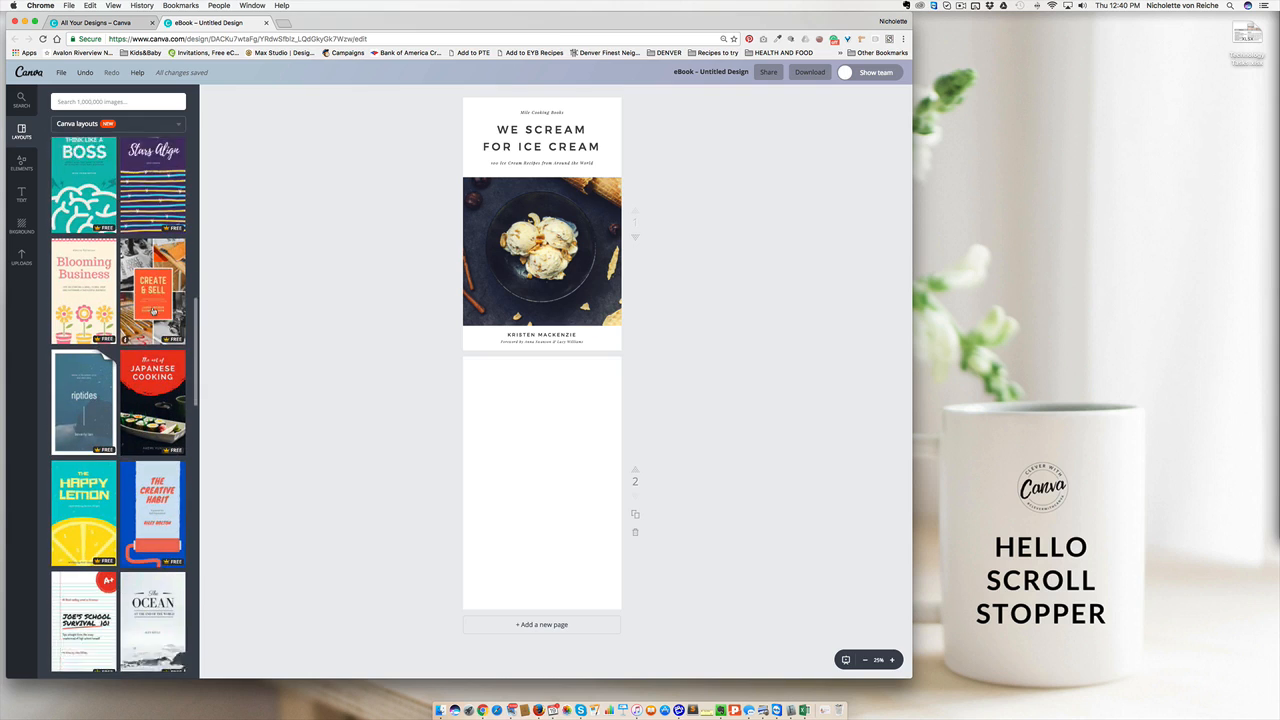
pyautogui.scroll(-3)
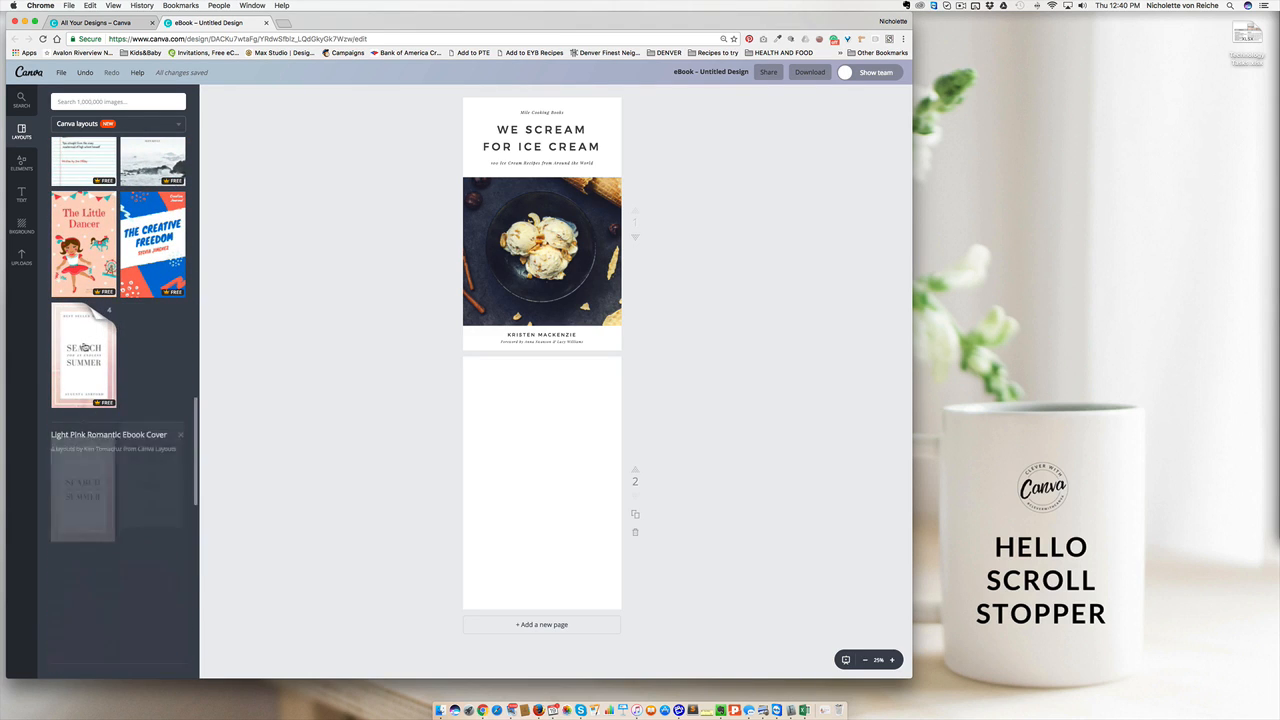
pyautogui.scroll(-3)
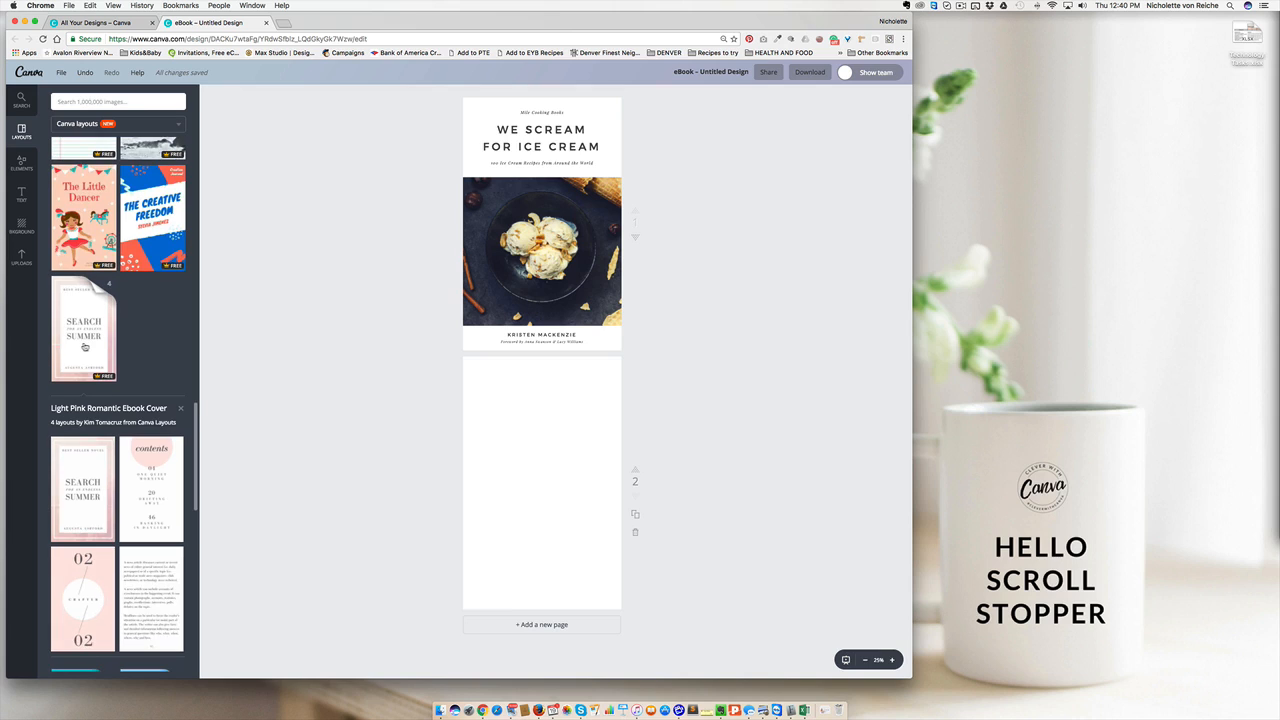
pyautogui.scroll(-3)
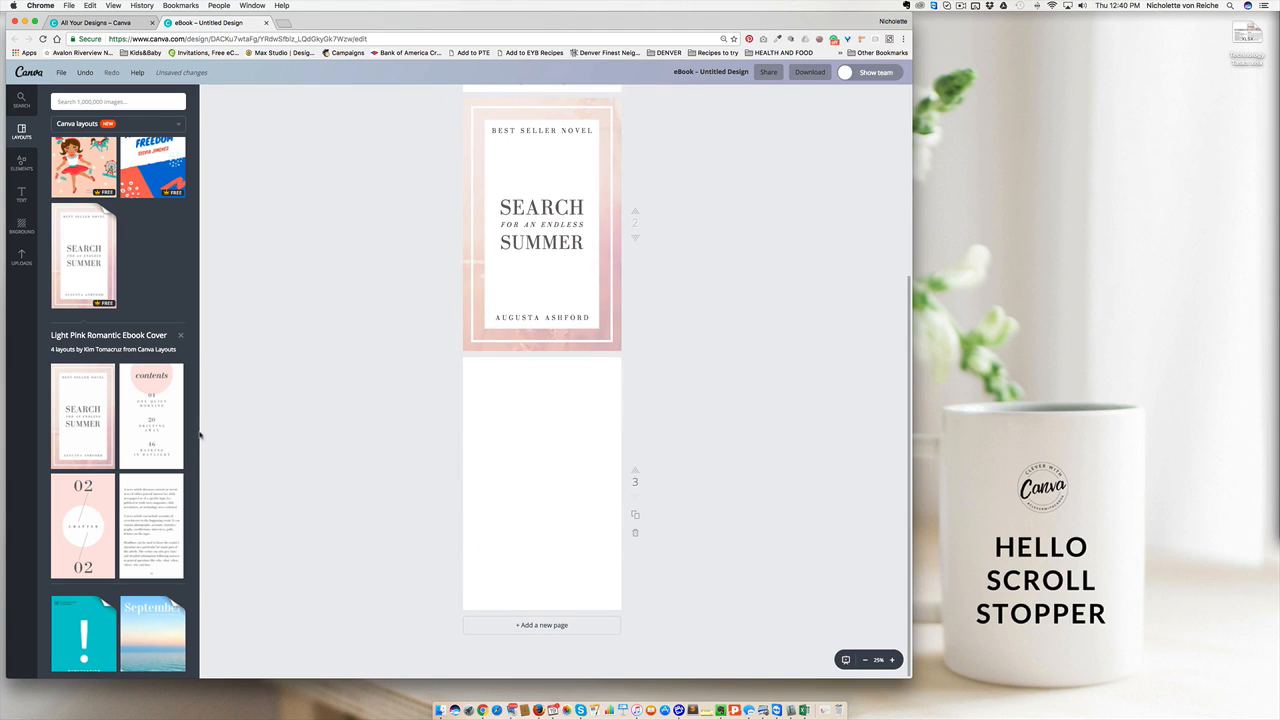
# Step: Apply the Light Pink Romantic contents layout to a page and browse further layouts
pyautogui.click(152, 414)
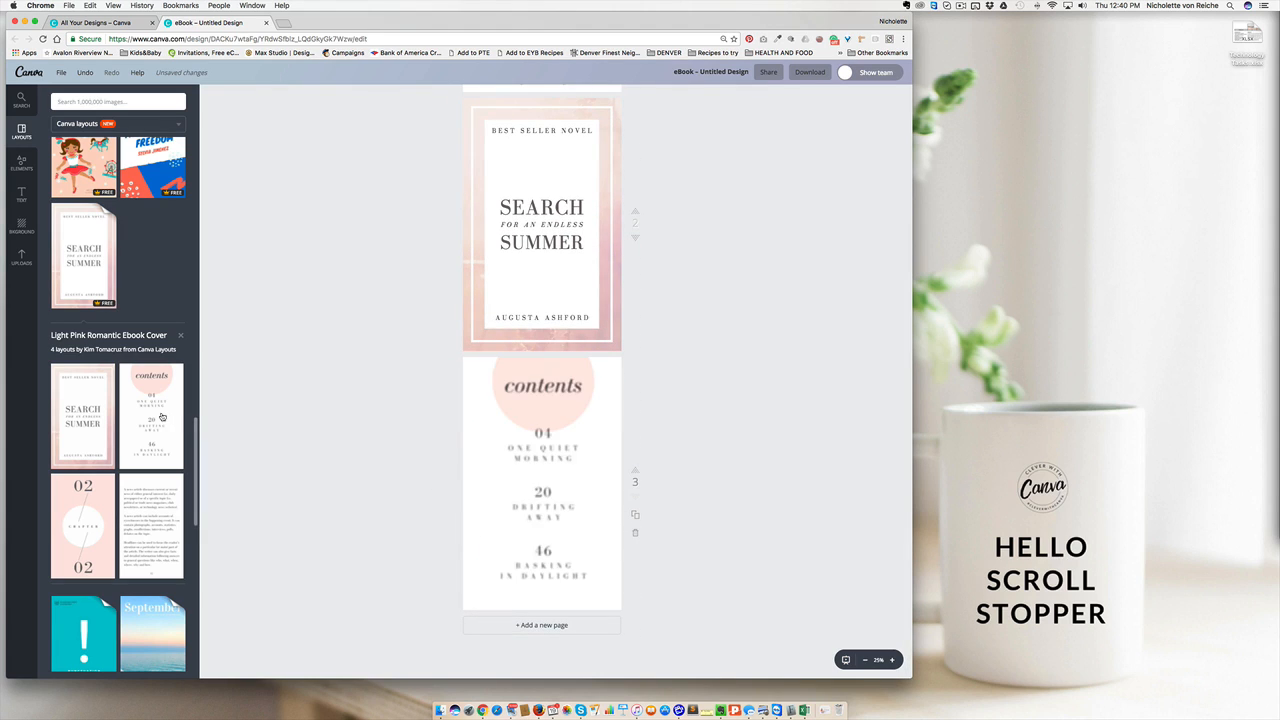
pyautogui.scroll(-3)
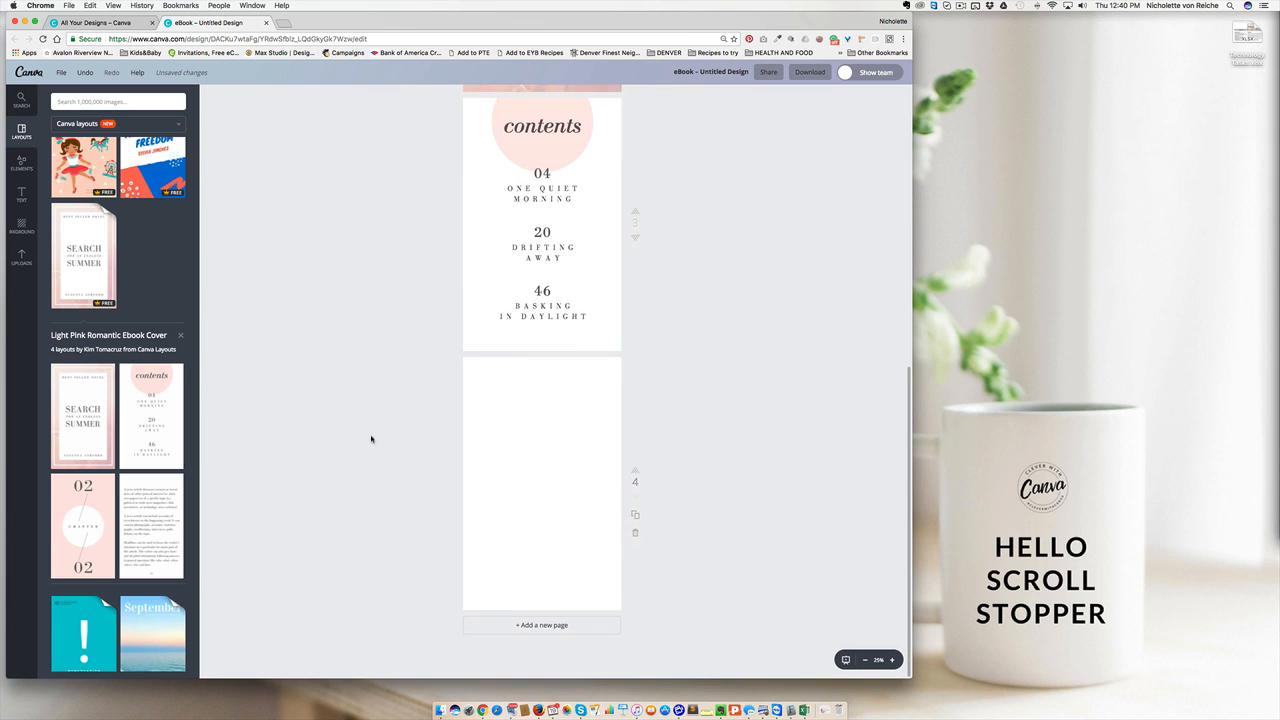
pyautogui.moveTo(540, 564)
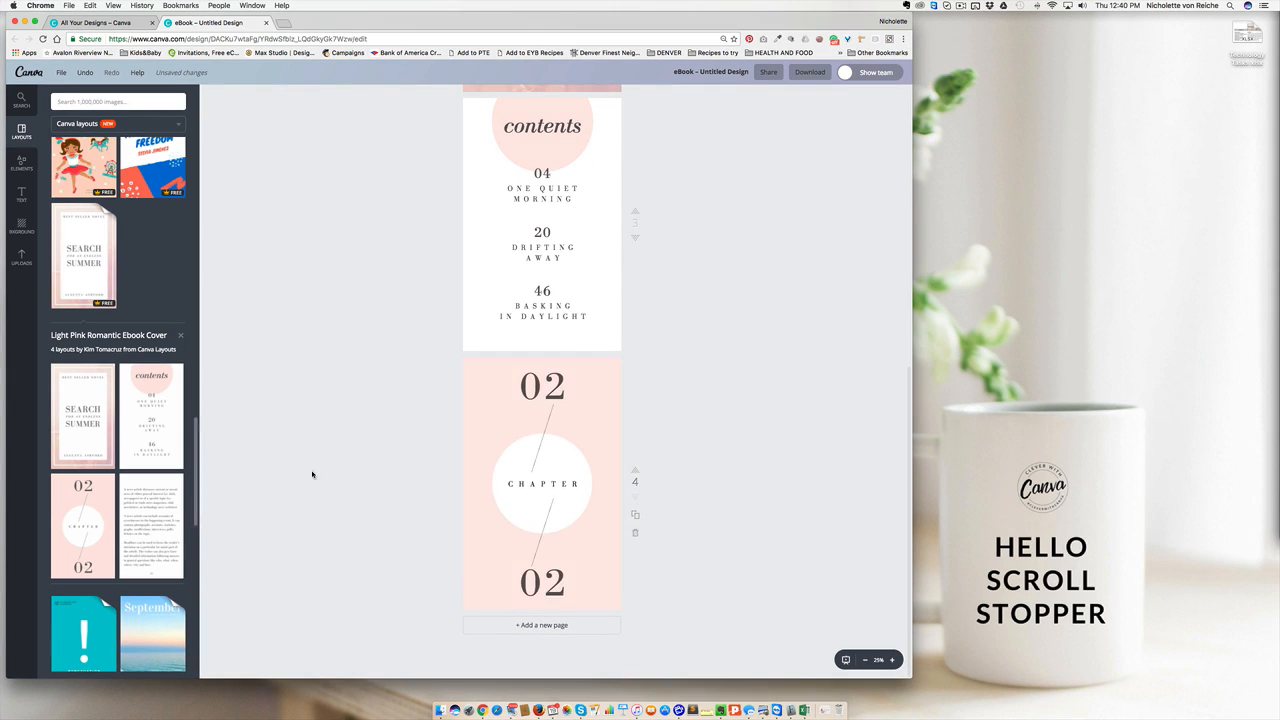
pyautogui.scroll(-3)
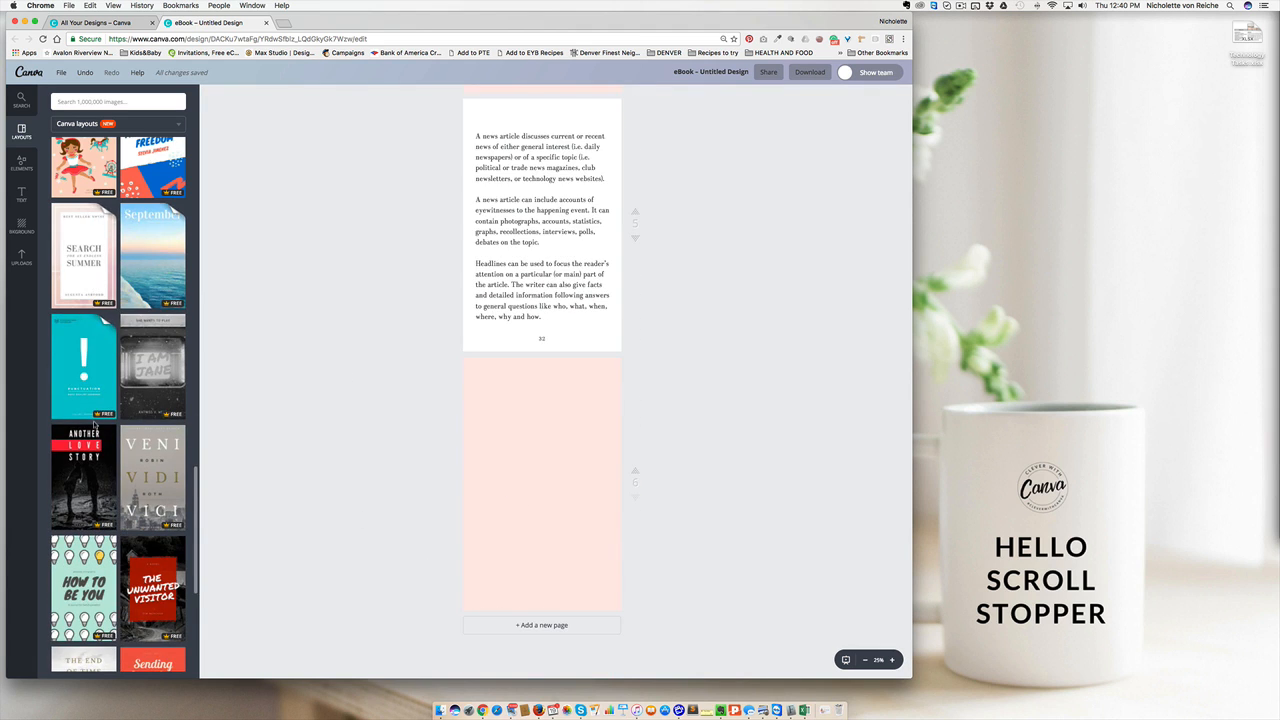
pyautogui.scroll(-3)
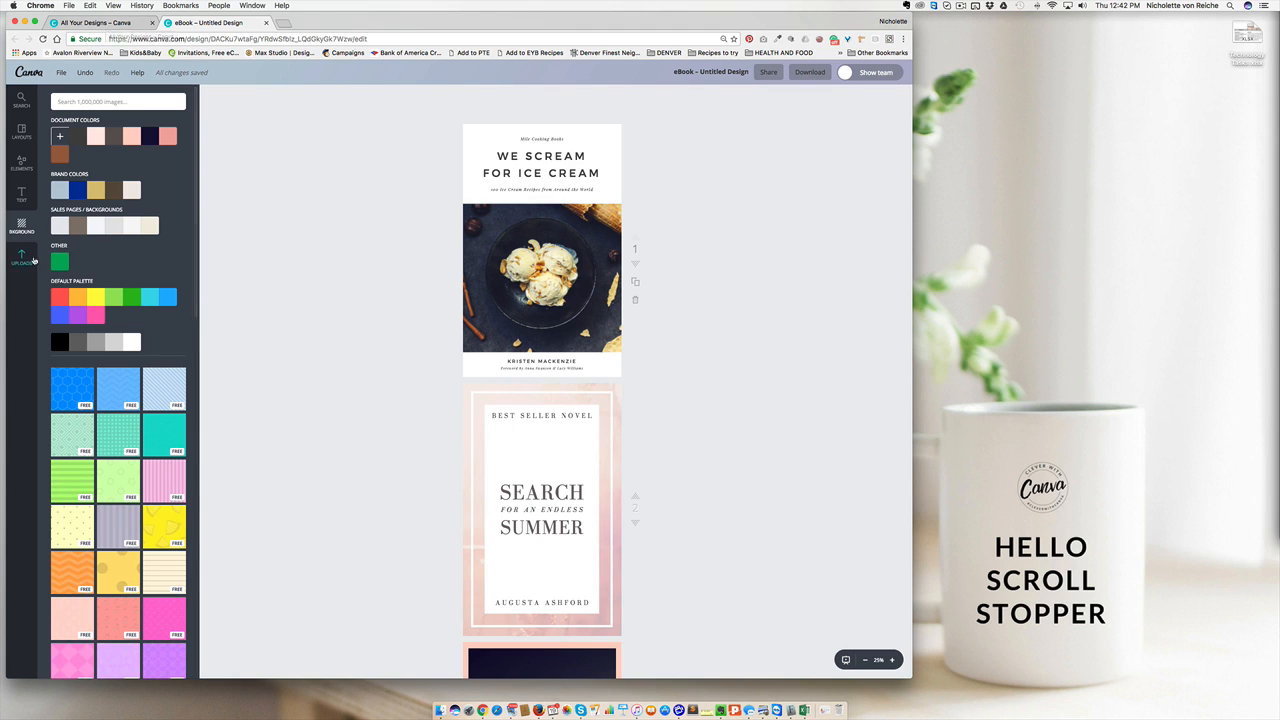
# Step: Show the uploaded food photos and scroll the canvas down to the Search Summer page
pyautogui.click(20, 258)
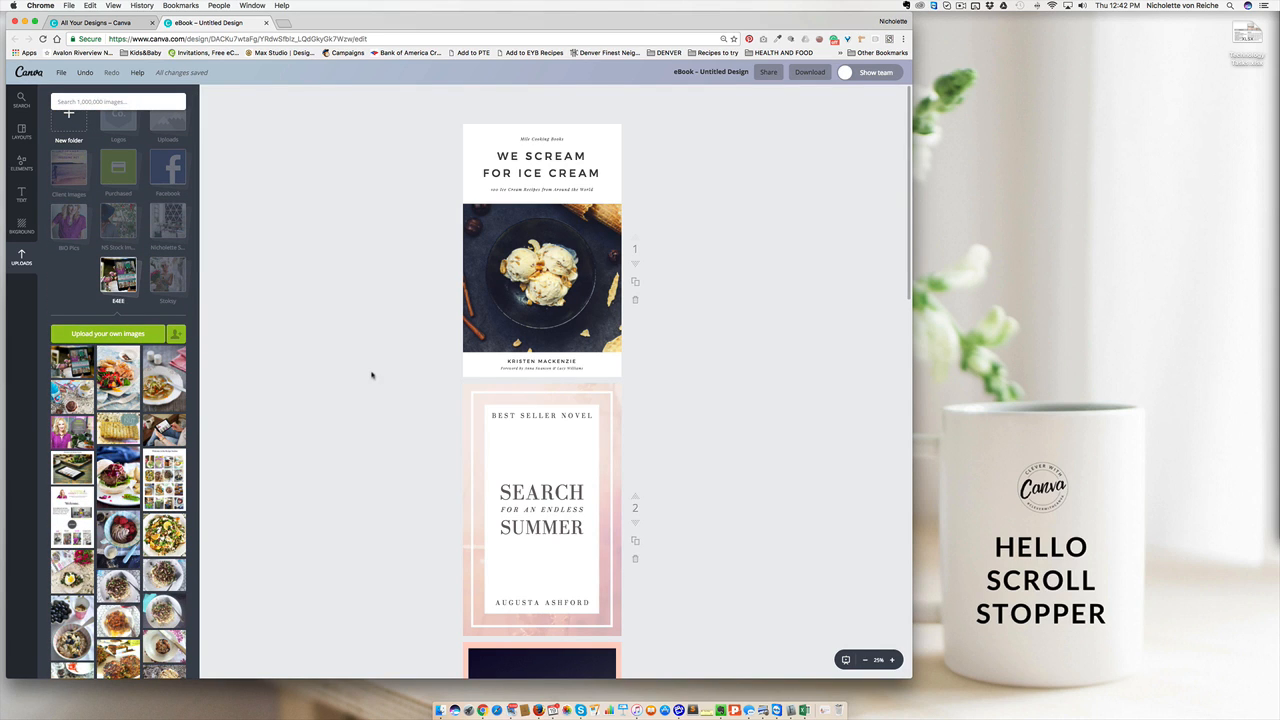
pyautogui.scroll(-3)
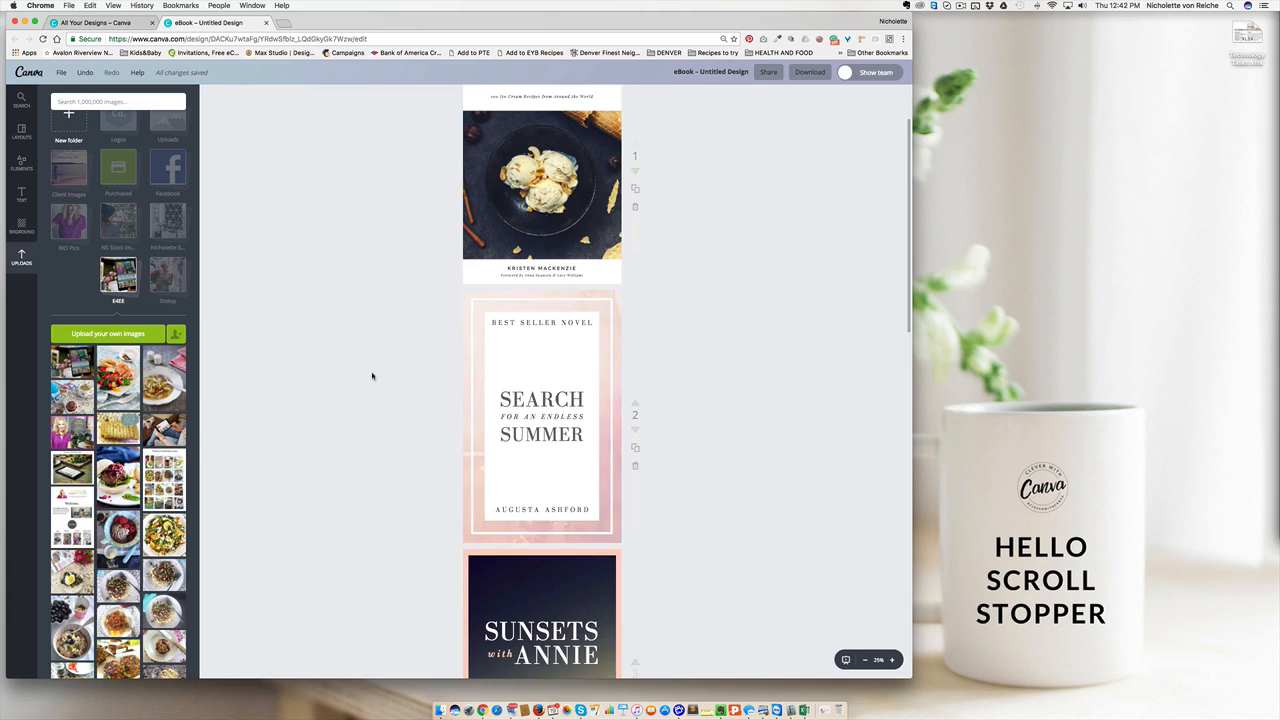
pyautogui.scroll(-3)
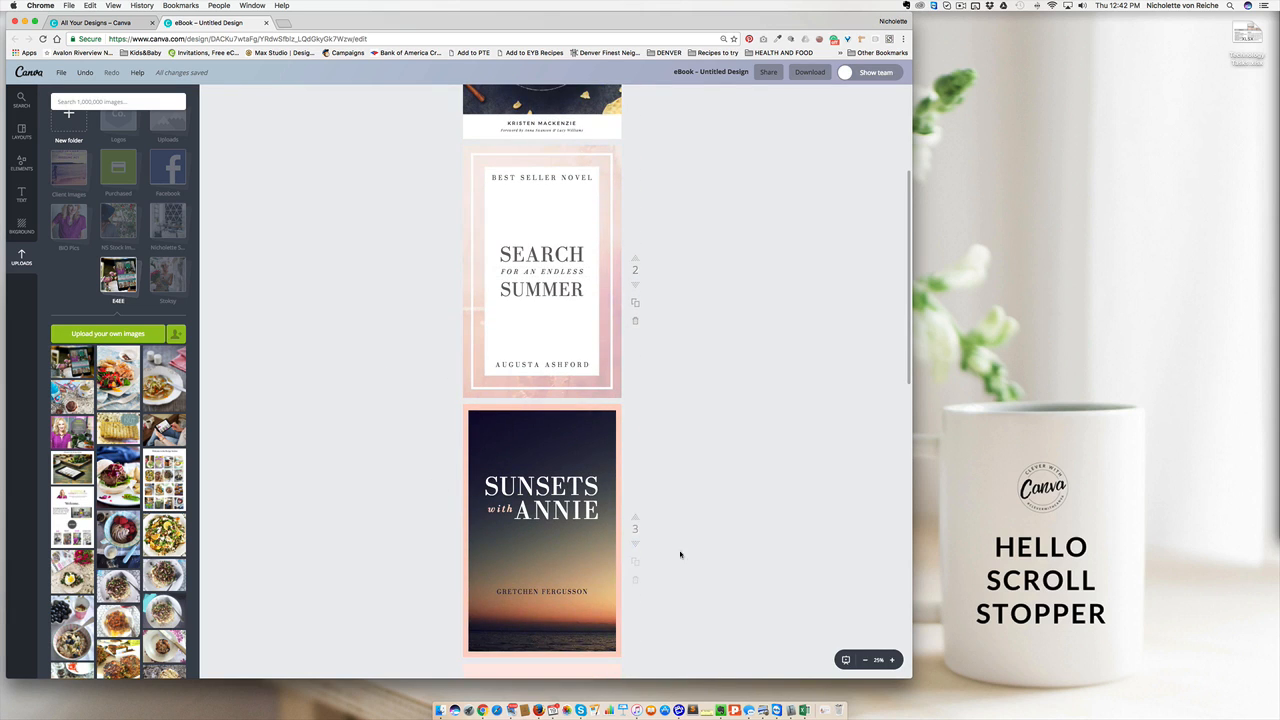
pyautogui.moveTo(328, 160)
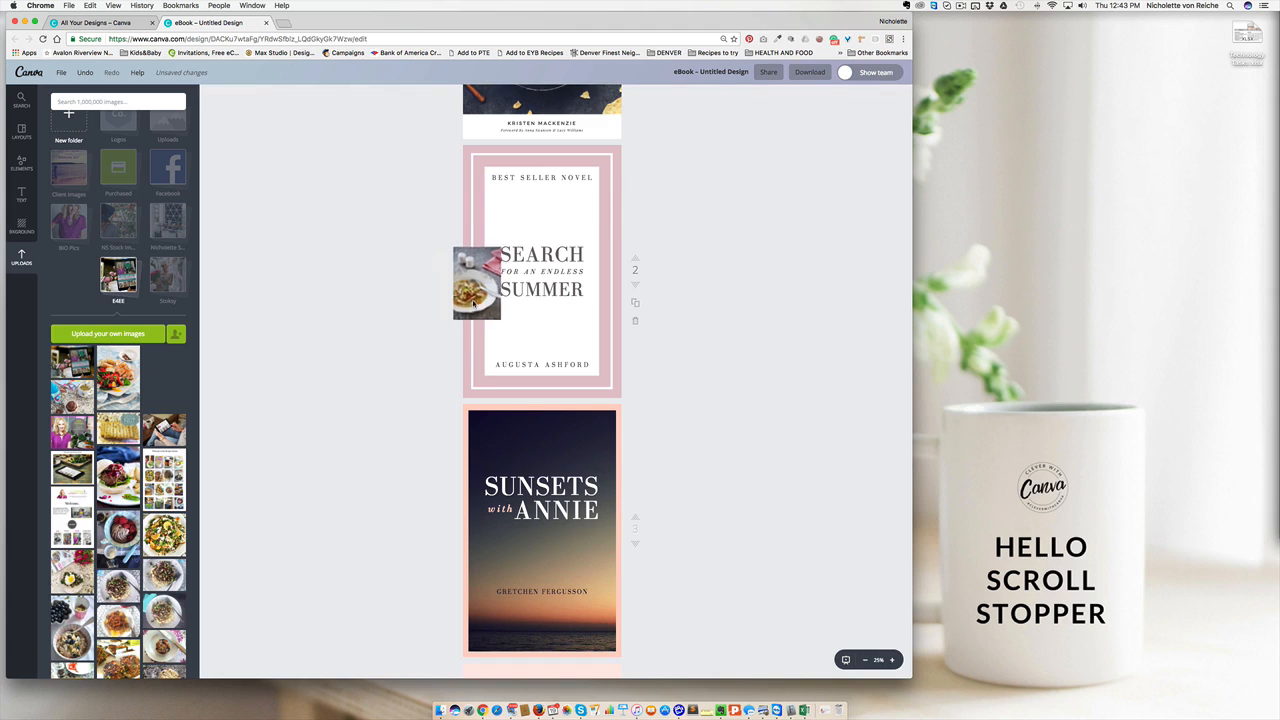
# Step: Place the pasta photo on the Search Summer page and fade it so the title shows
pyautogui.click(540, 270)
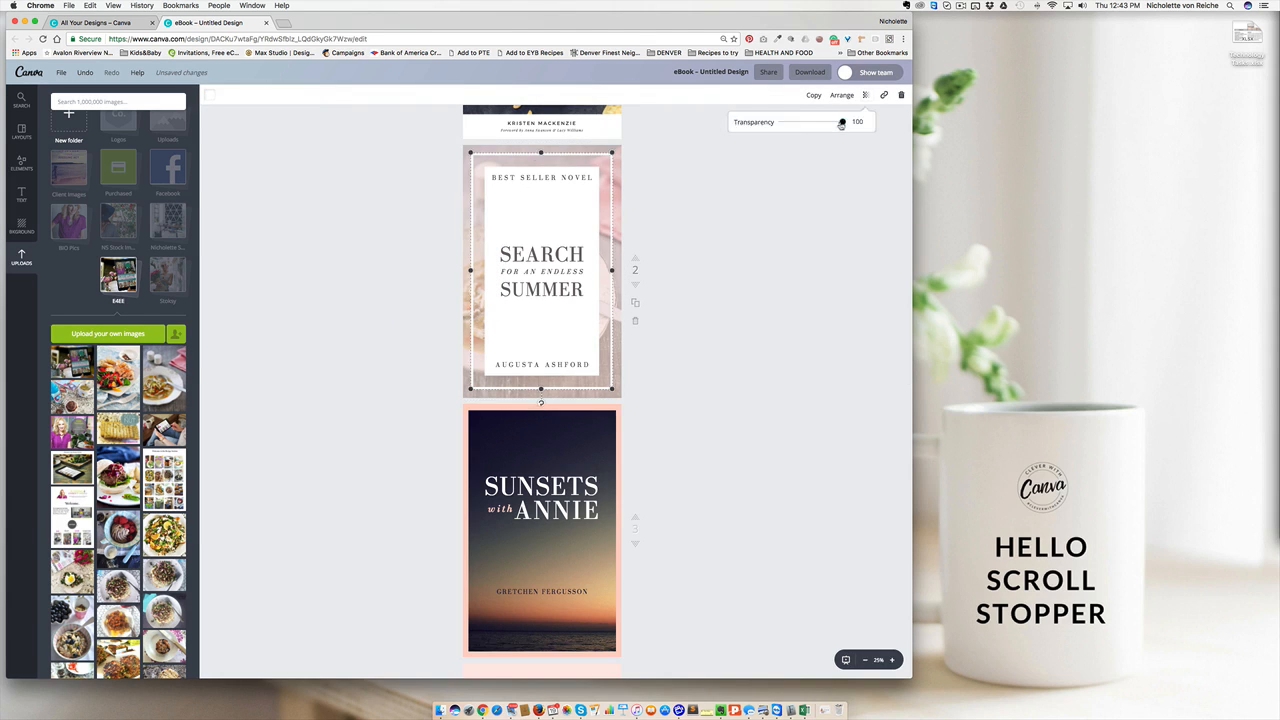
pyautogui.moveTo(842, 122); pyautogui.dragTo(812, 122)
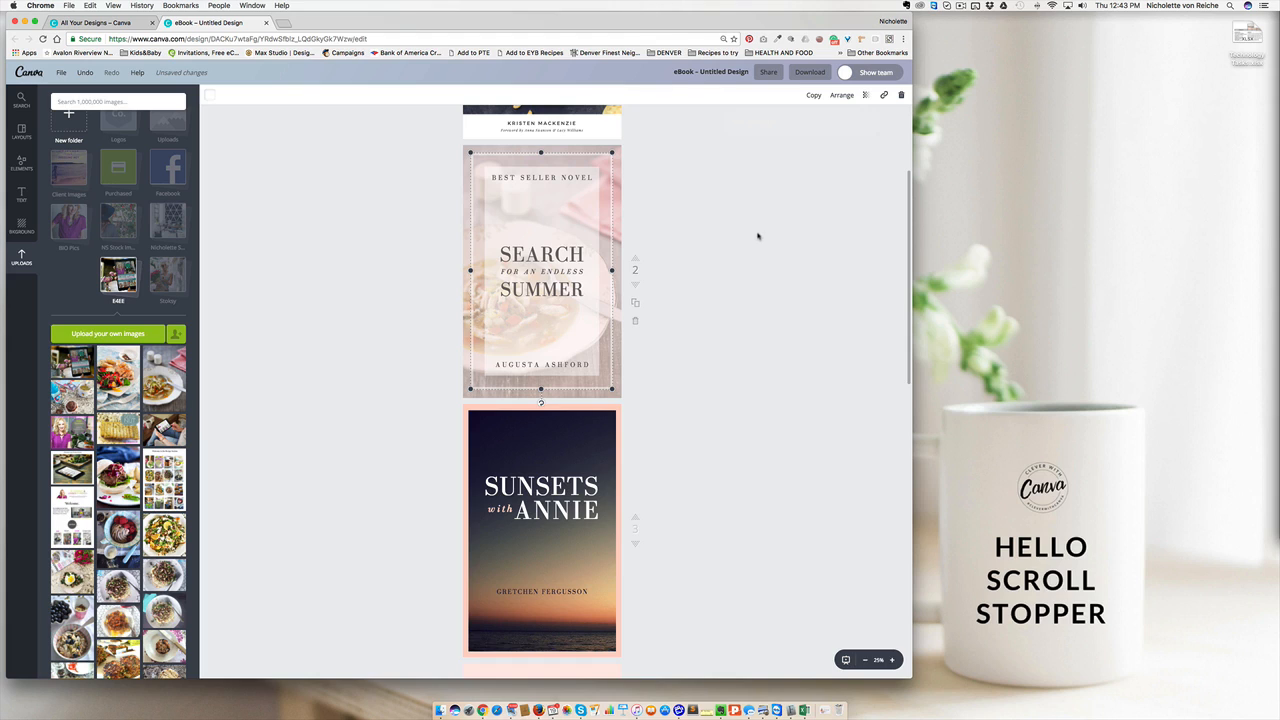
pyautogui.click(542, 272)
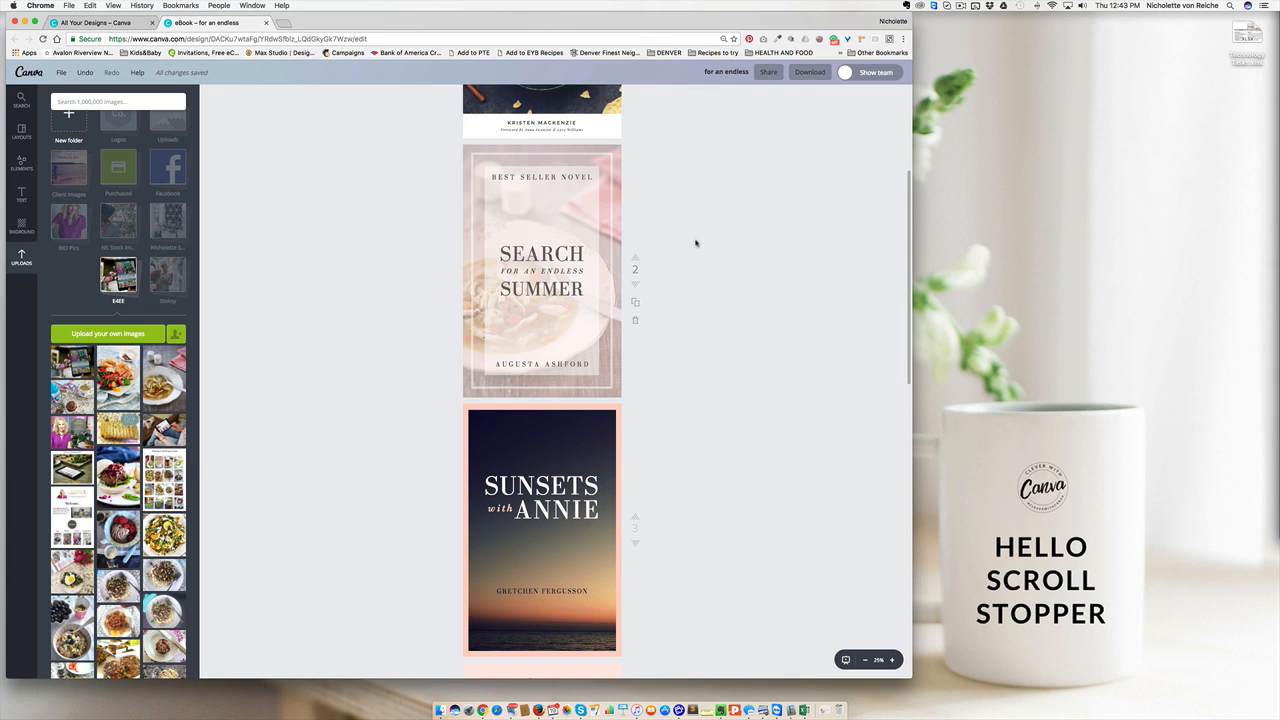
# Step: Edit the cover title wording and place a food photo on the cover page
pyautogui.click(540, 270)
pyautogui.write('THE BOSS BABES GUIDE TO')
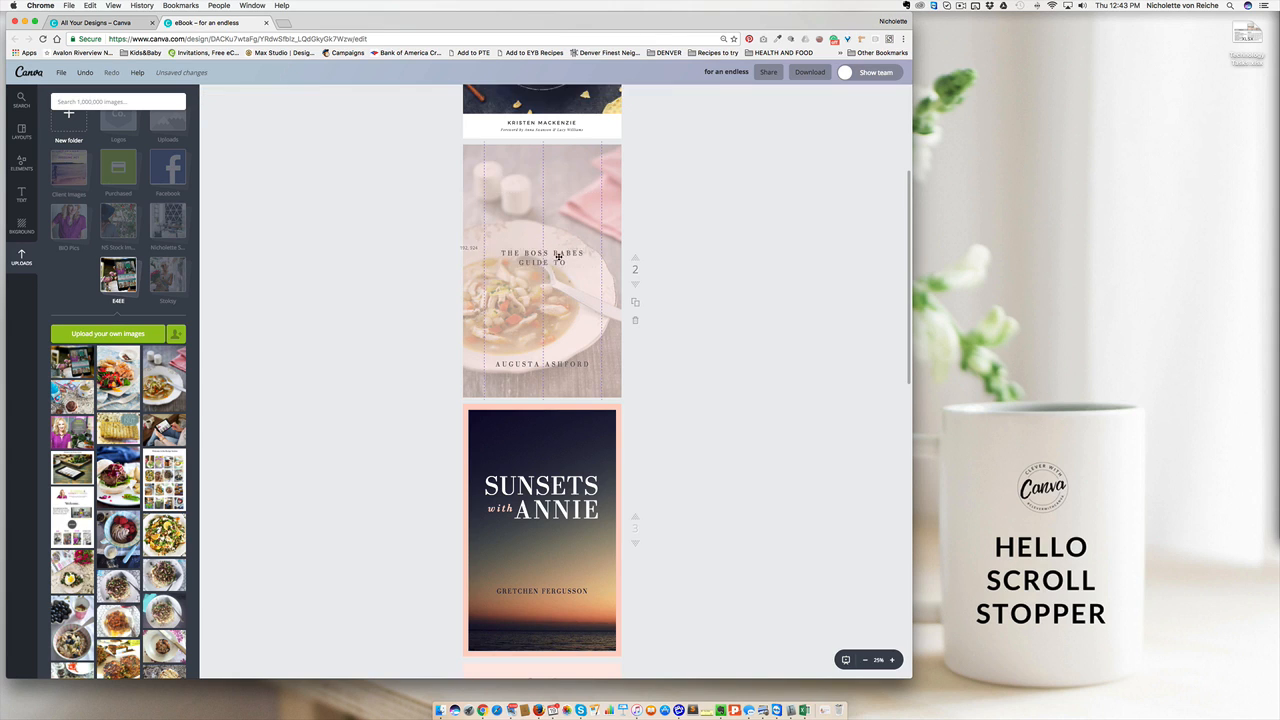
pyautogui.click(542, 258)
pyautogui.write('EATING FOR ENERGY')
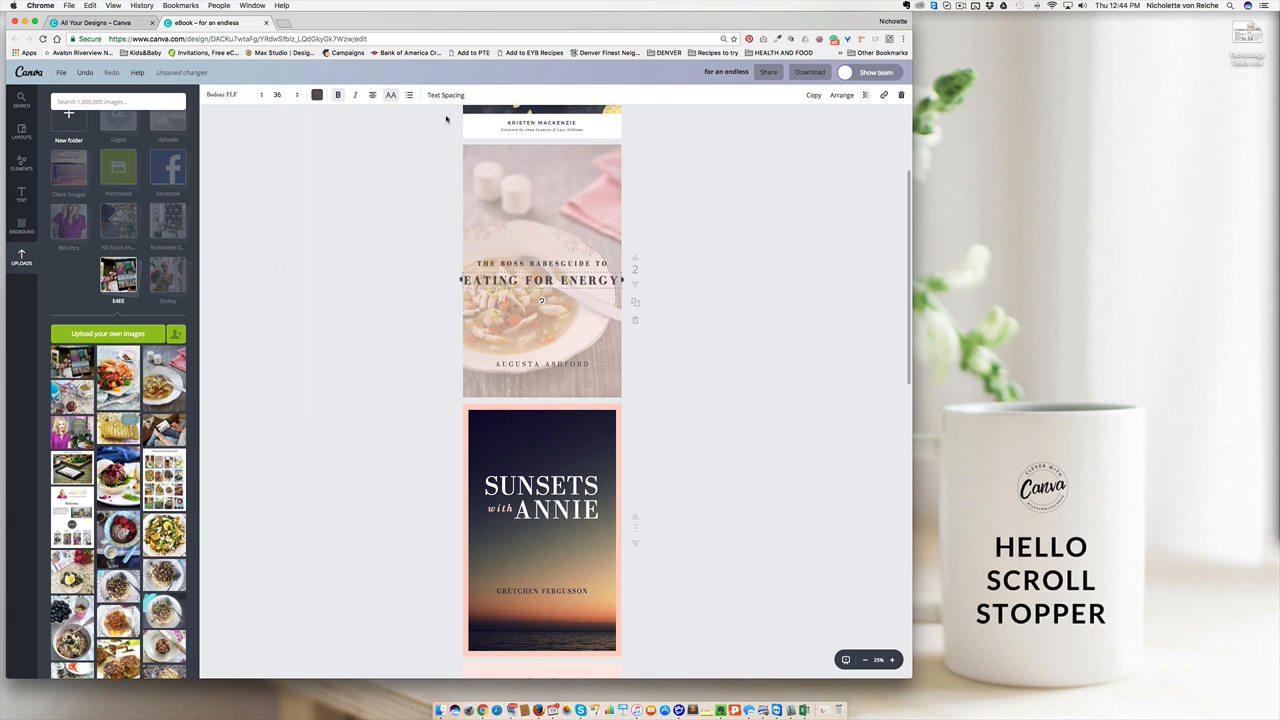
pyautogui.click(444, 94)
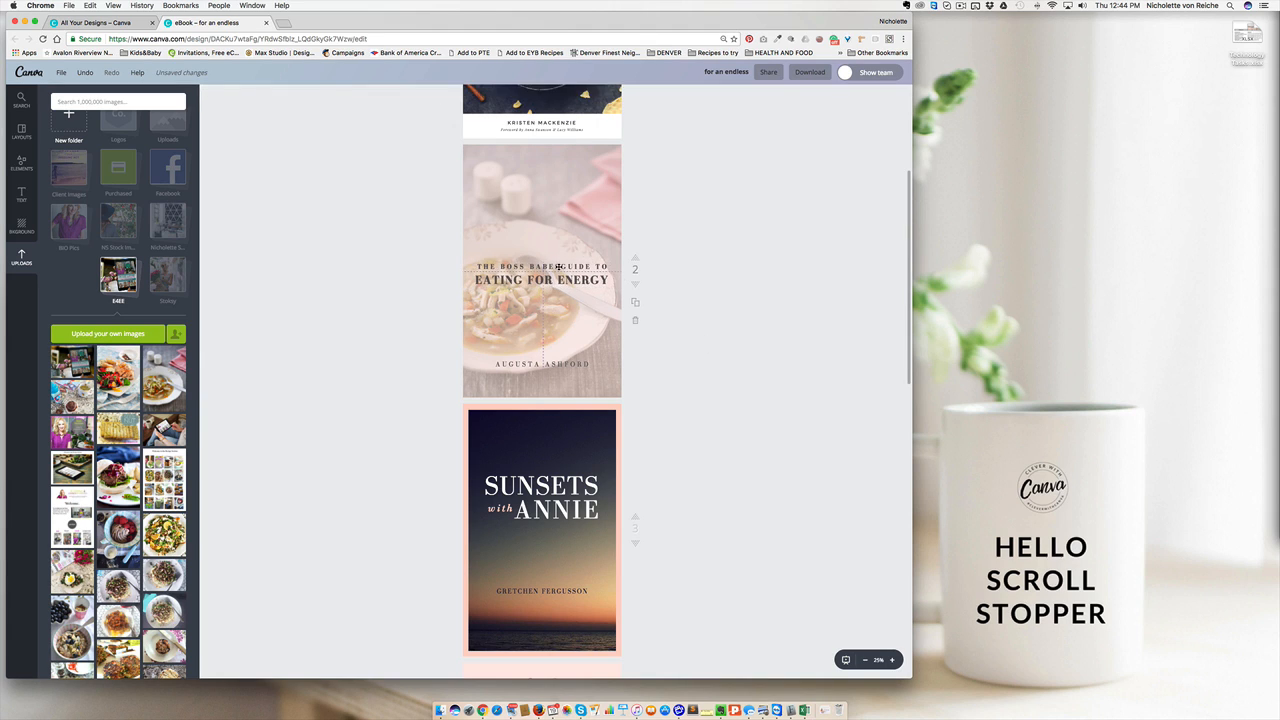
pyautogui.click(540, 270)
pyautogui.write('square')
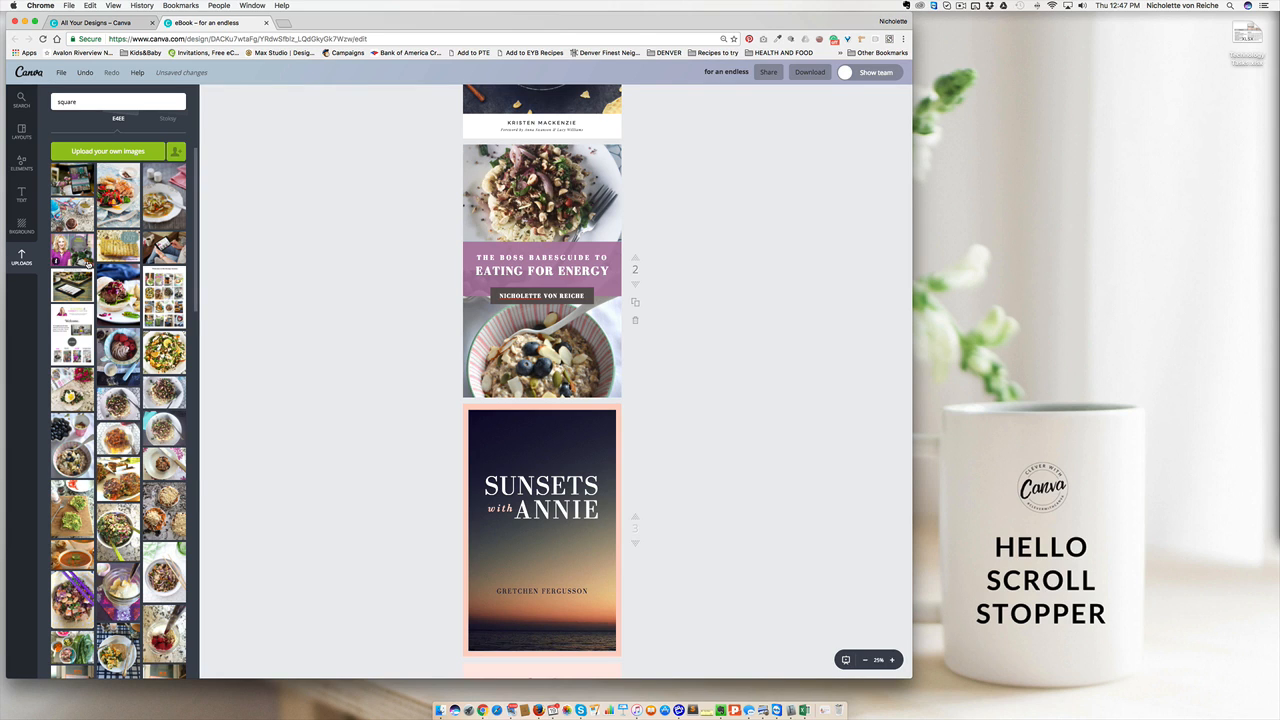
pyautogui.scroll(-3)
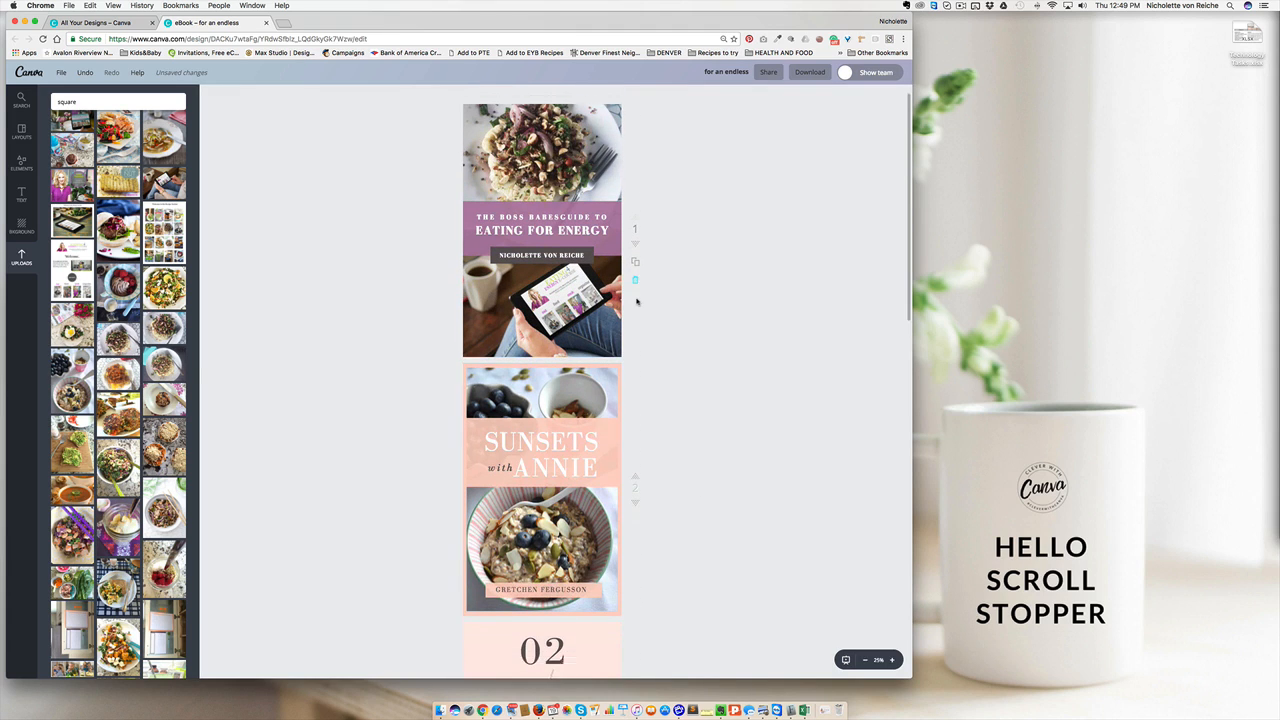
pyautogui.scroll(-3)
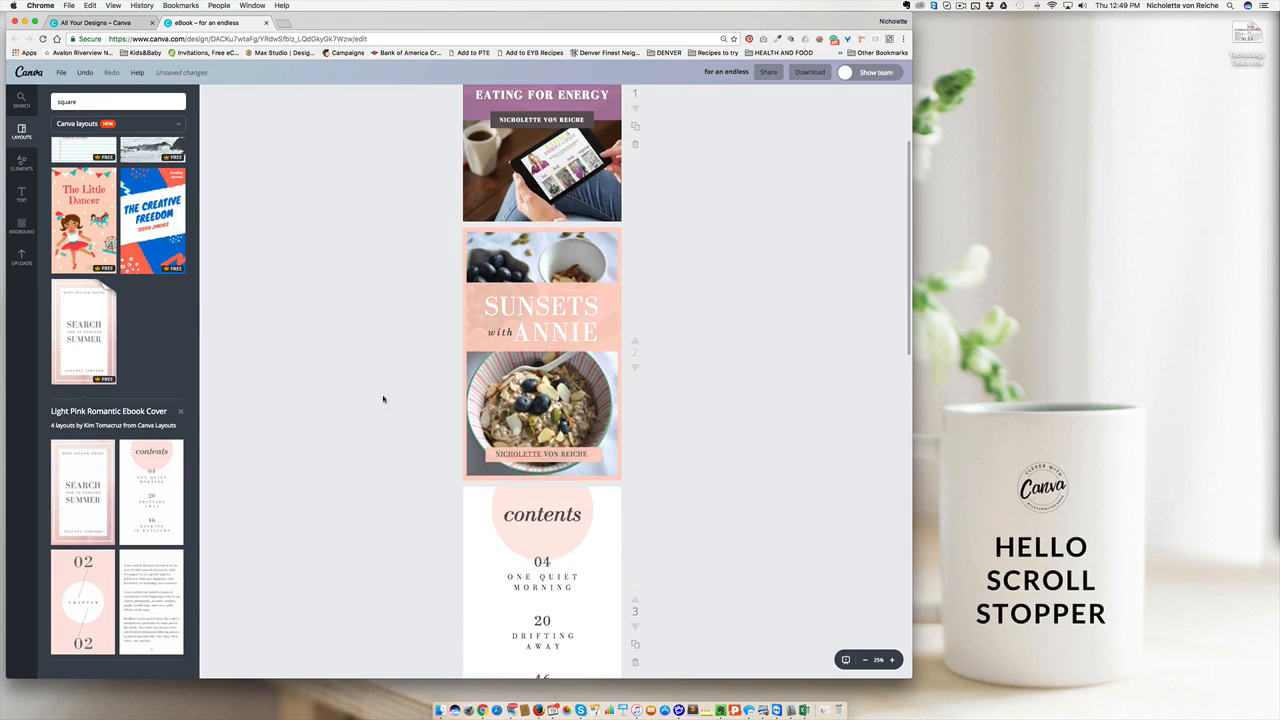
# Step: Apply the longer contents layout and give its heading a pink background band
pyautogui.scroll(-3)
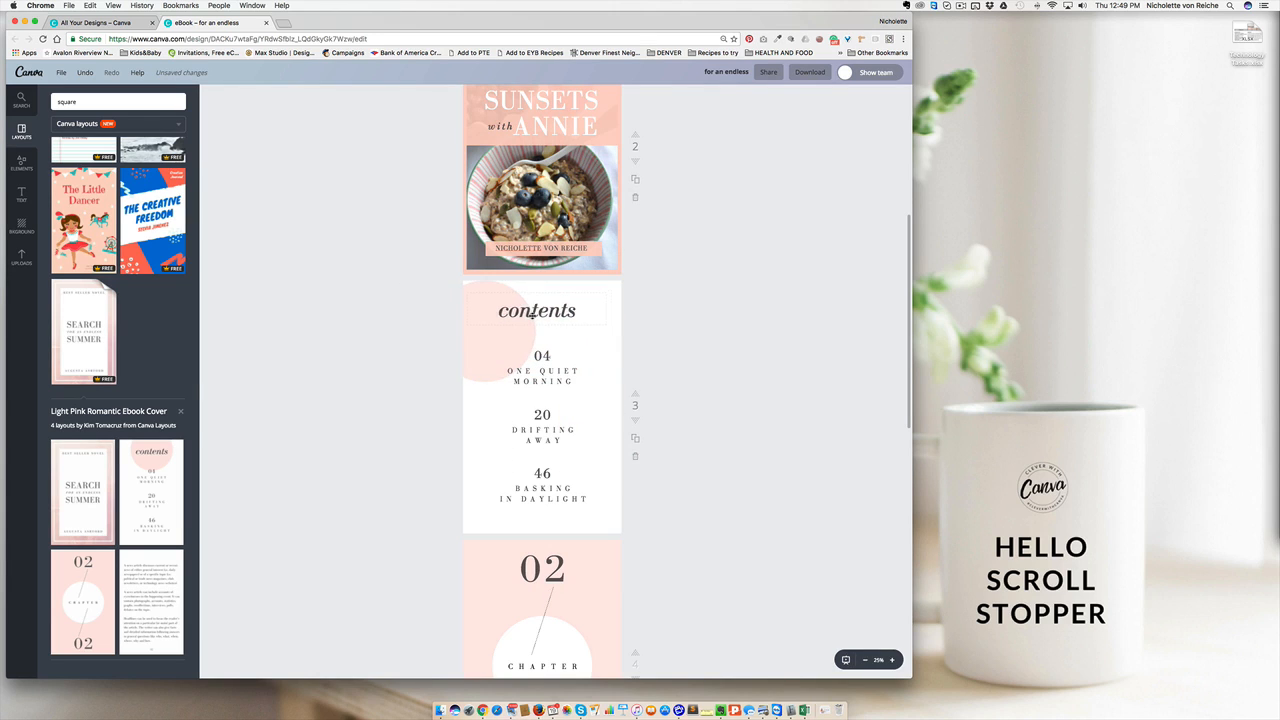
pyautogui.click(540, 312)
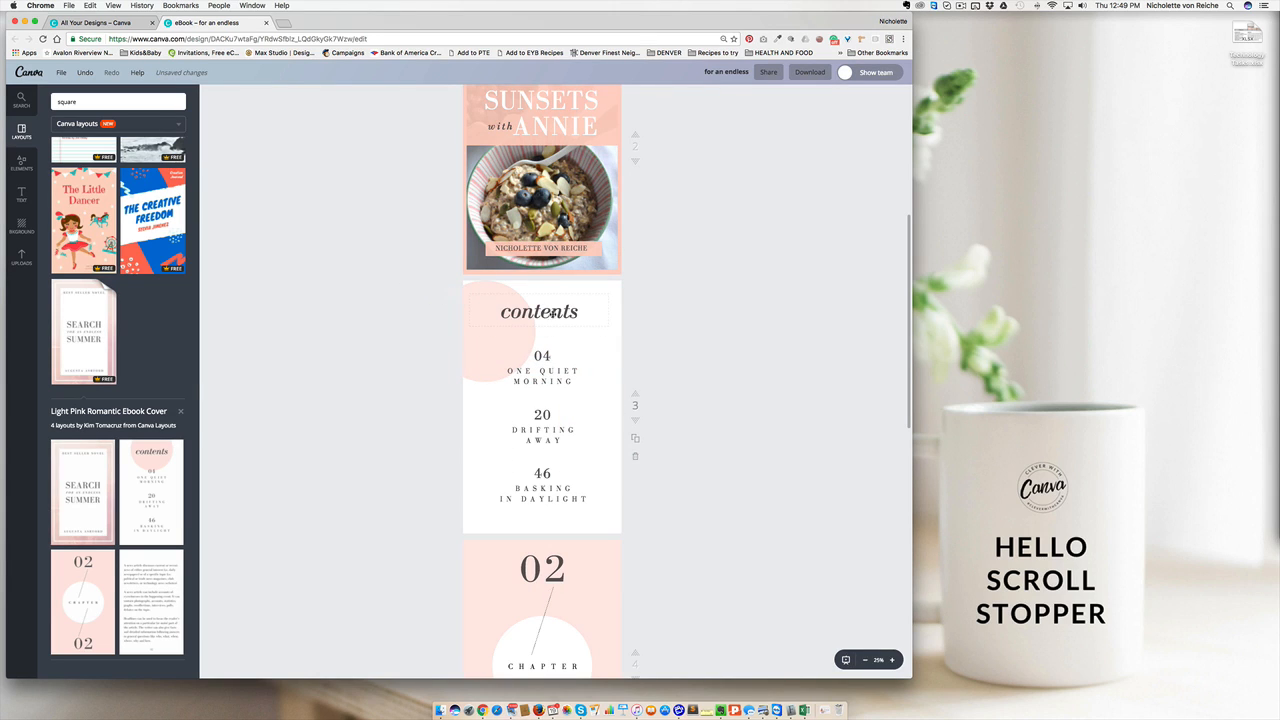
pyautogui.scroll(-3)
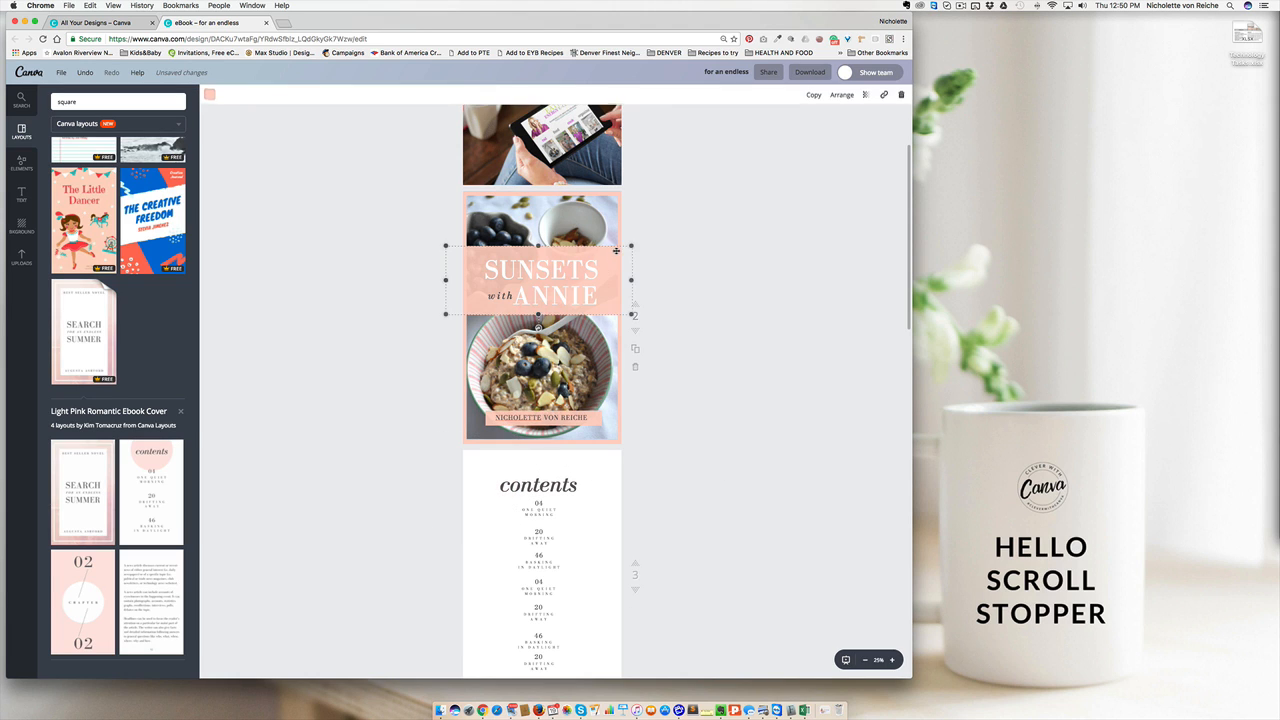
pyautogui.scroll(-3)
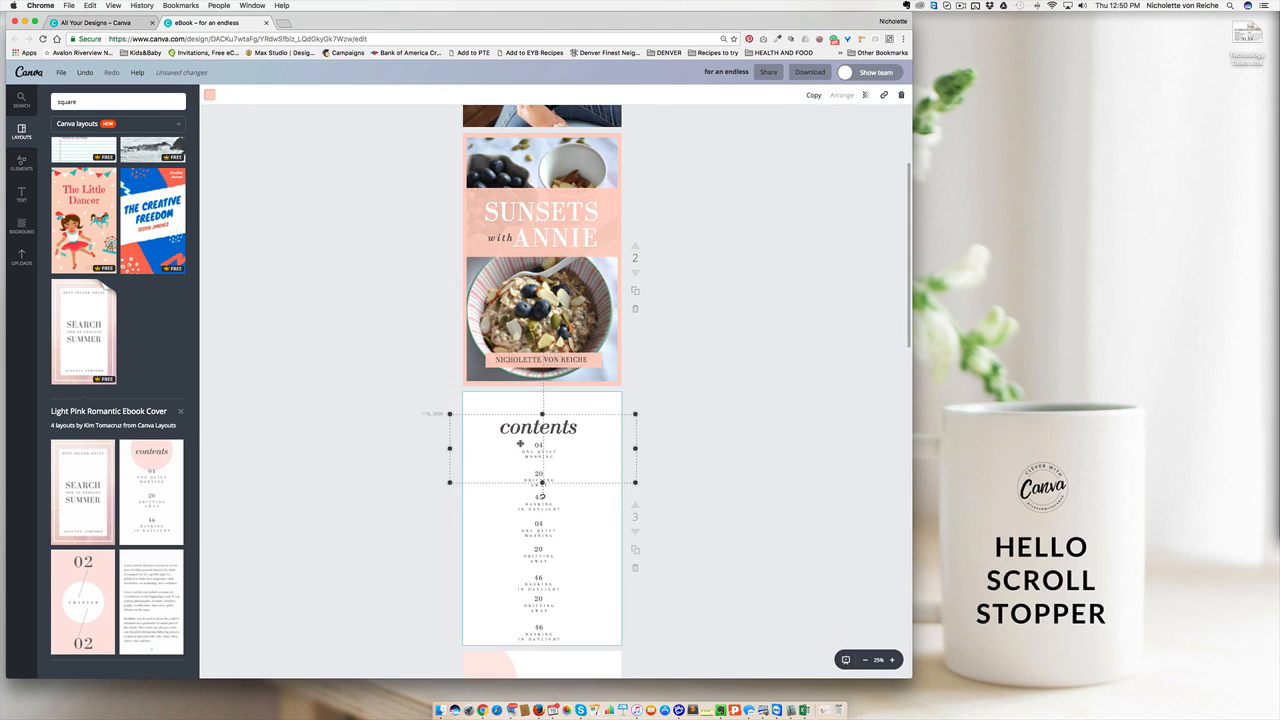
pyautogui.click(540, 428)
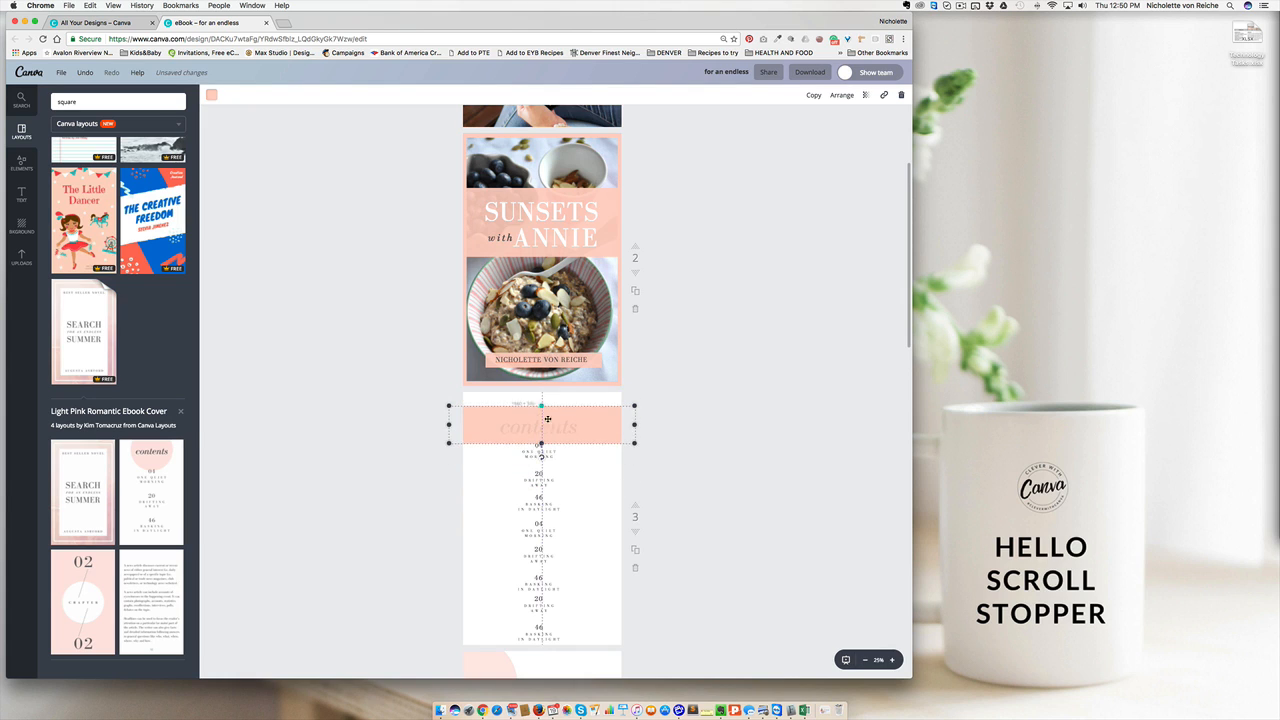
pyautogui.click(842, 96)
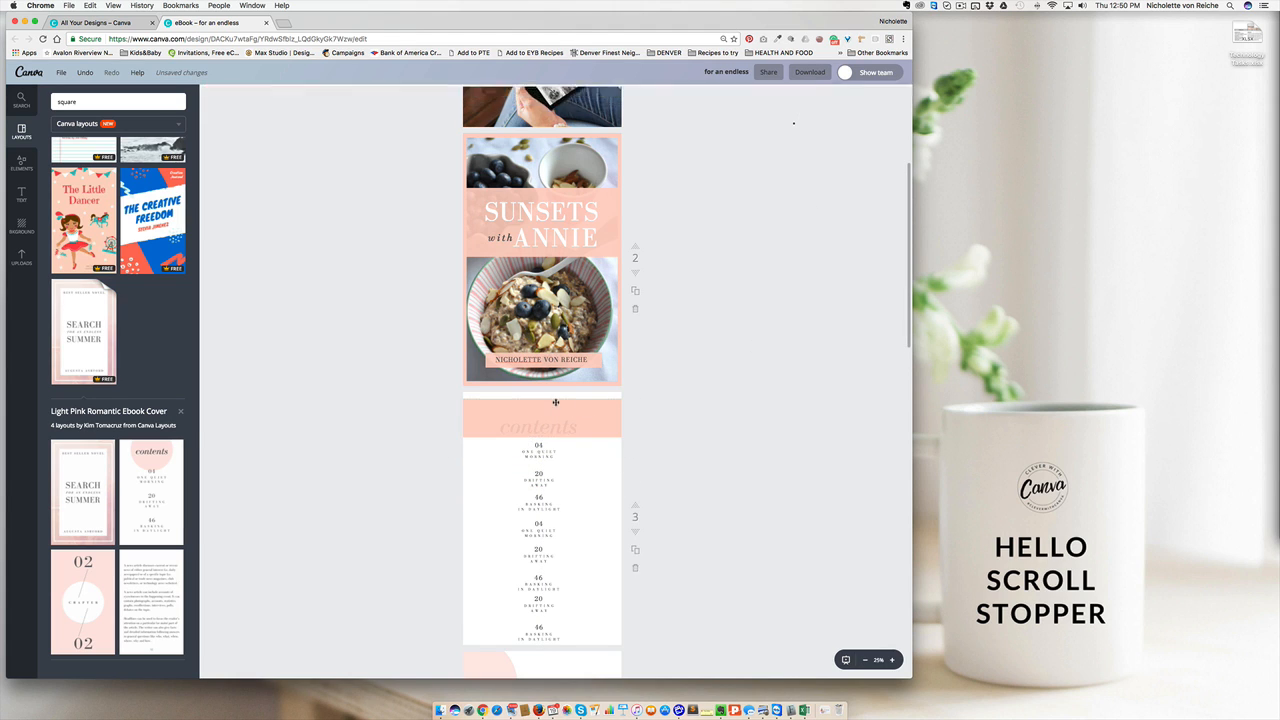
# Step: Remove the pink half circle and add a circle photo frame found by searching 'circle'
pyautogui.scroll(-3)
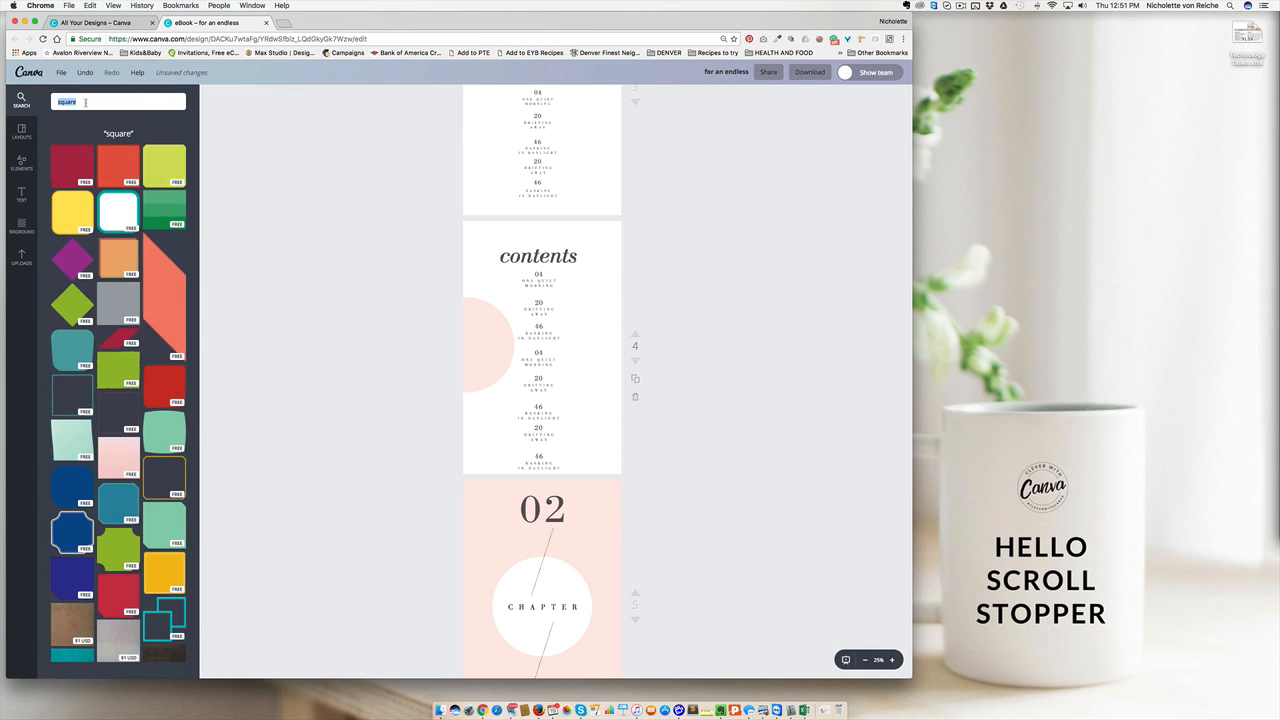
pyautogui.write('4')
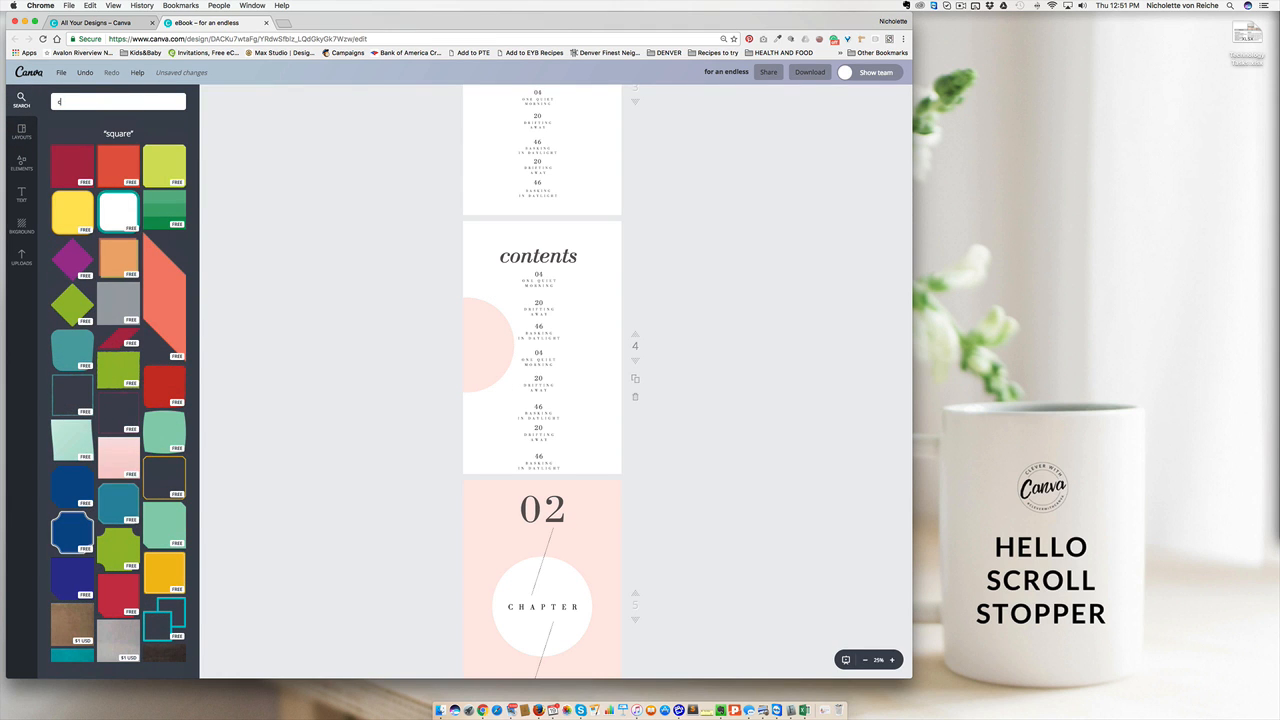
pyautogui.write('circle')
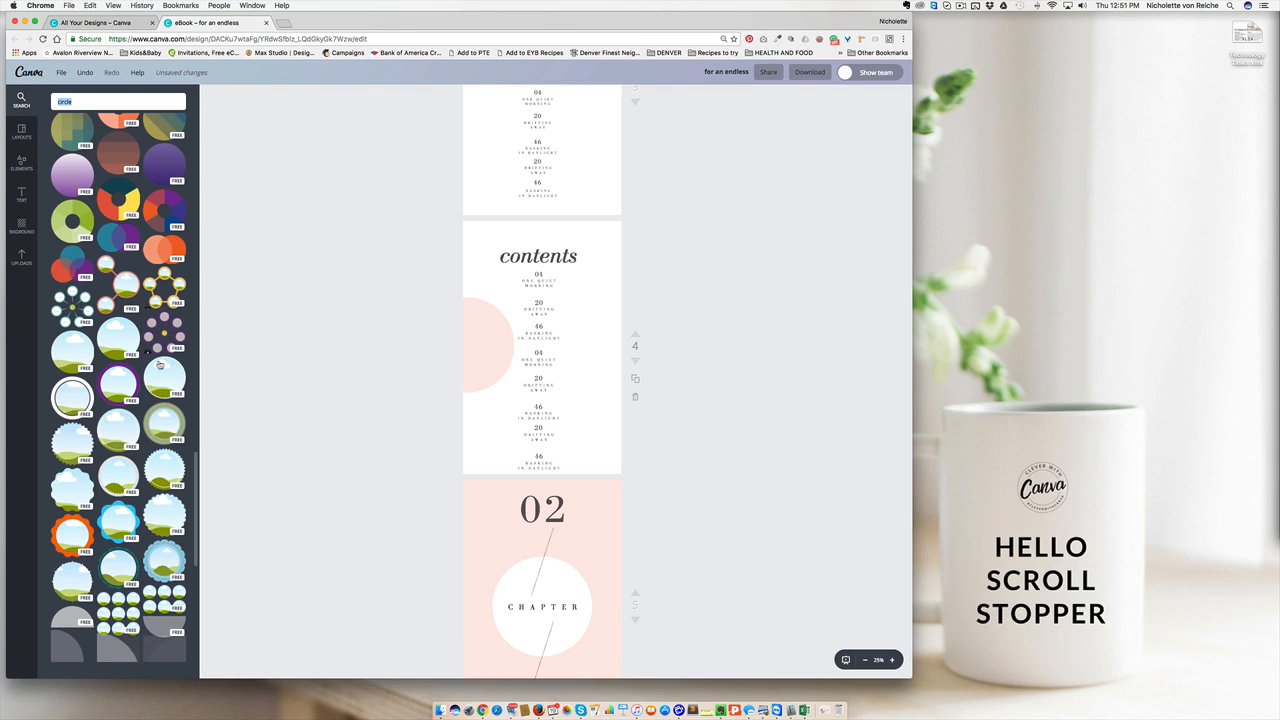
pyautogui.click(480, 340)
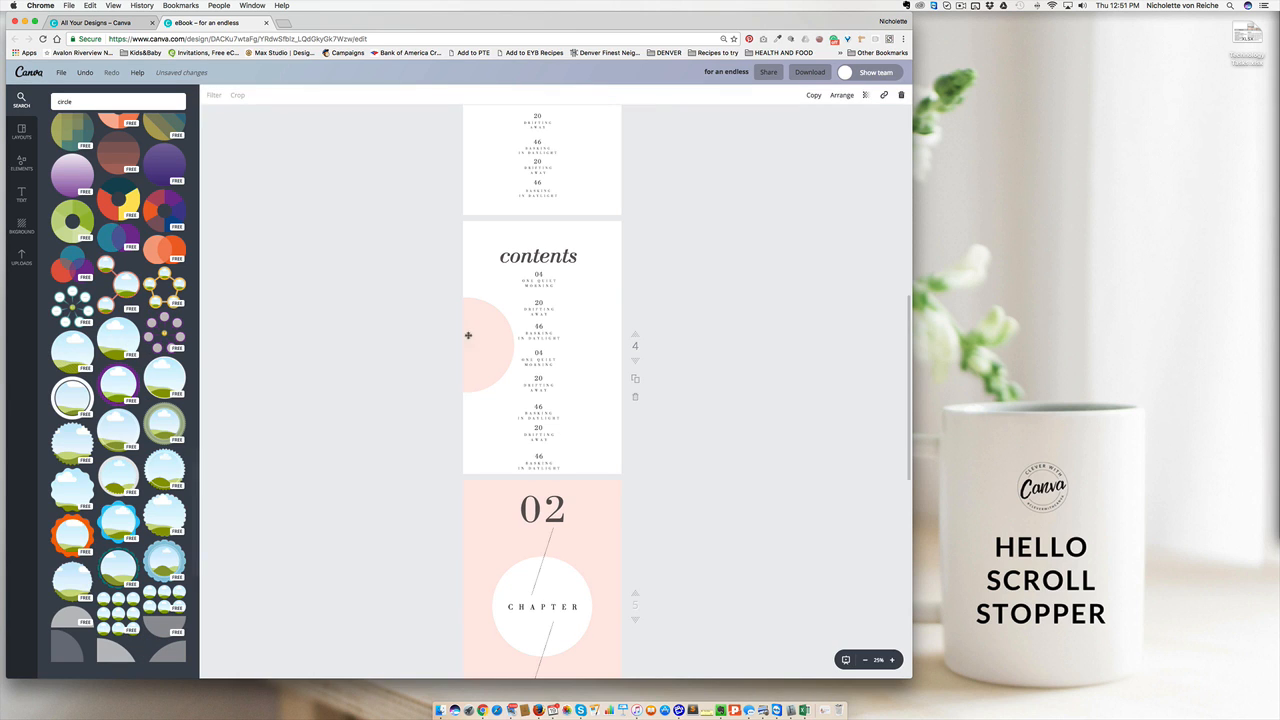
pyautogui.click(538, 328)
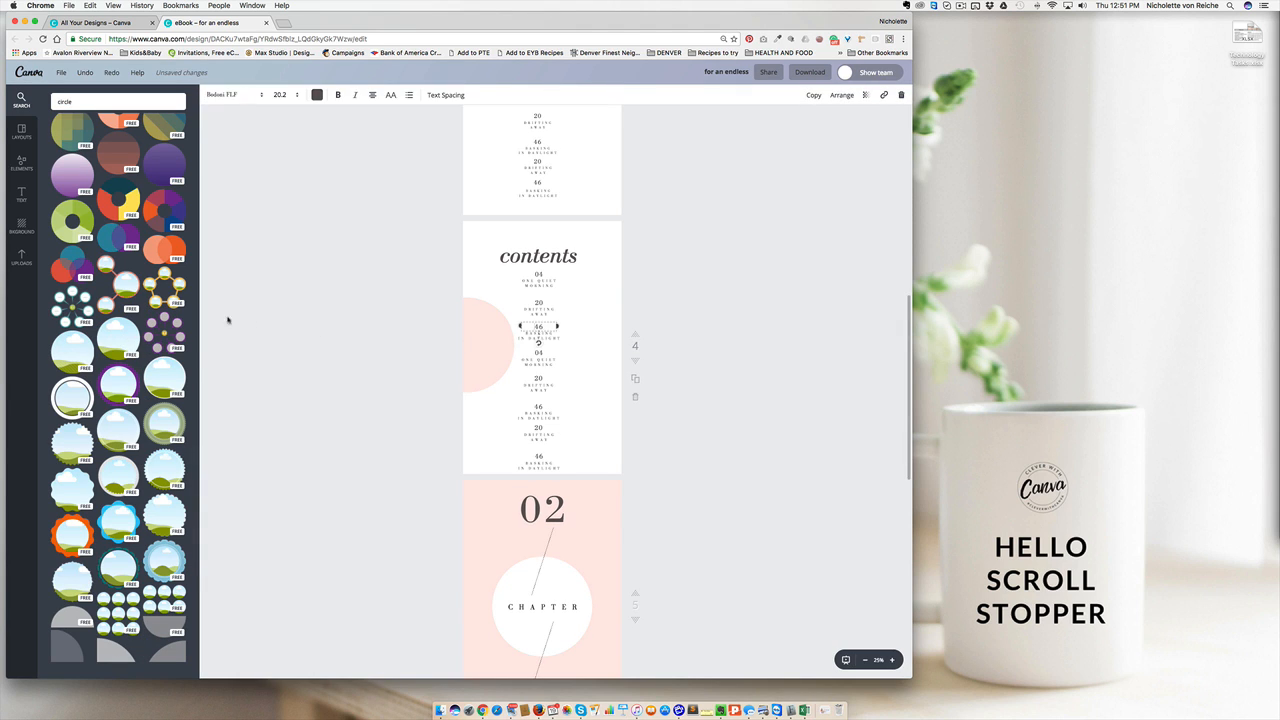
pyautogui.click(480, 340)
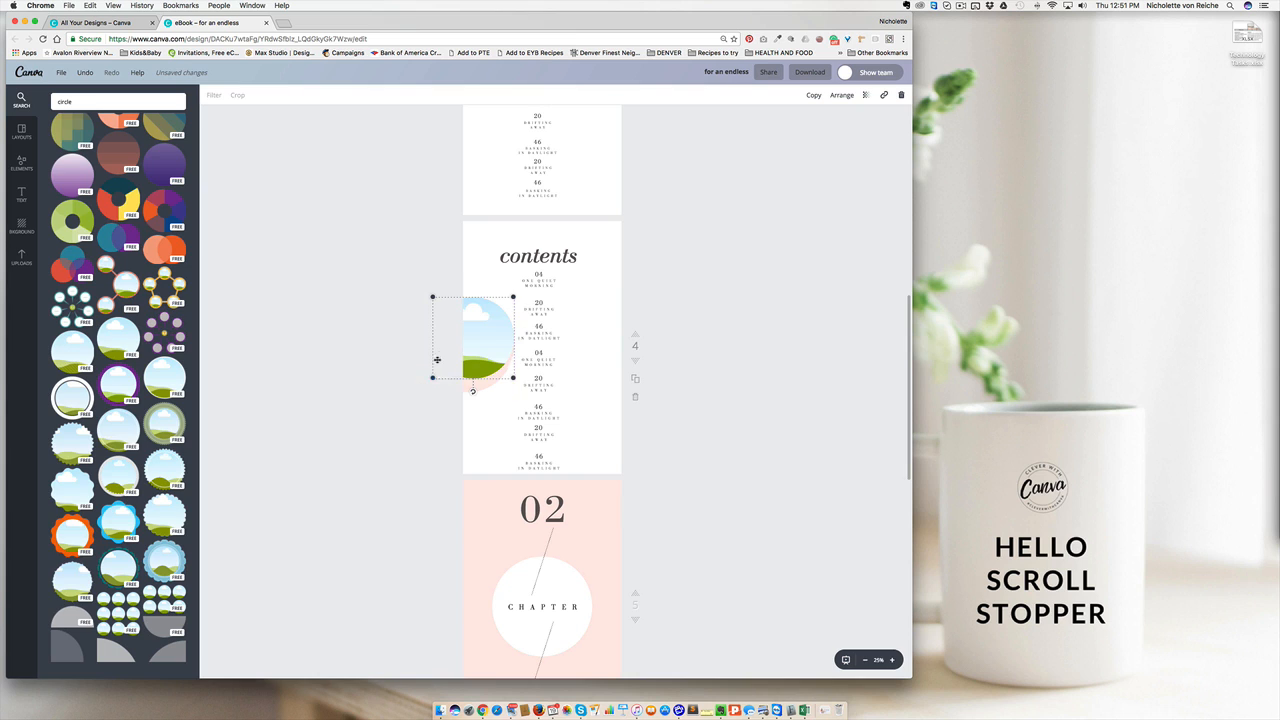
# Step: Fill the circle frame with an uploaded food photo and position a second round photo beside the chapter list
pyautogui.click(20, 256)
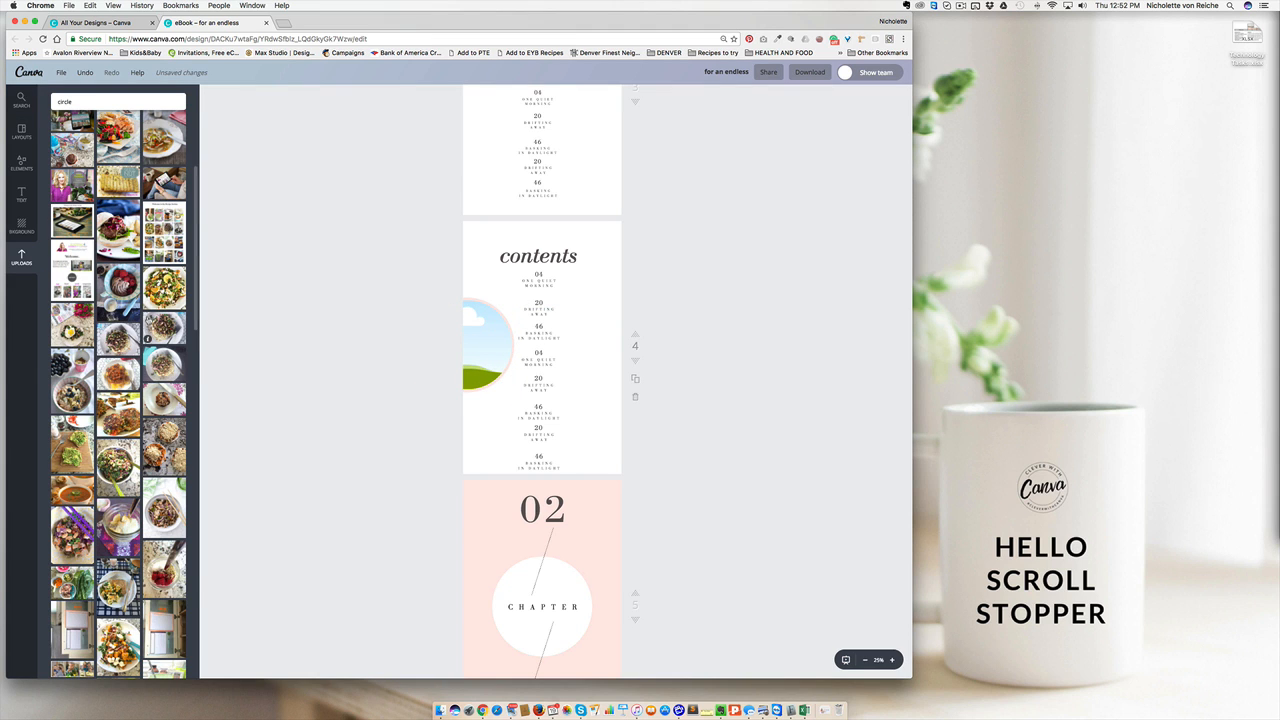
pyautogui.moveTo(72, 382); pyautogui.dragTo(436, 324)
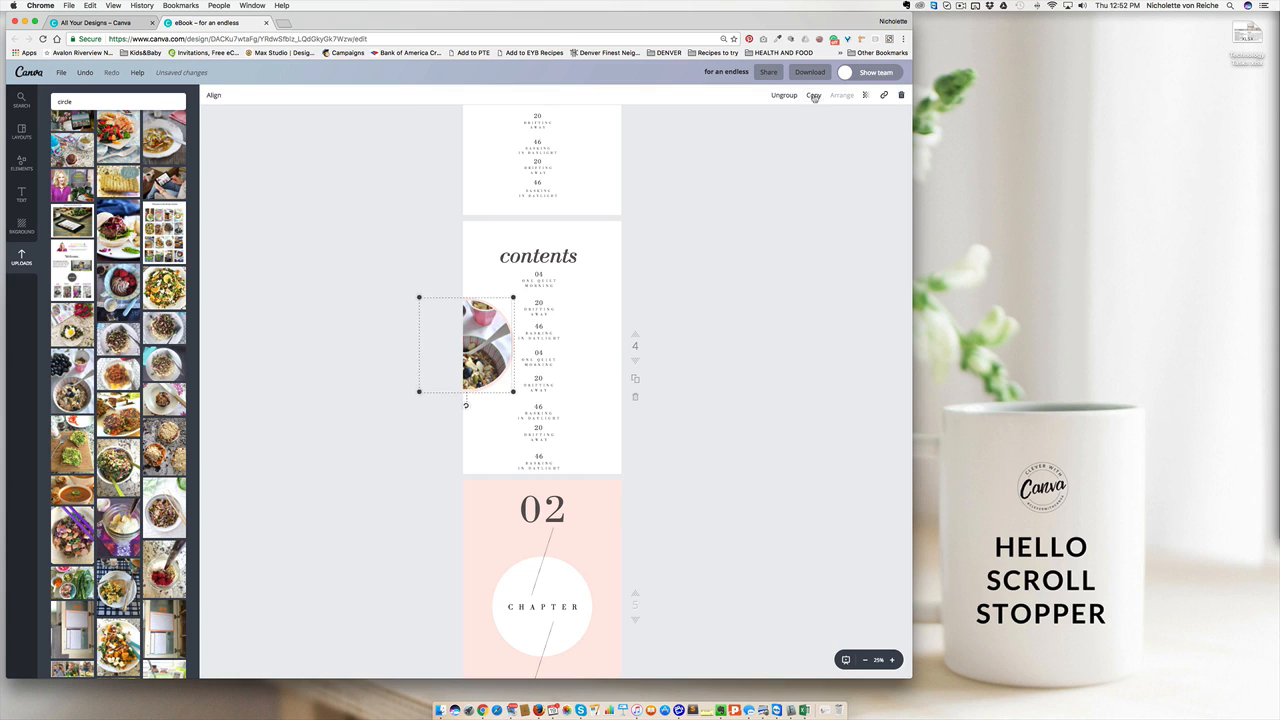
pyautogui.moveTo(464, 344); pyautogui.dragTo(620, 424)
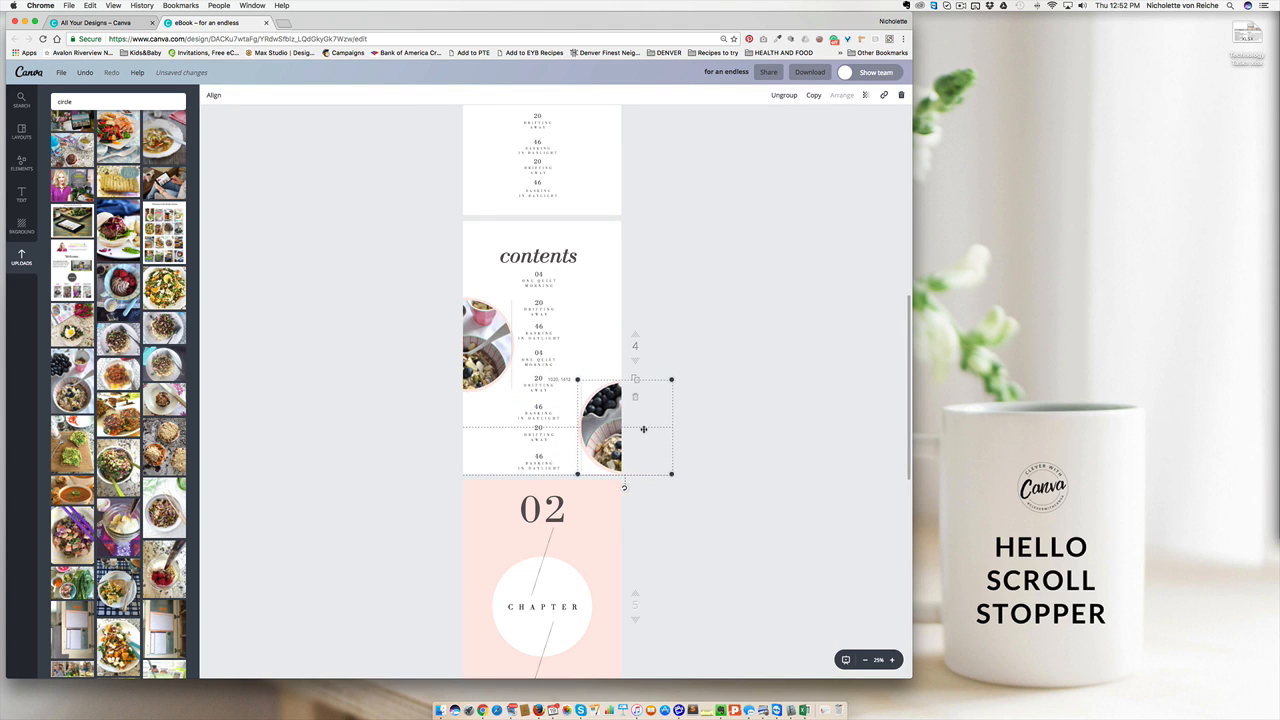
pyautogui.moveTo(644, 428); pyautogui.dragTo(624, 438)
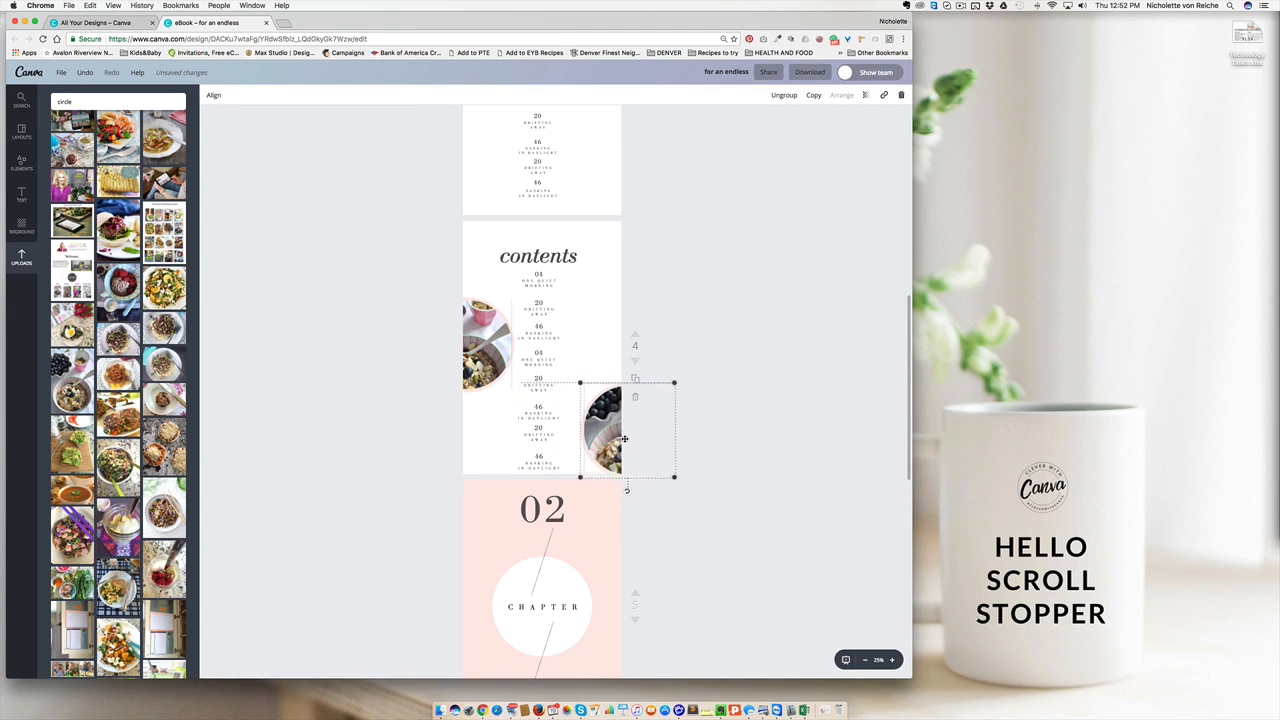
pyautogui.moveTo(624, 436); pyautogui.dragTo(460, 320)
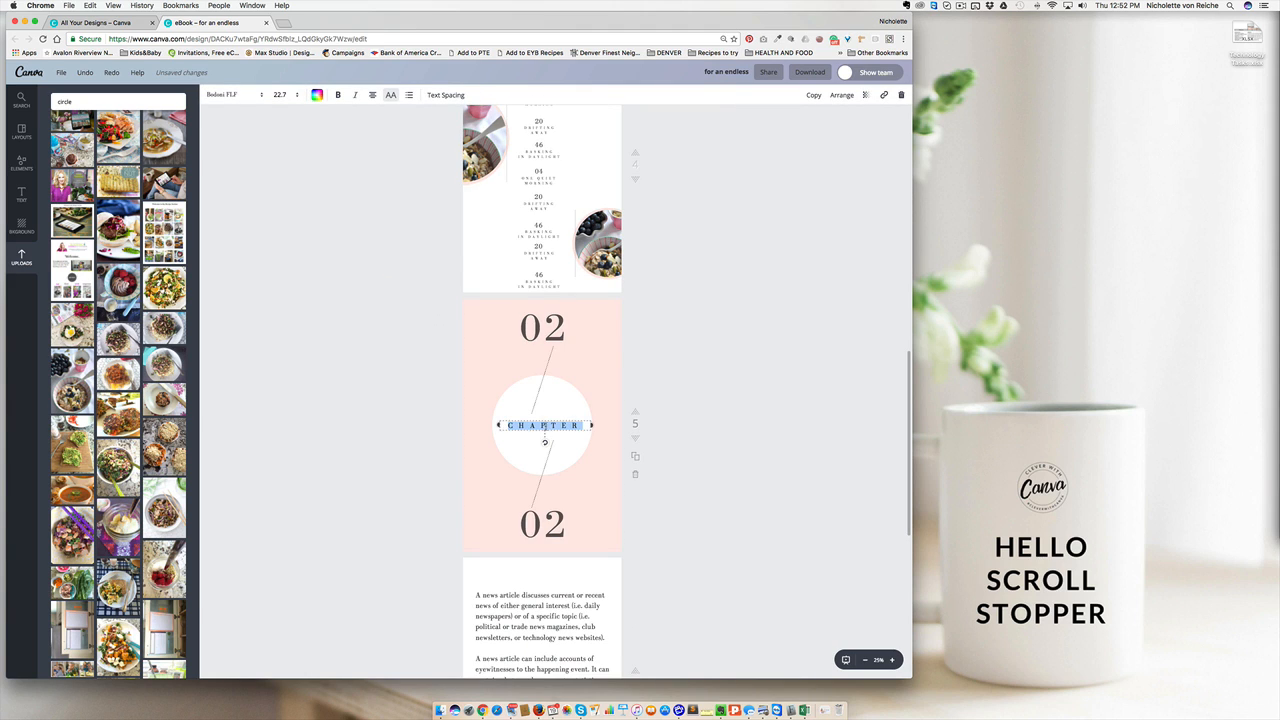
# Step: Retype the CHAPTER heading as INTRODUCTION and shrink its font size to fit one line
pyautogui.write('INTROU')
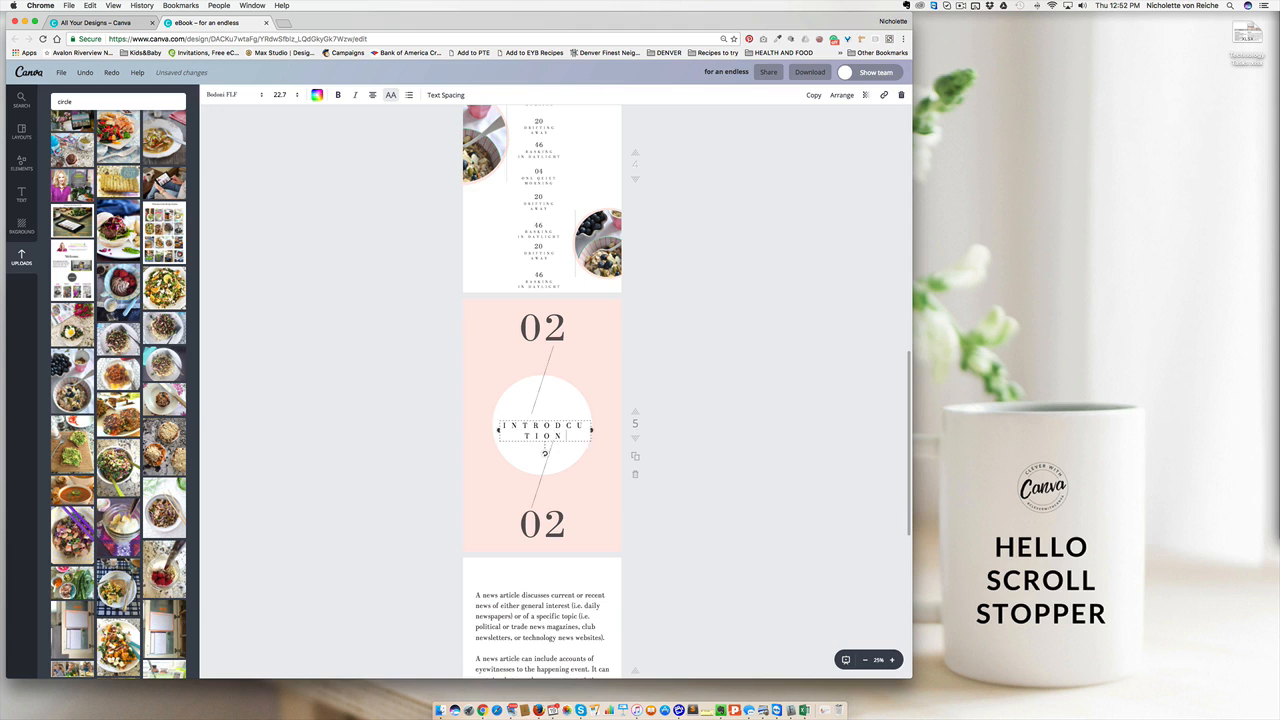
pyautogui.click(296, 94)
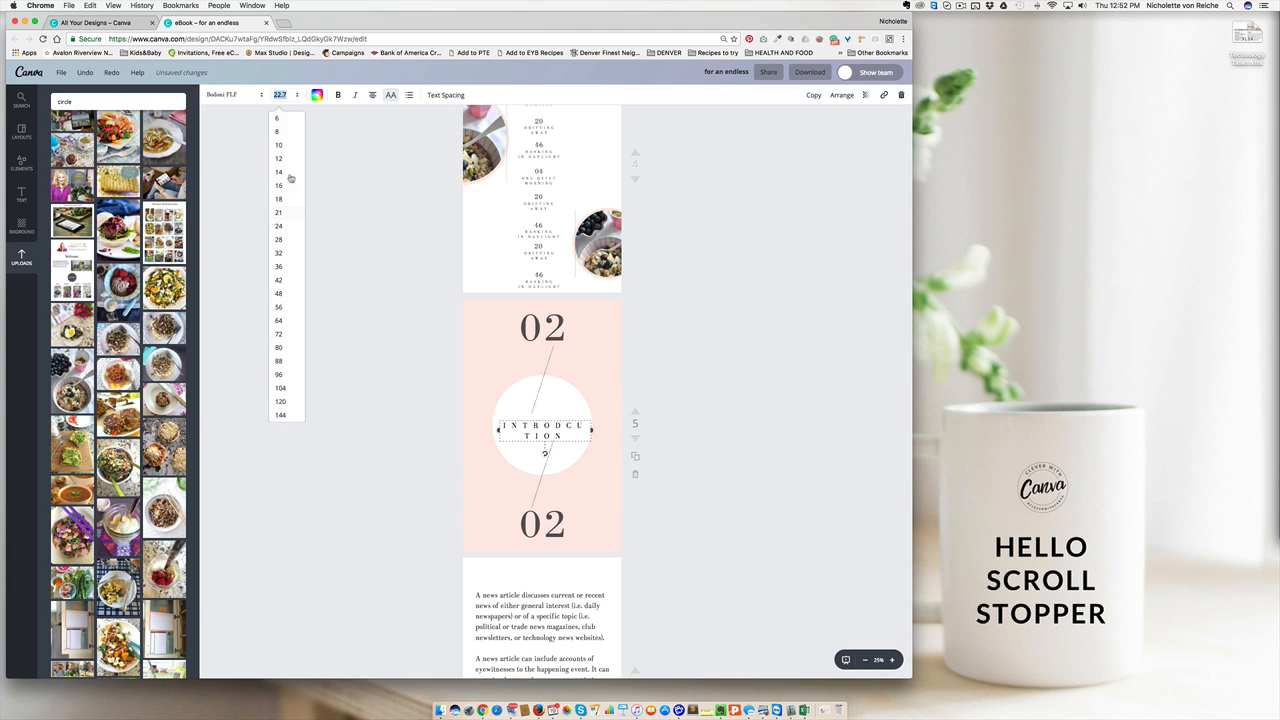
pyautogui.click(278, 226)
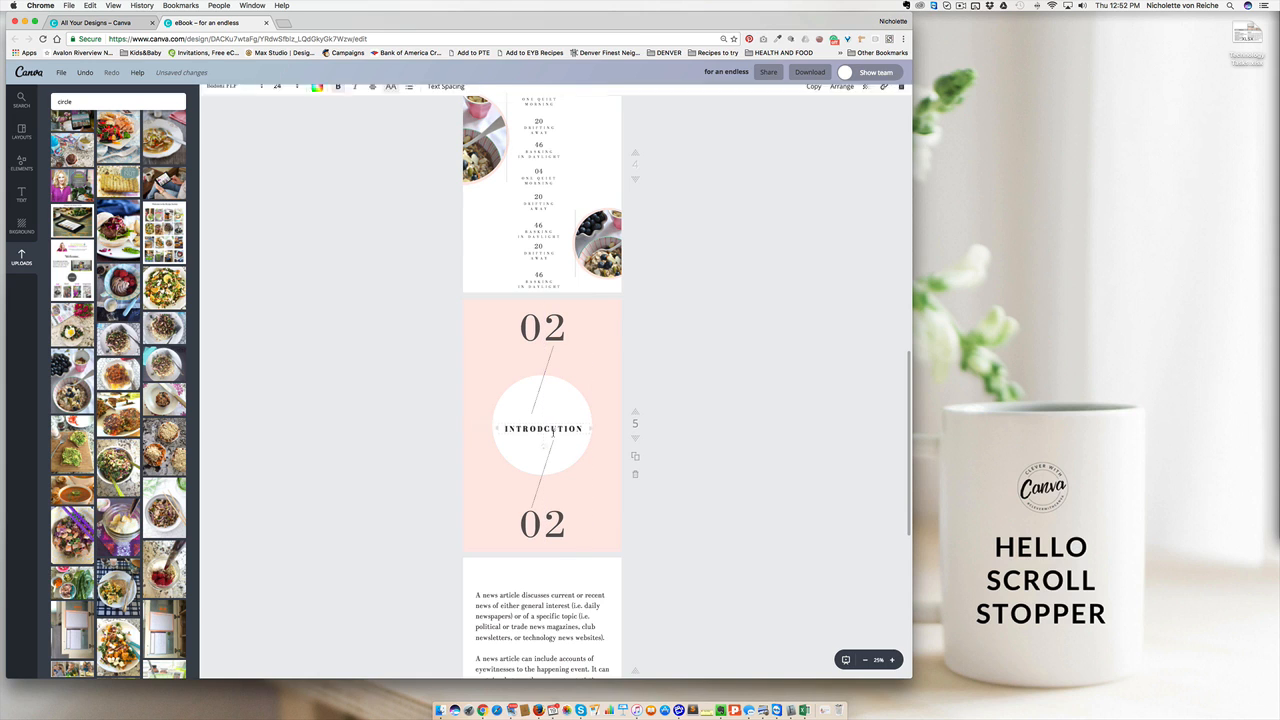
pyautogui.click(544, 428)
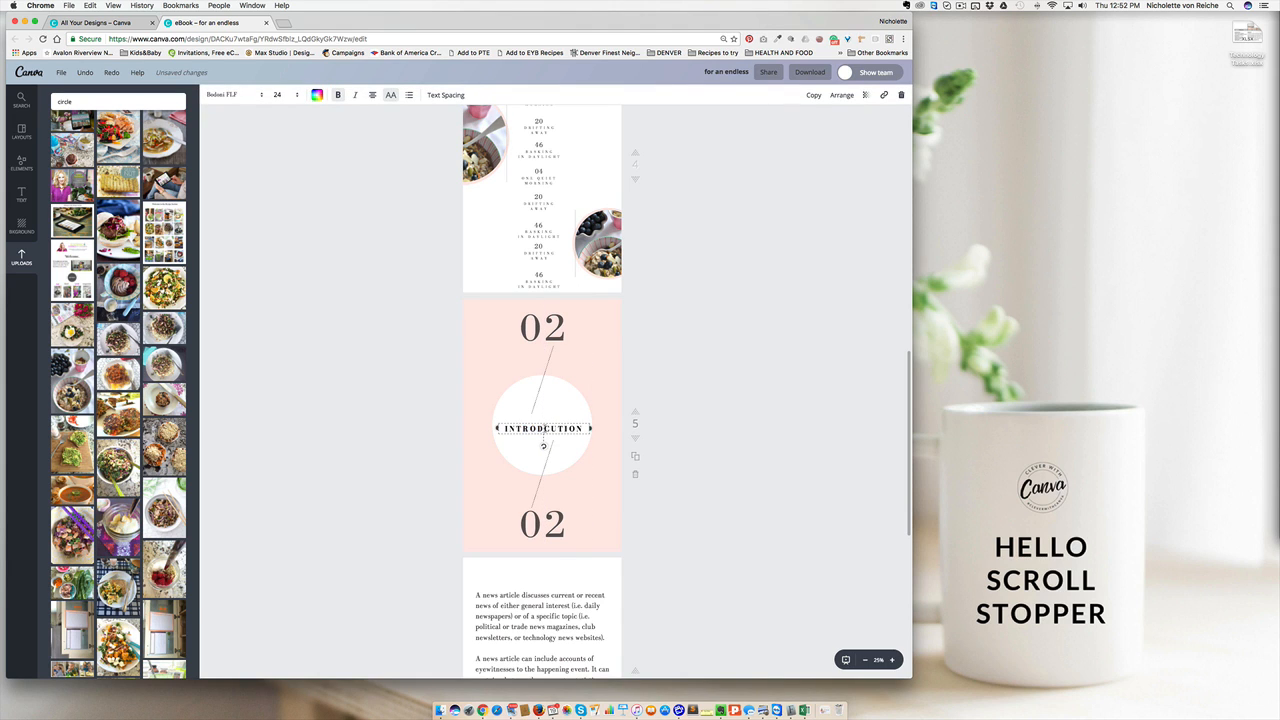
pyautogui.click(278, 94)
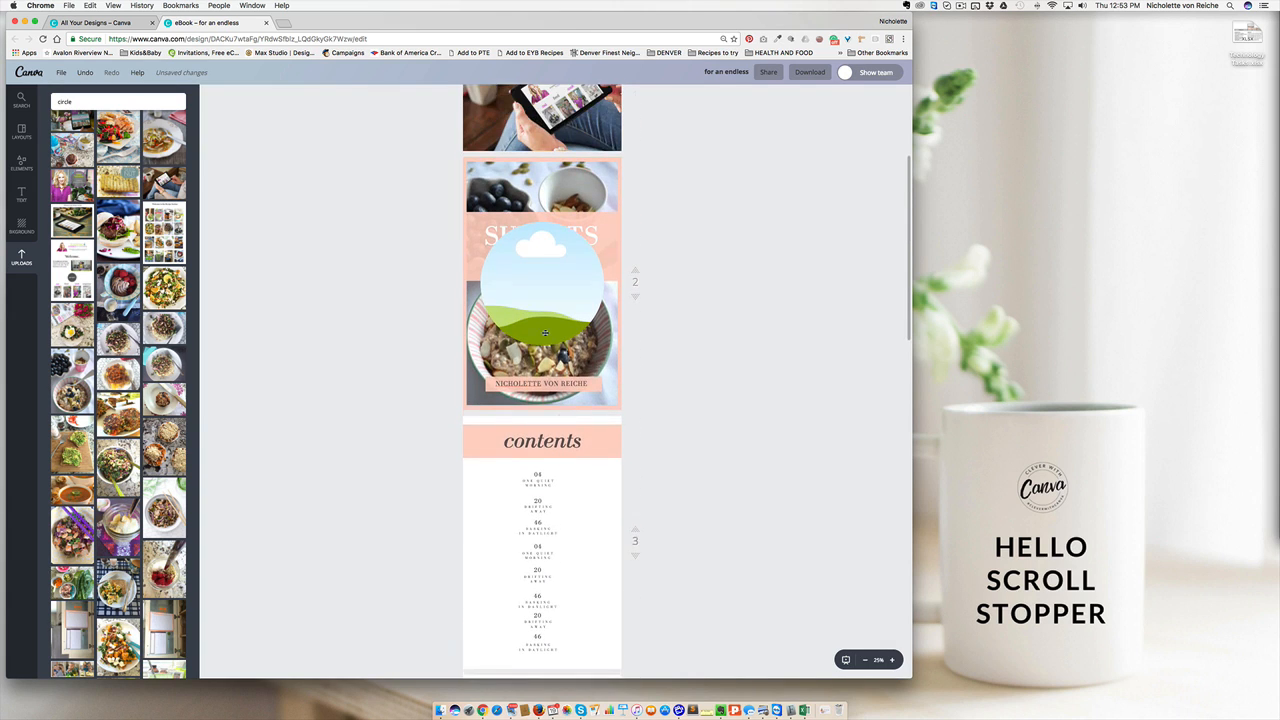
# Step: Scroll down past the contents pages to the Introduction divider and its text page
pyautogui.scroll(-3)
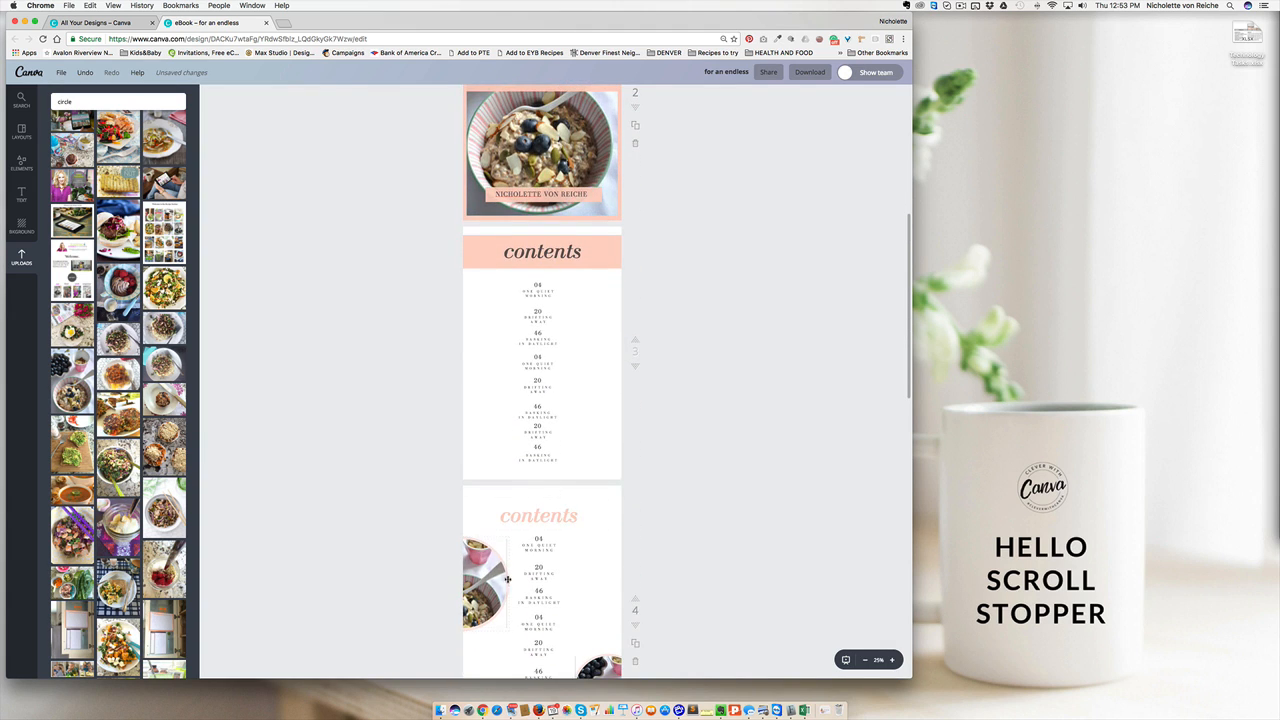
pyautogui.scroll(-3)
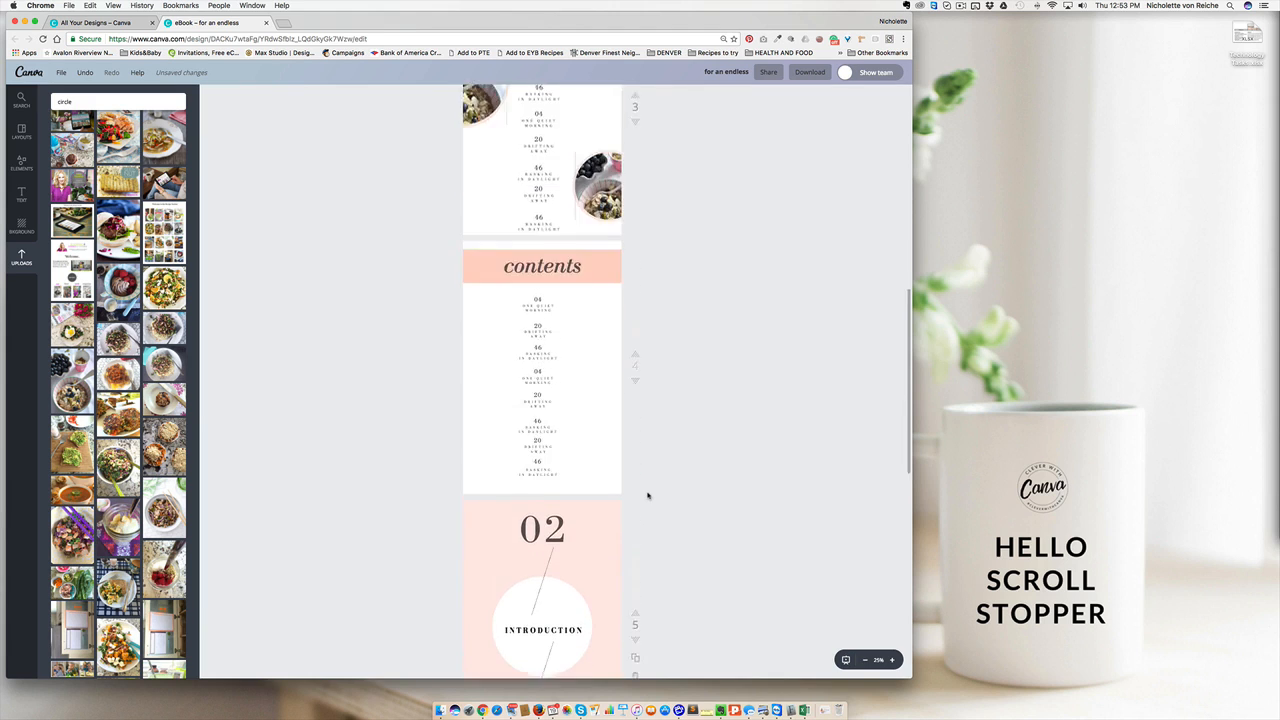
pyautogui.scroll(-3)
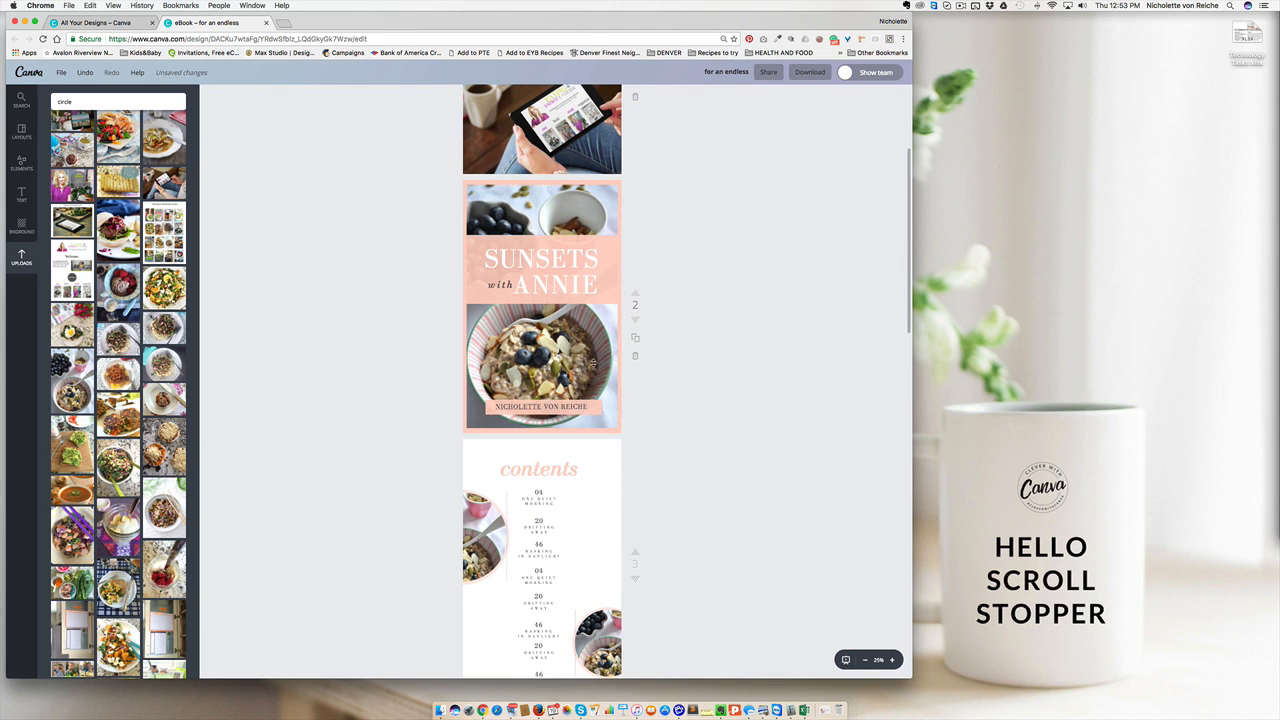
pyautogui.scroll(-3)
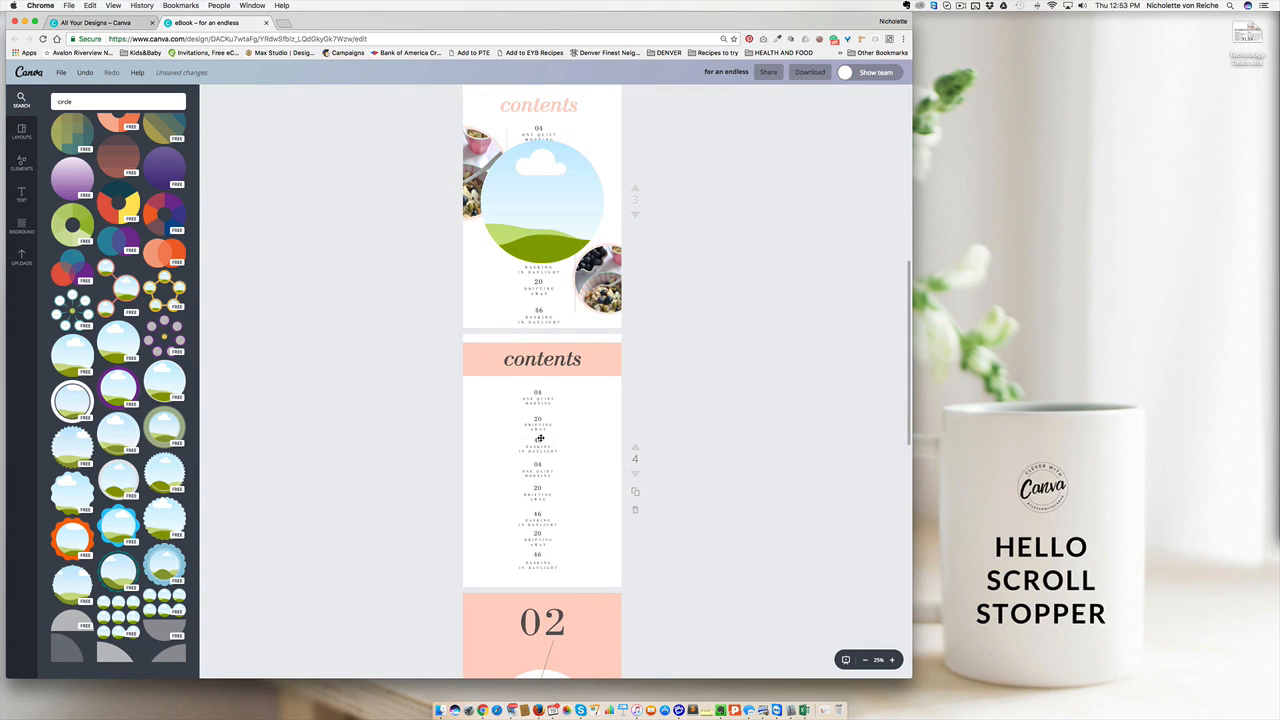
pyautogui.scroll(-3)
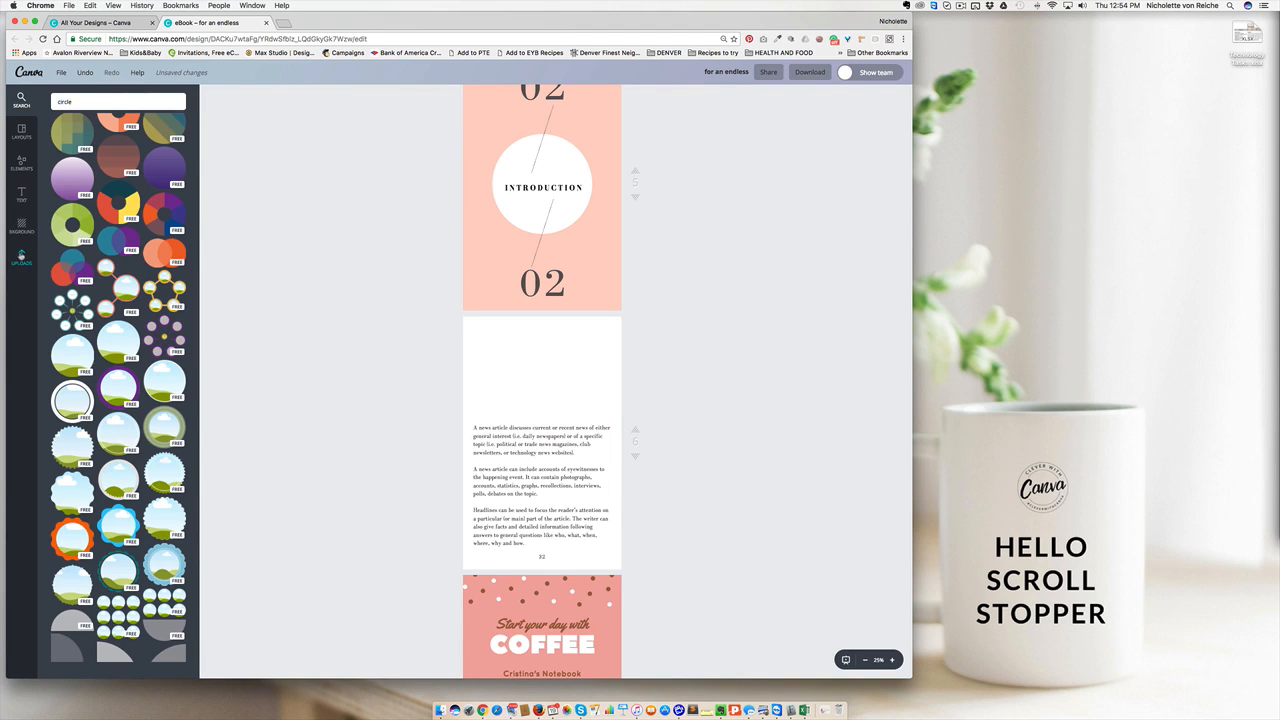
# Step: Add a landscape photo frame from Elements > Frames to the introduction text page
pyautogui.click(20, 160)
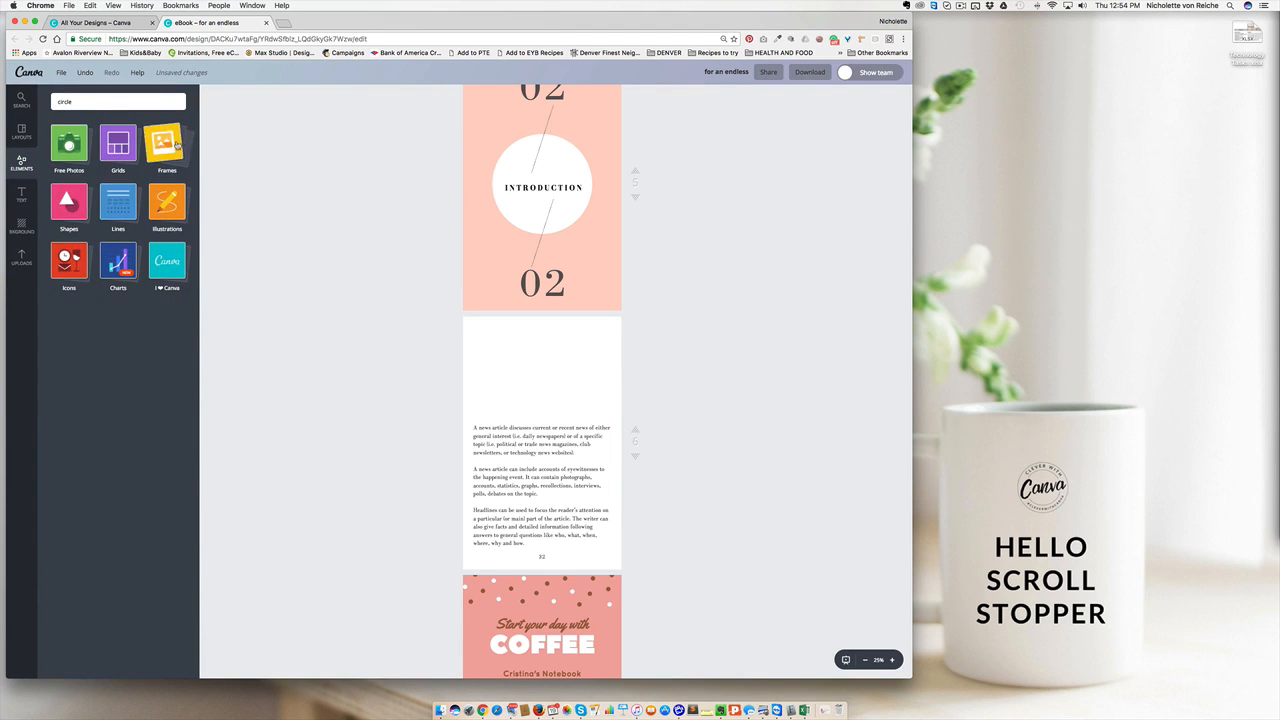
pyautogui.click(168, 144)
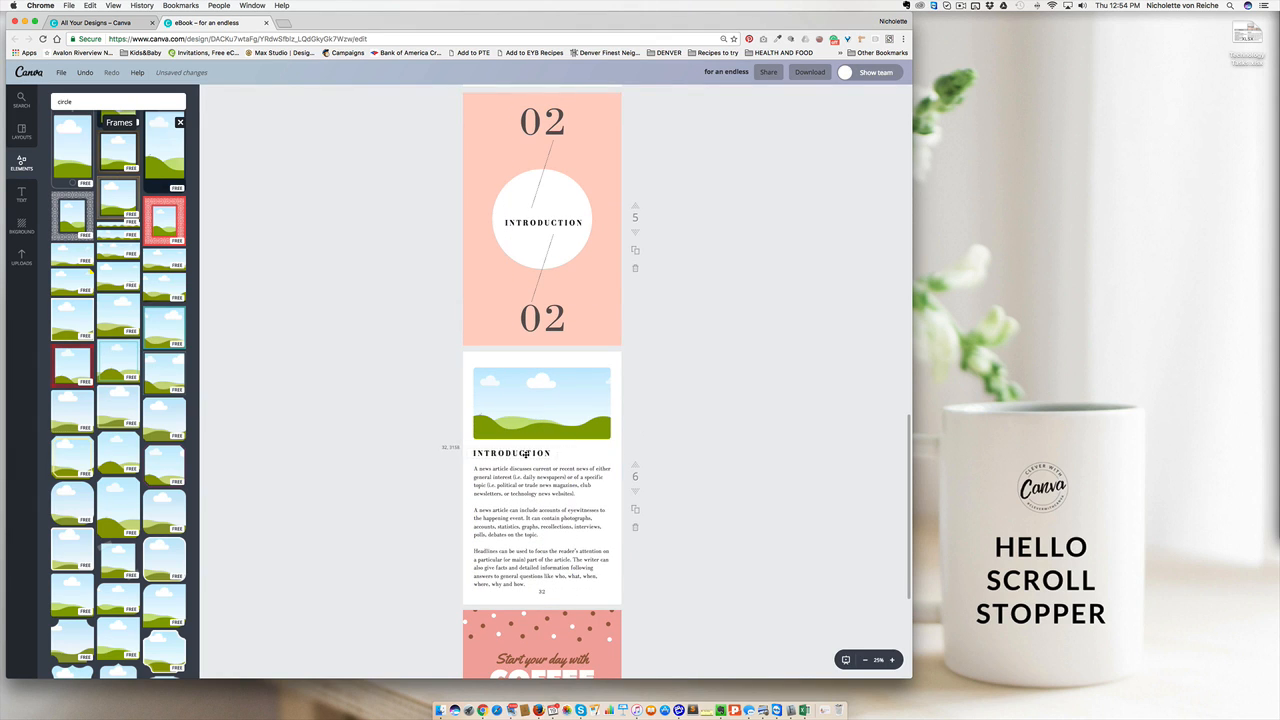
pyautogui.click(542, 404)
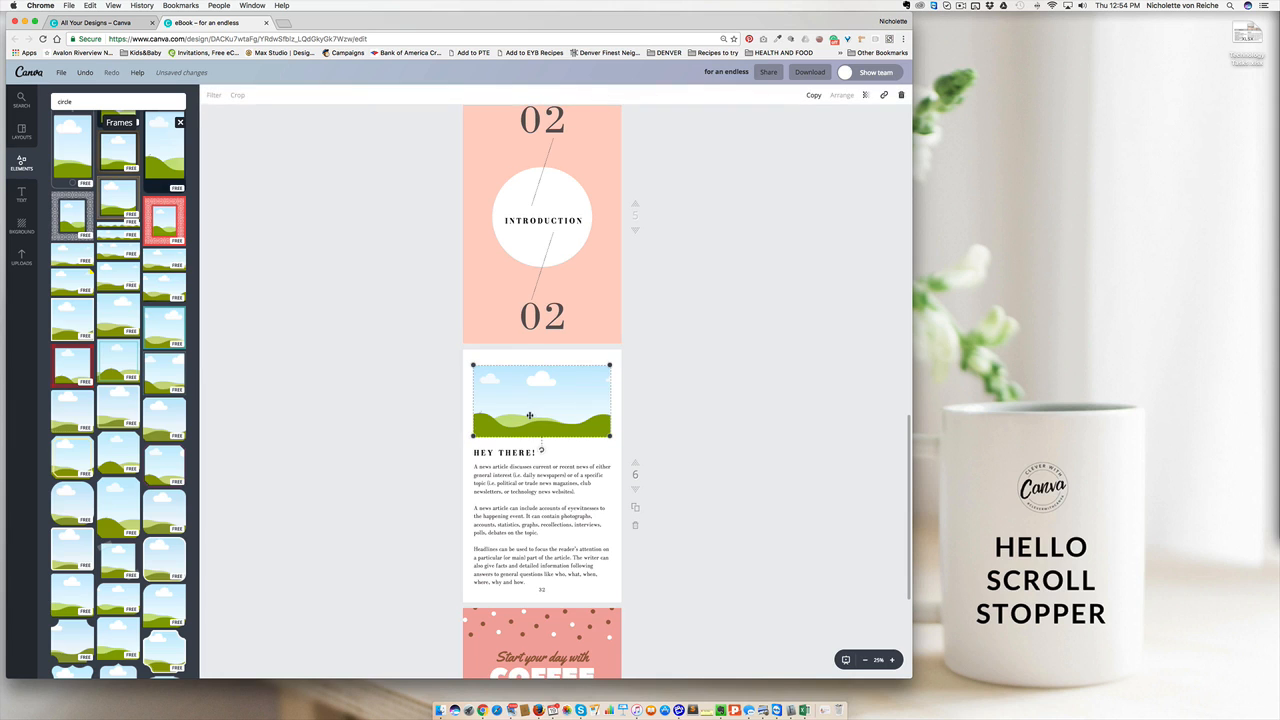
pyautogui.click(20, 258)
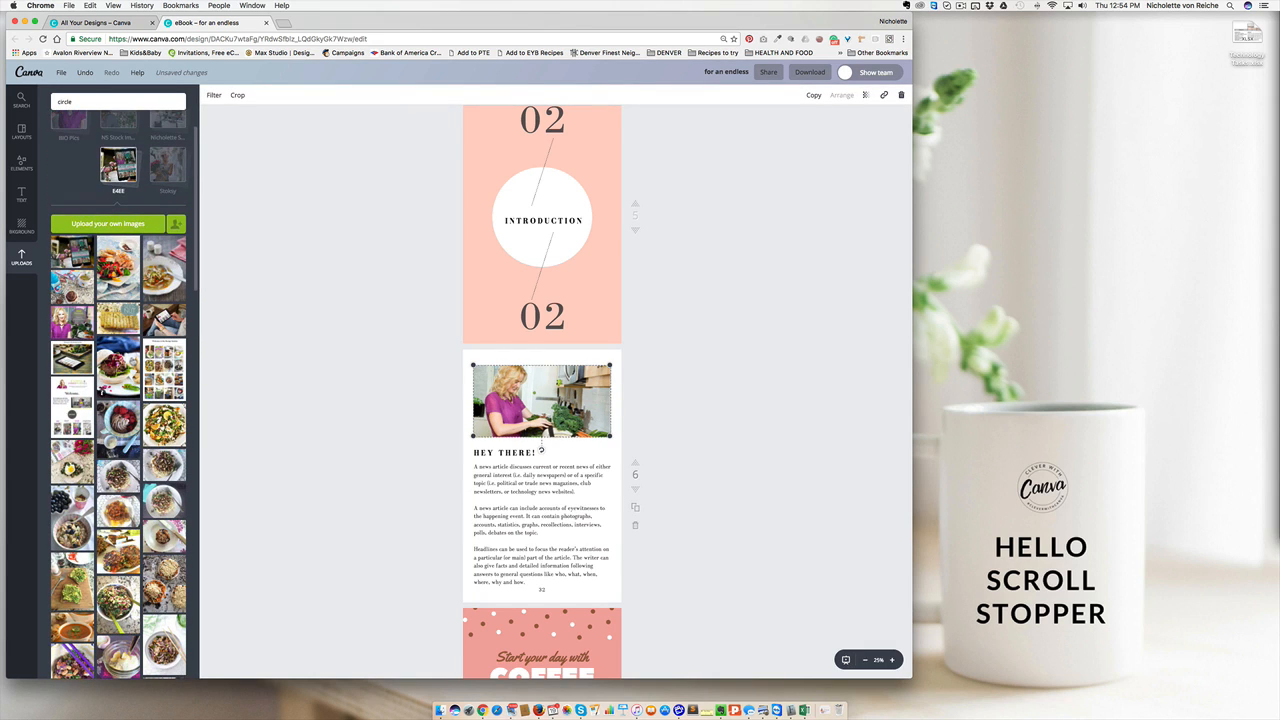
pyautogui.scroll(-3)
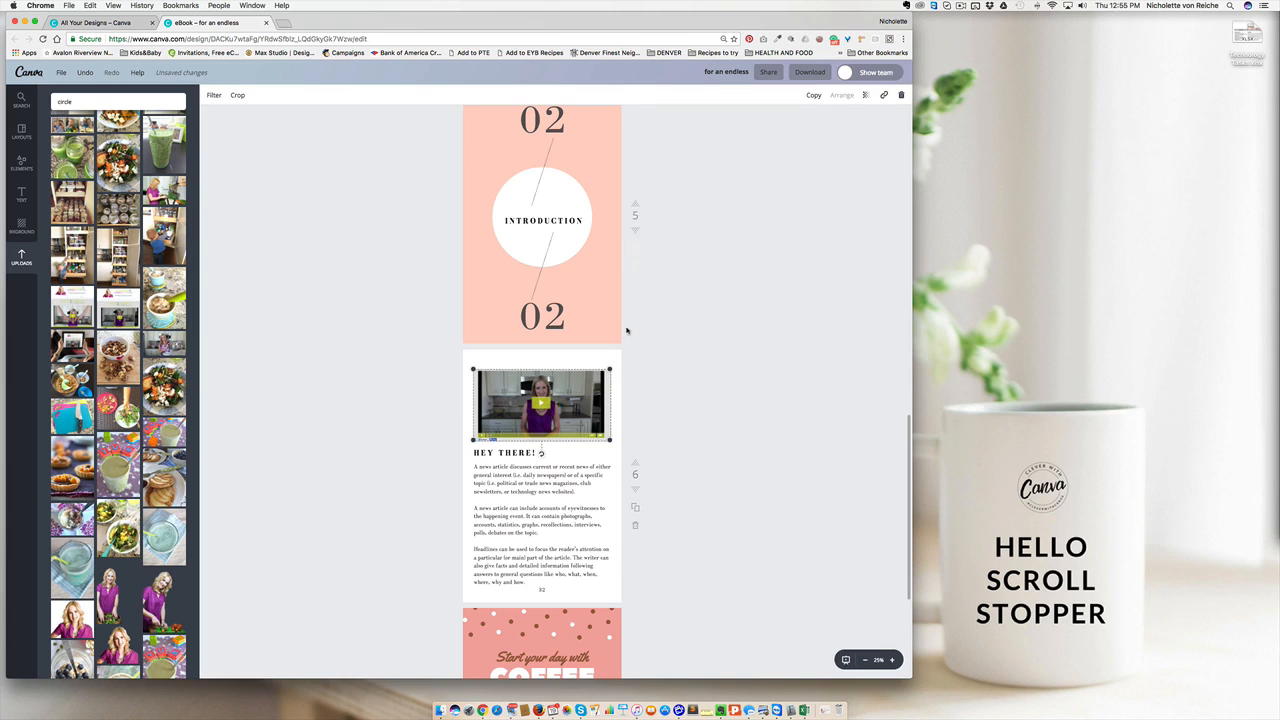
# Step: Fill the frame with an uploaded kitchen photo under the HEY THERE! heading
pyautogui.click(884, 94)
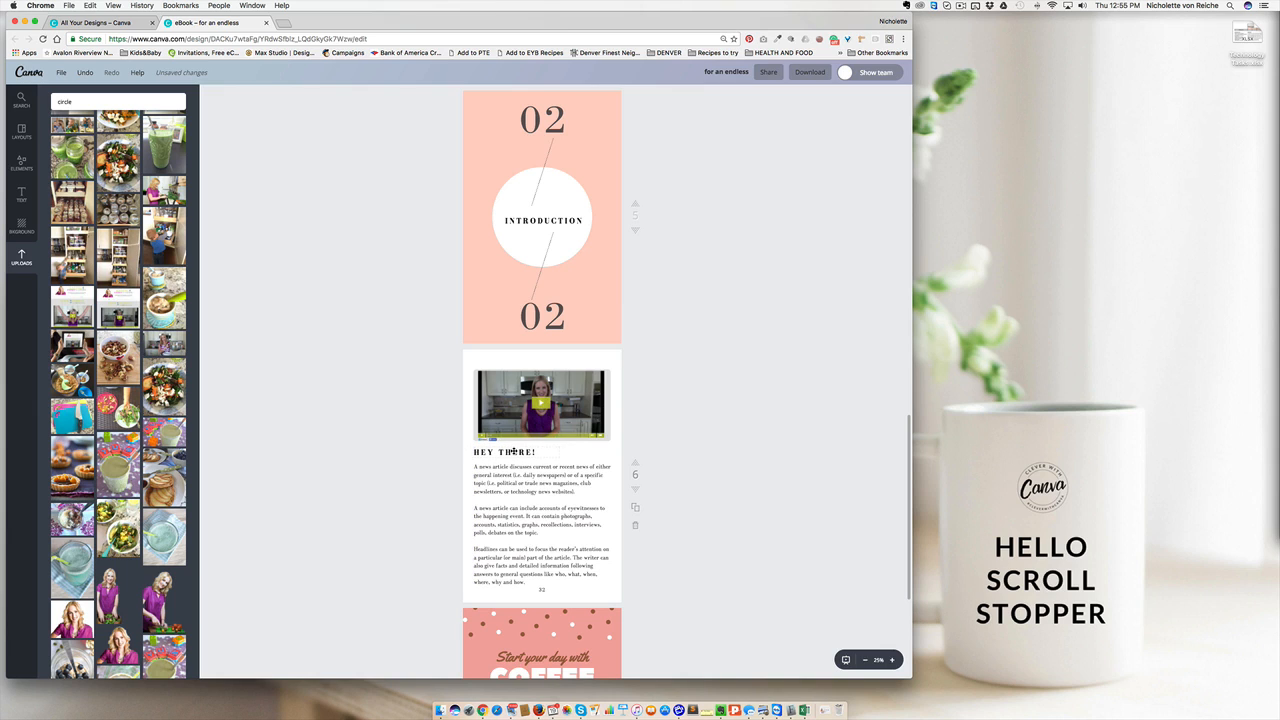
pyautogui.click(540, 490)
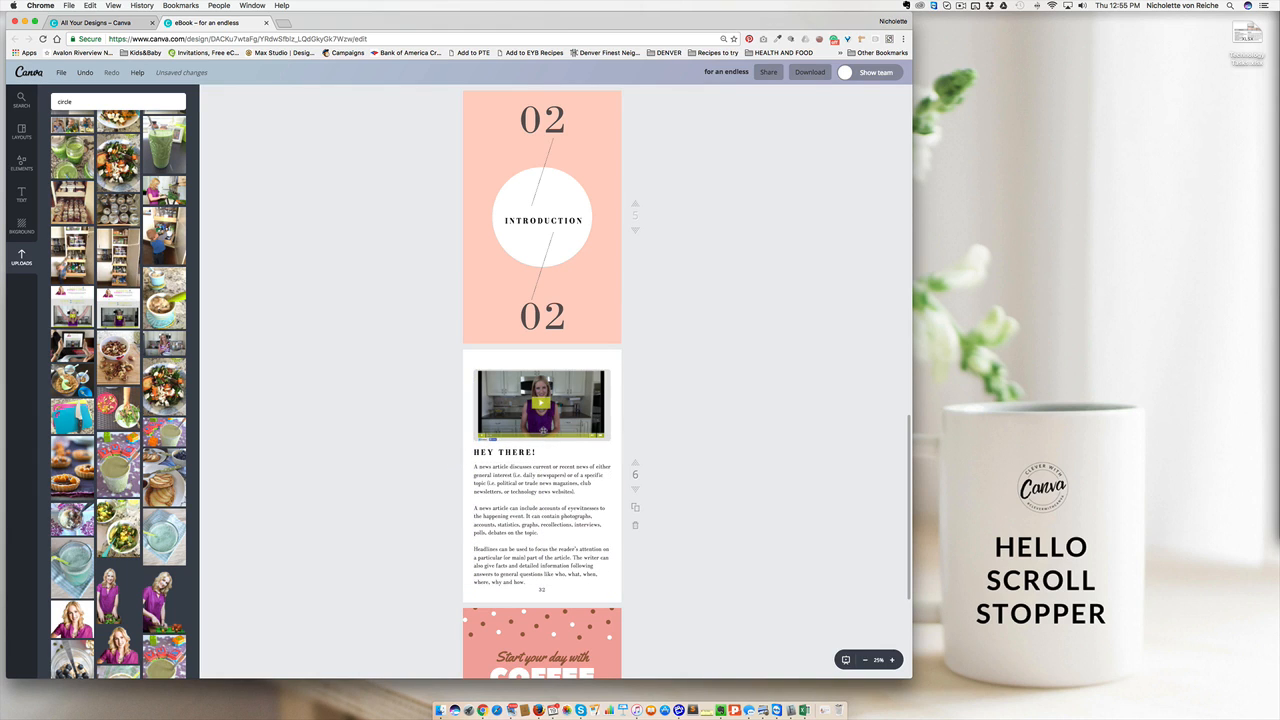
pyautogui.click(540, 404)
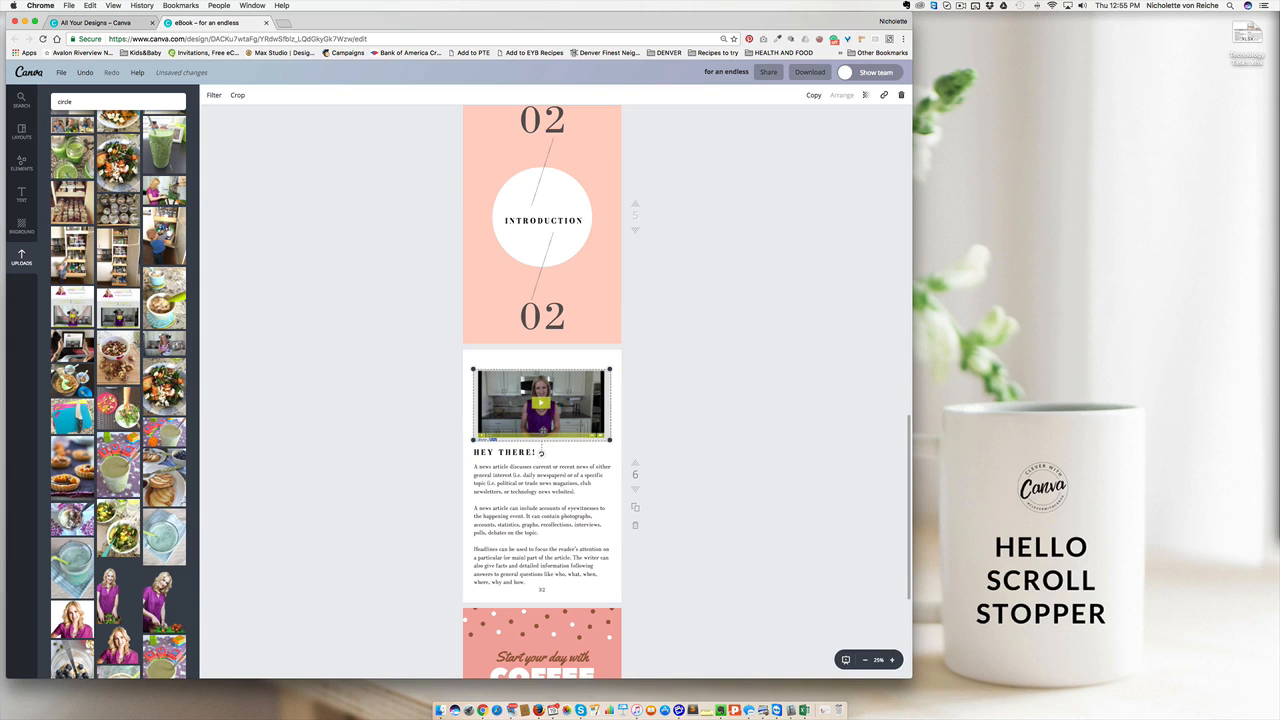
pyautogui.scroll(-3)
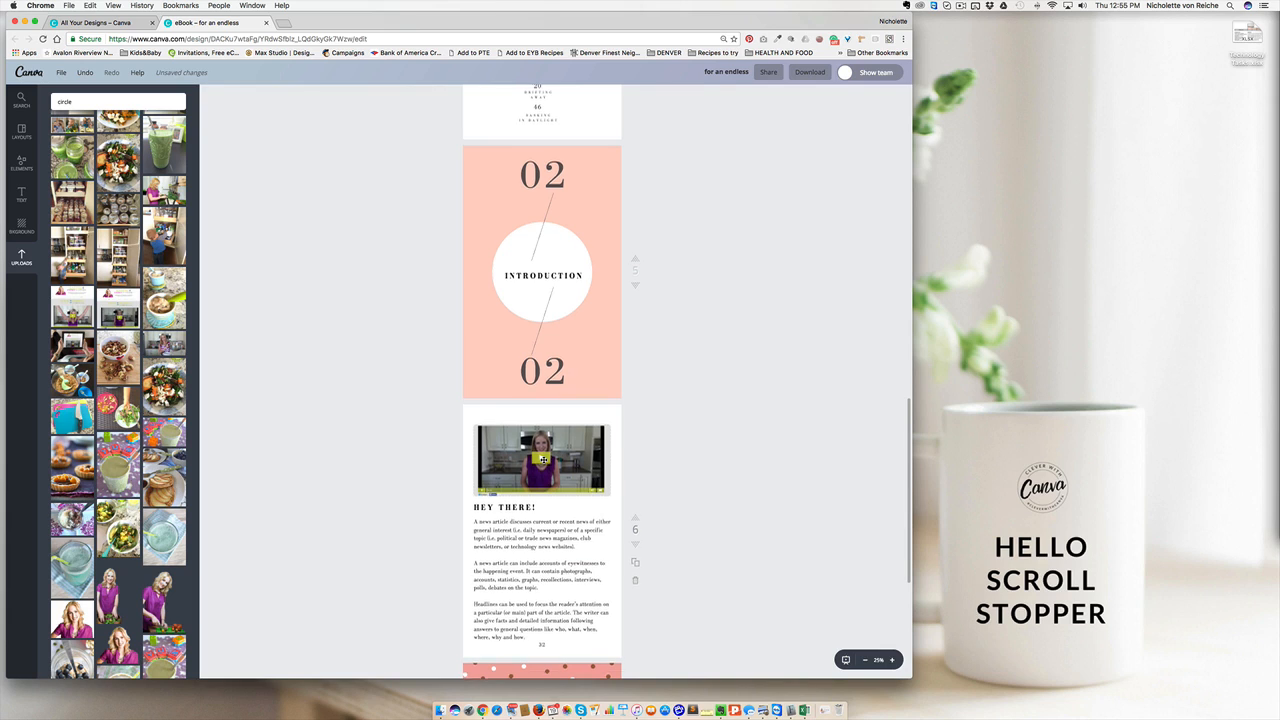
pyautogui.scroll(-3)
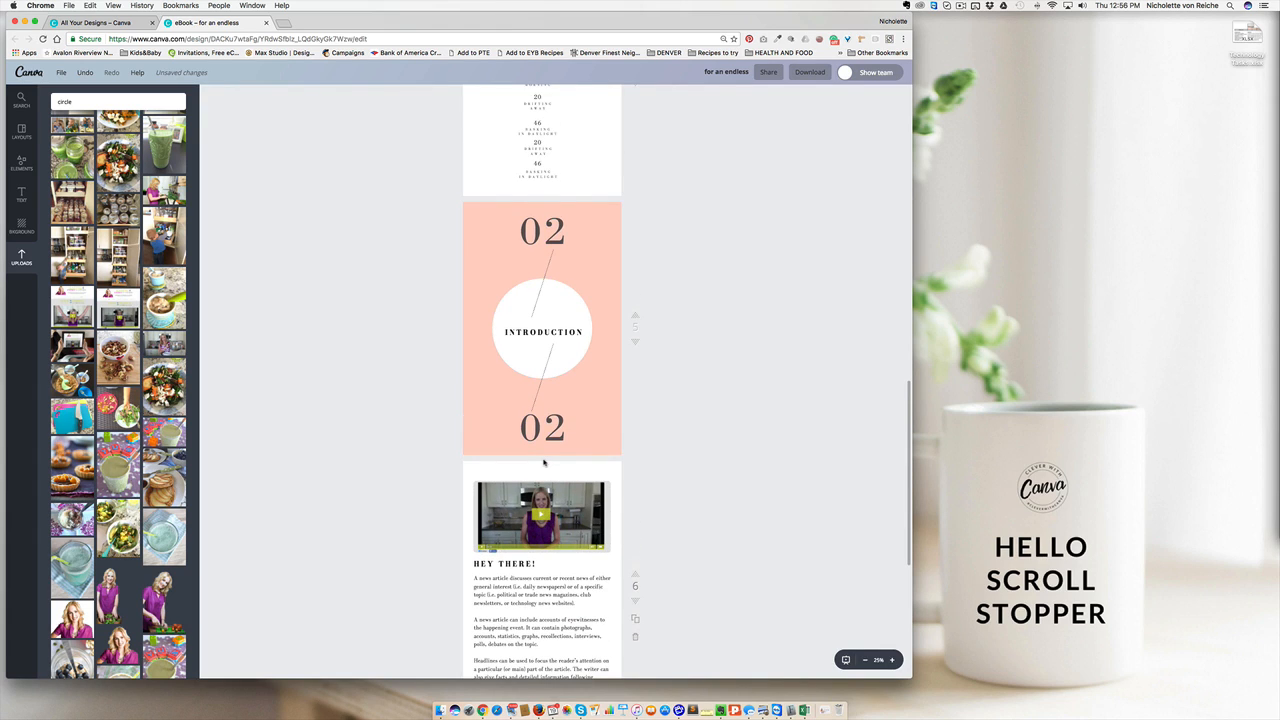
pyautogui.scroll(-3)
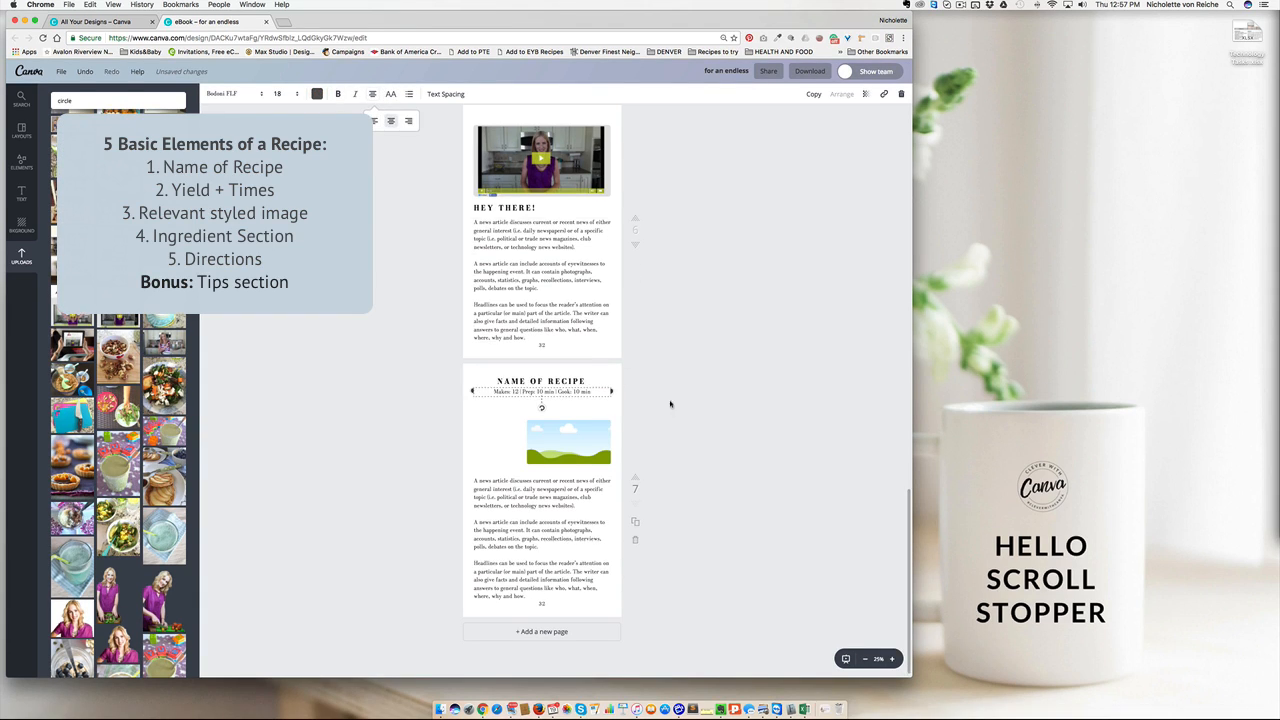
# Step: Edit the yield and times line under the recipe title on the new page
pyautogui.click(236, 94)
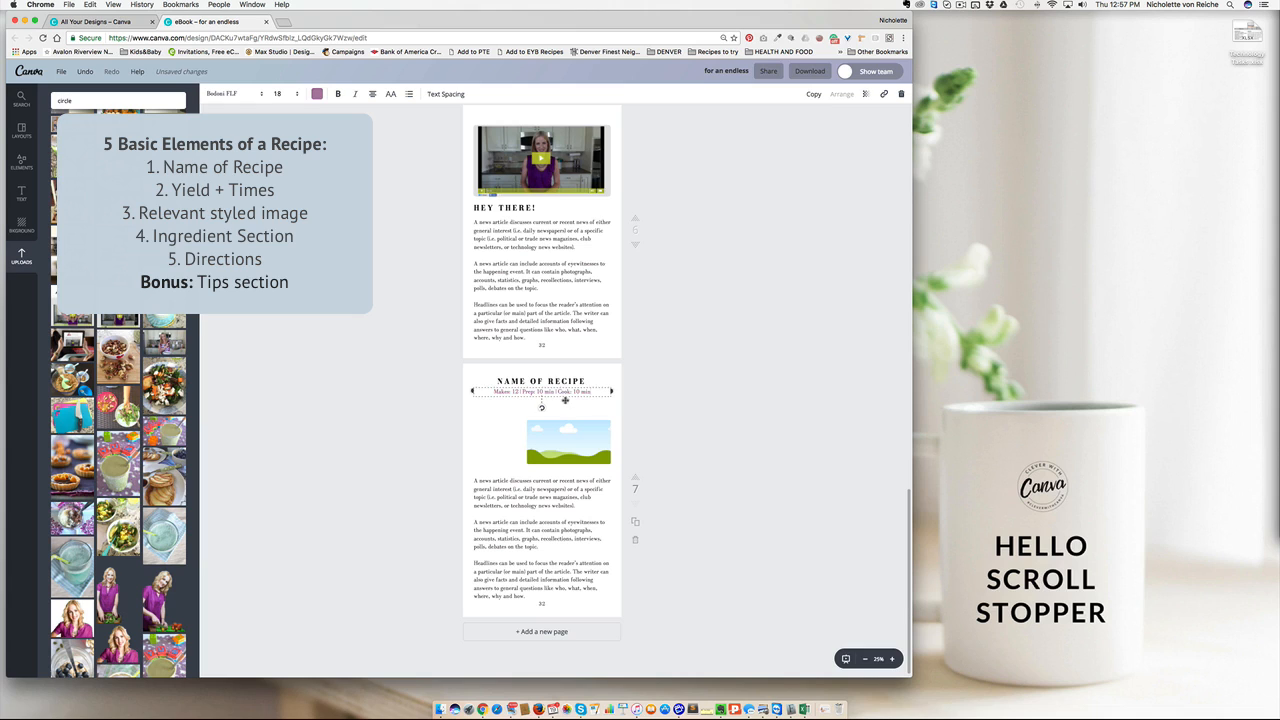
pyautogui.click(684, 408)
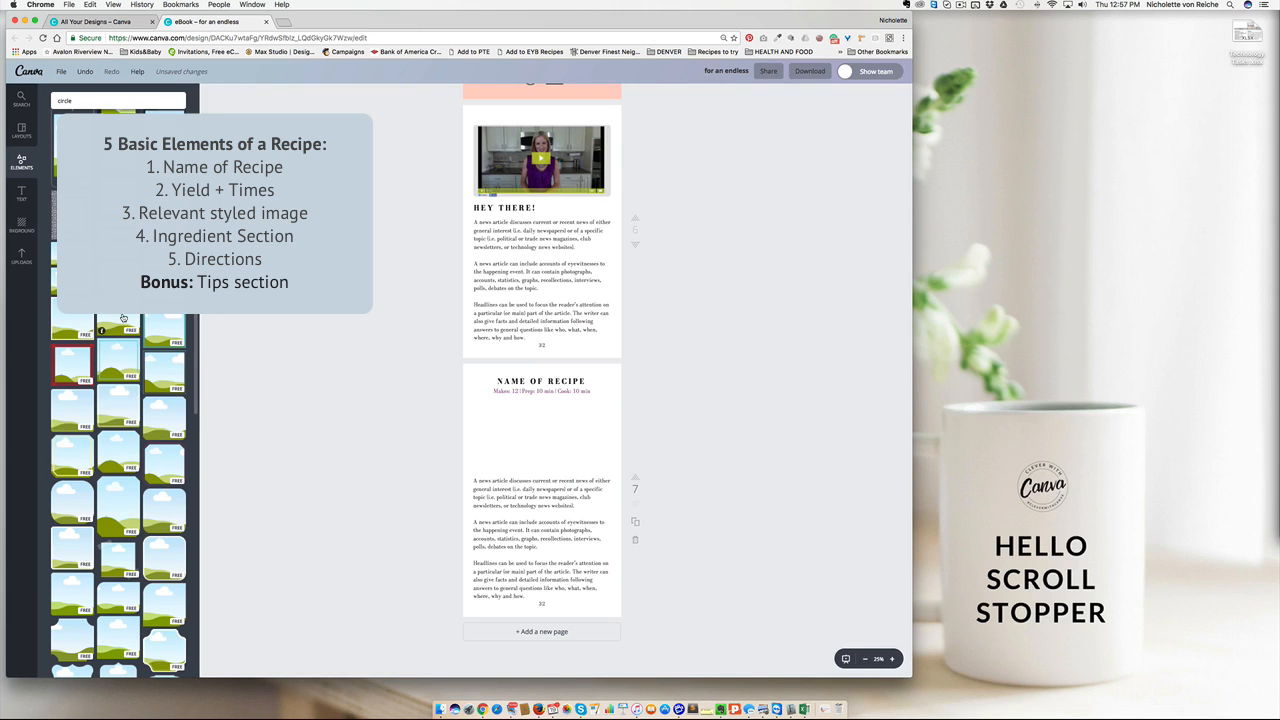
pyautogui.scroll(-3)
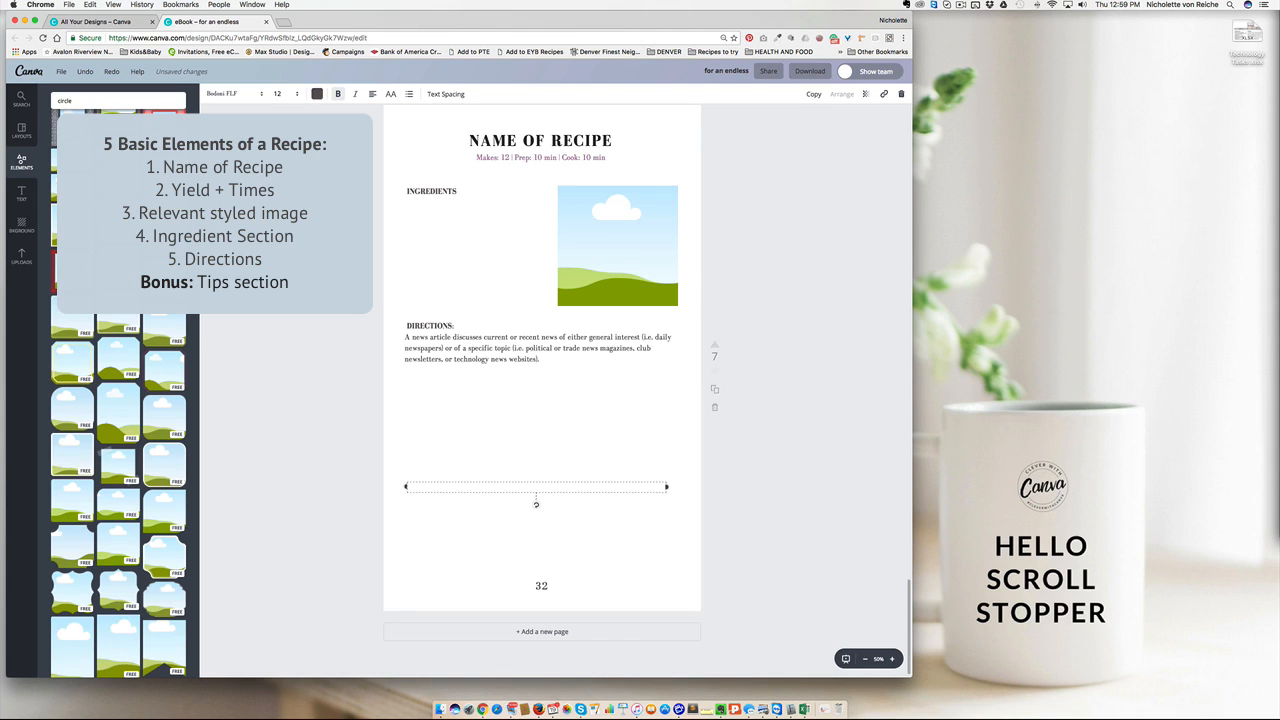
# Step: Fill the ingredients list with items like '3 Tbsp.' and '2 eggs, separated'
pyautogui.write('3 Tbsp. flkdlk')
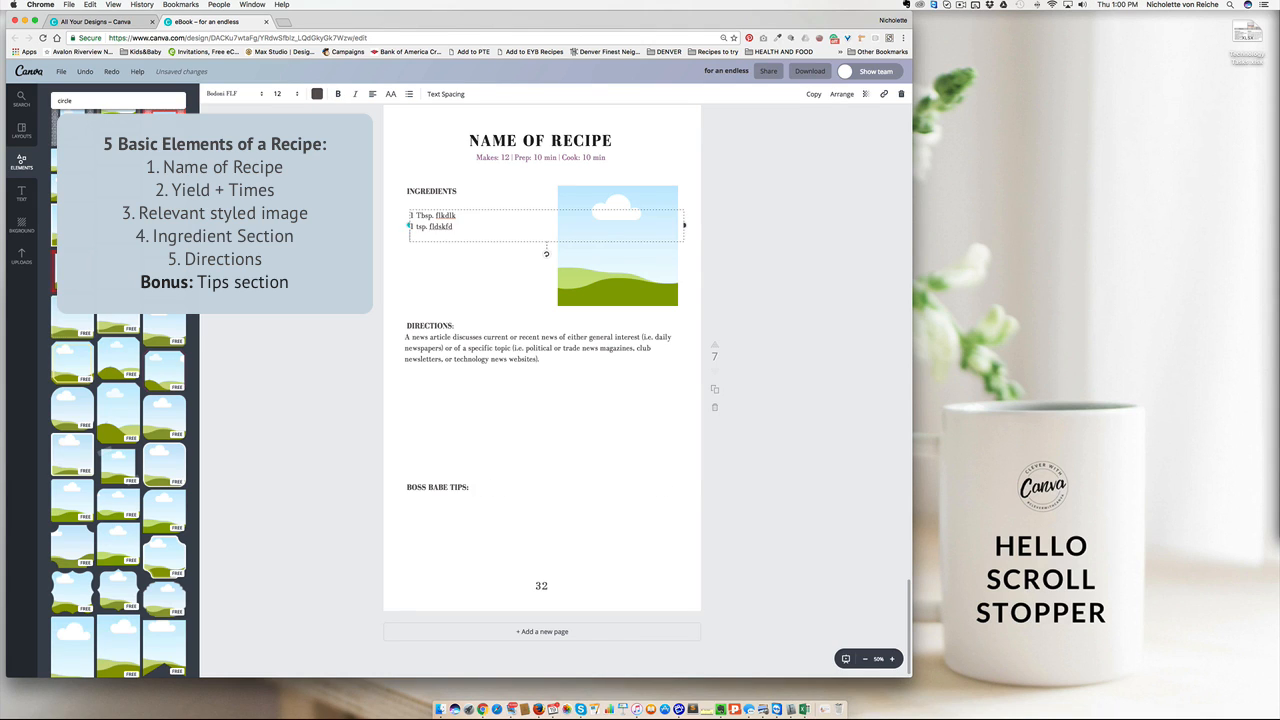
pyautogui.write('2 w')
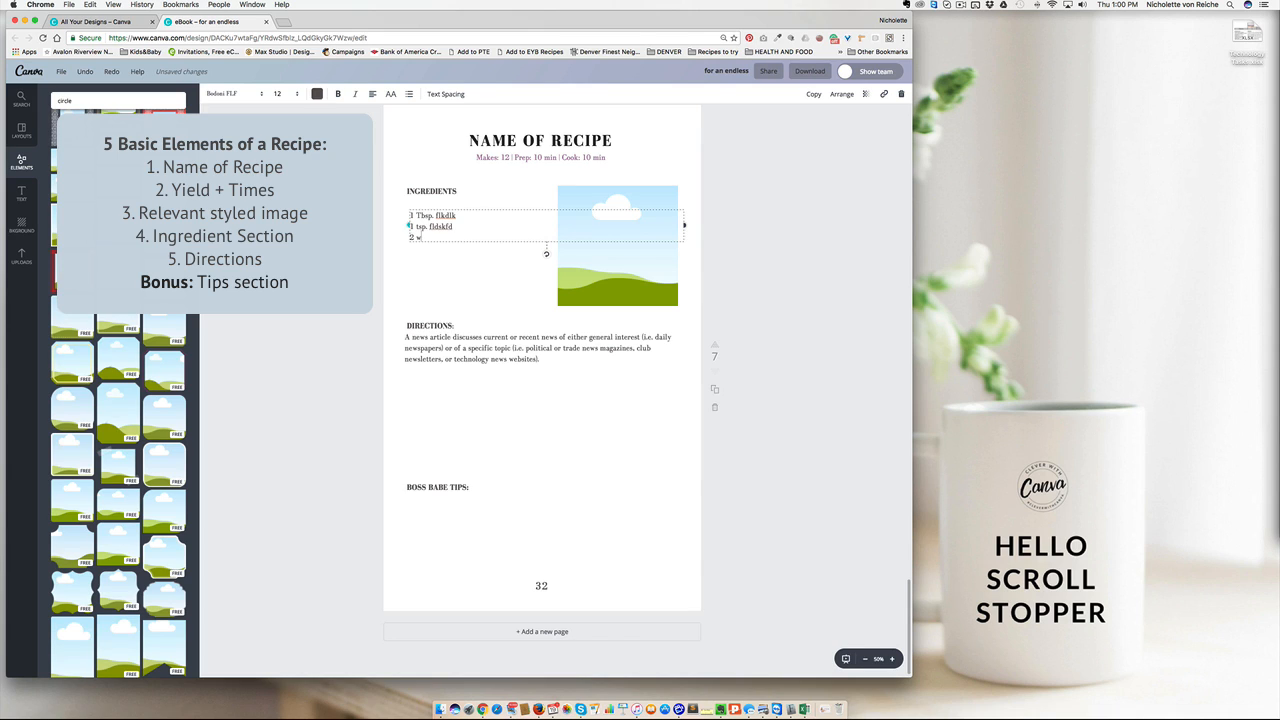
pyautogui.write('eggs,')
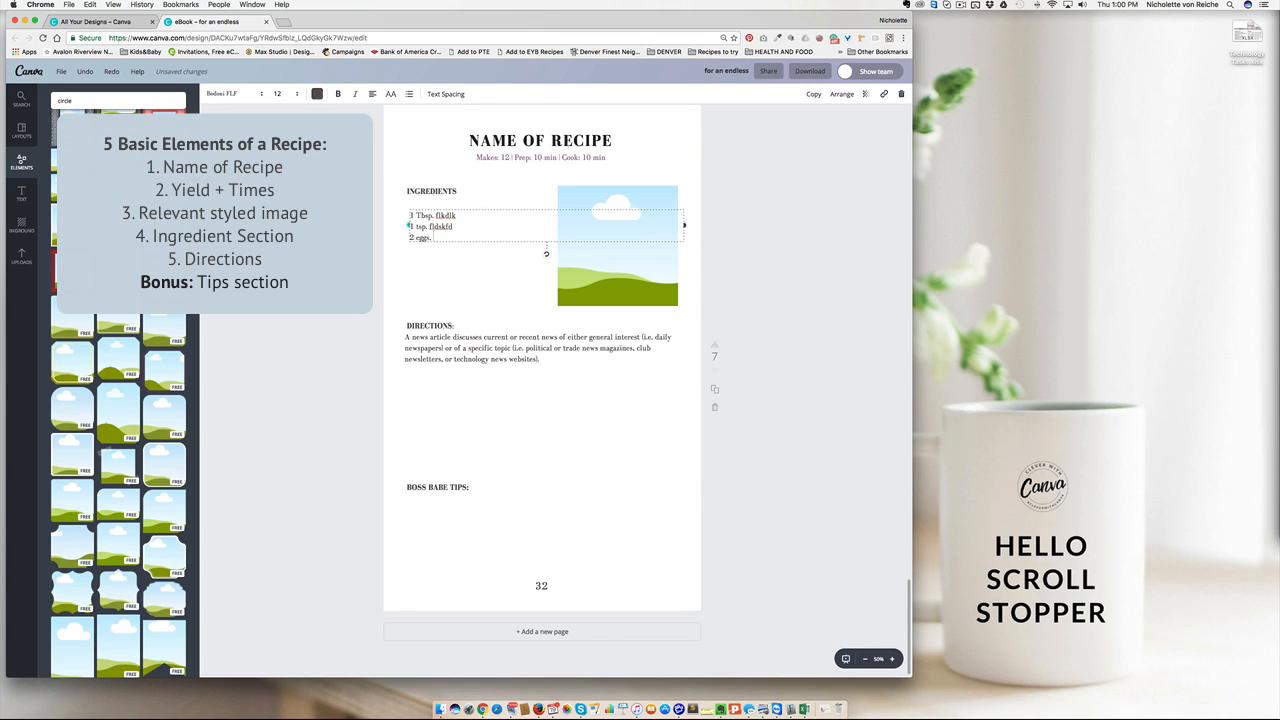
pyautogui.write('separated')
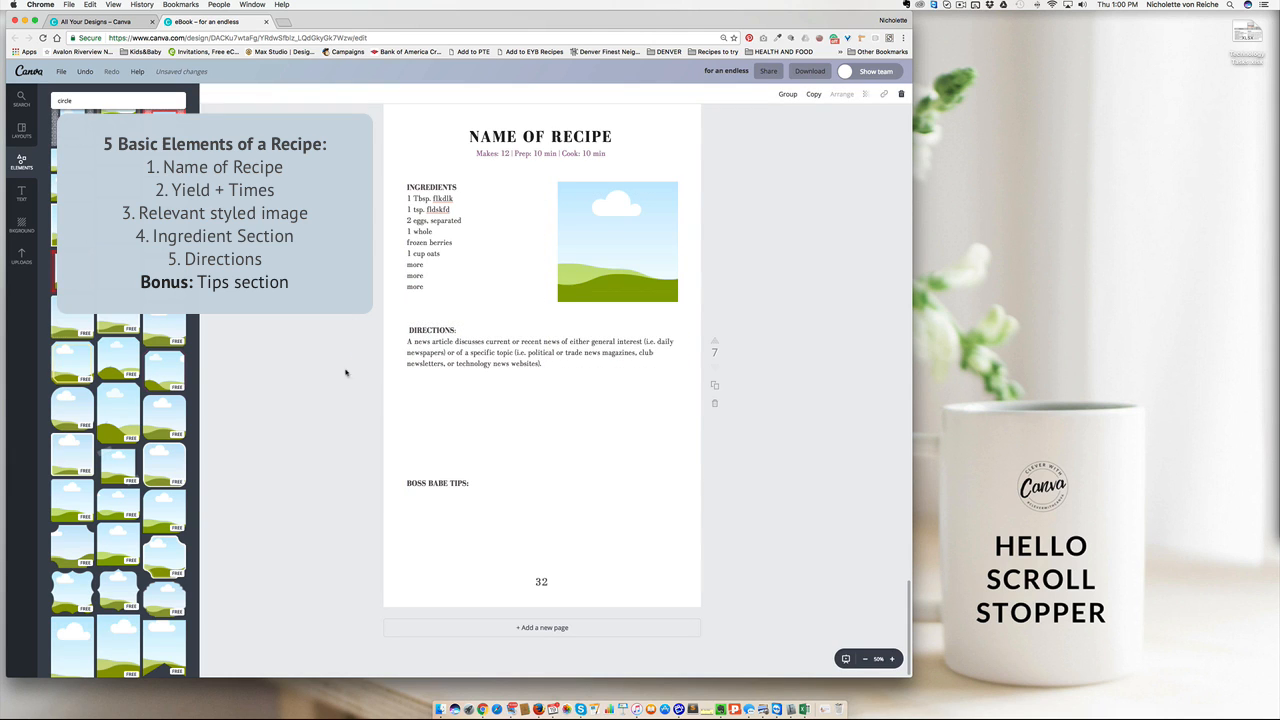
pyautogui.click(424, 350)
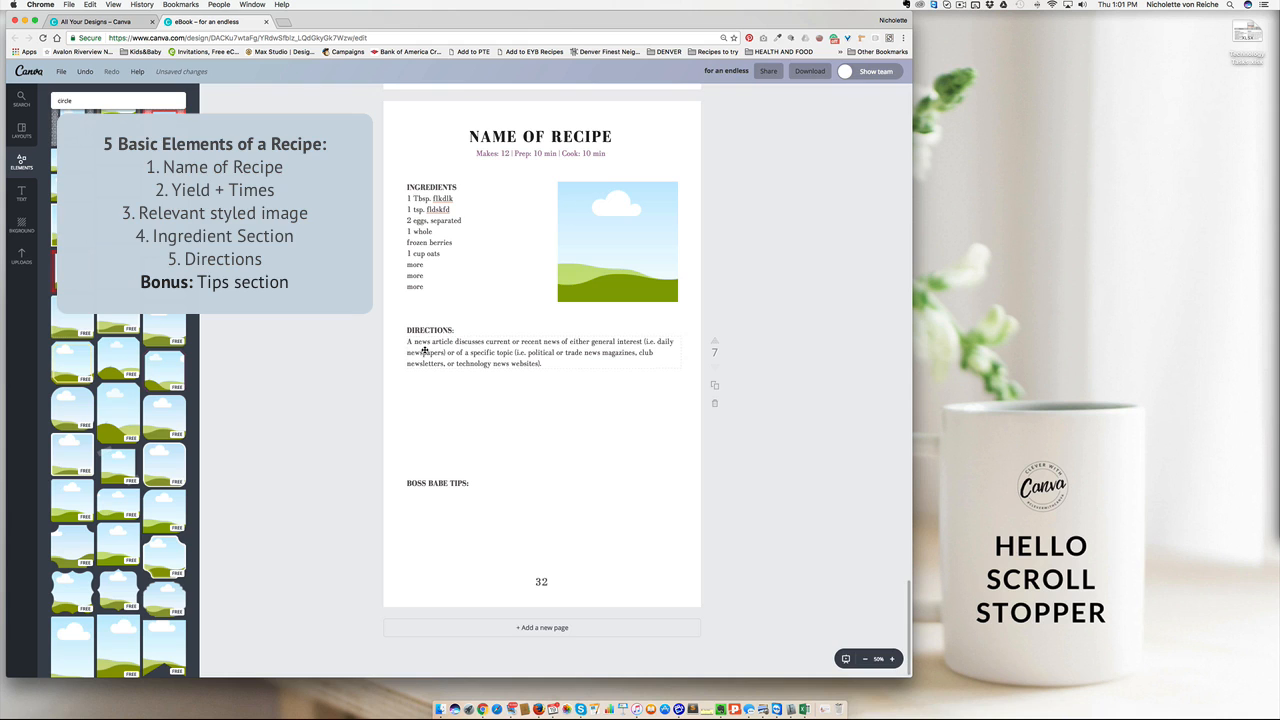
pyautogui.click(20, 256)
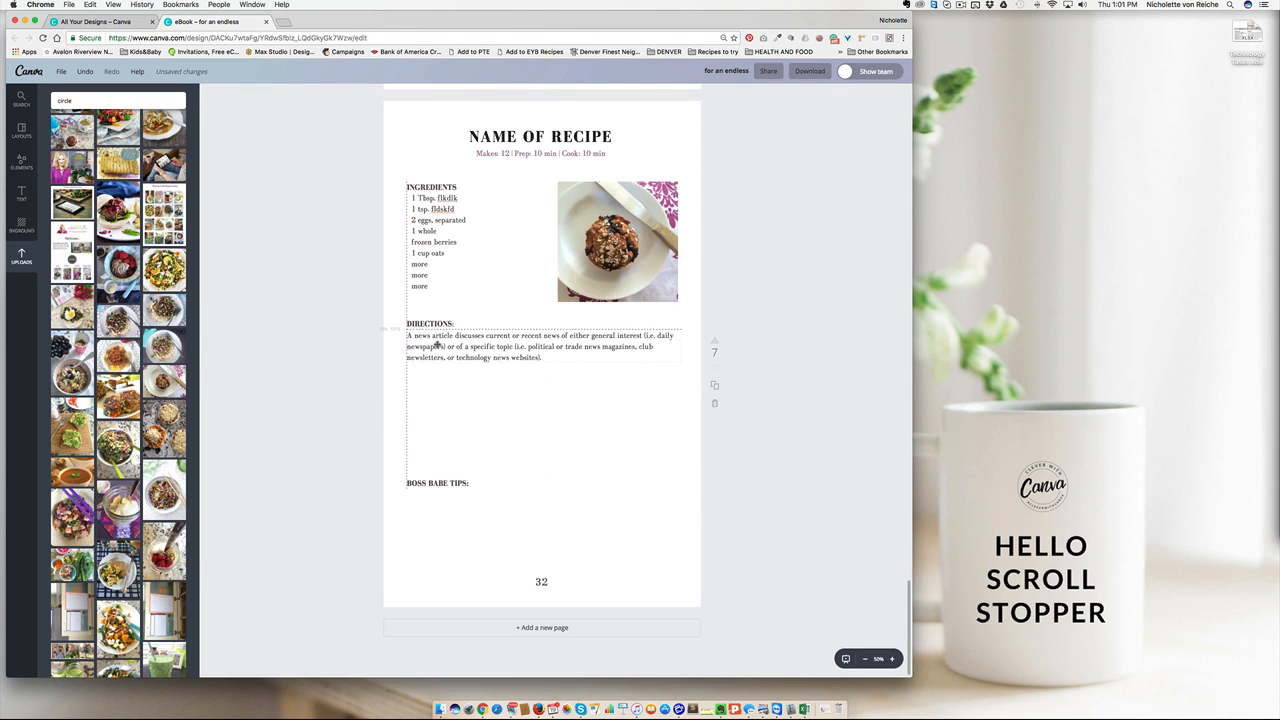
# Step: Write numbered direction steps and format the ingredients list text
pyautogui.click(540, 348)
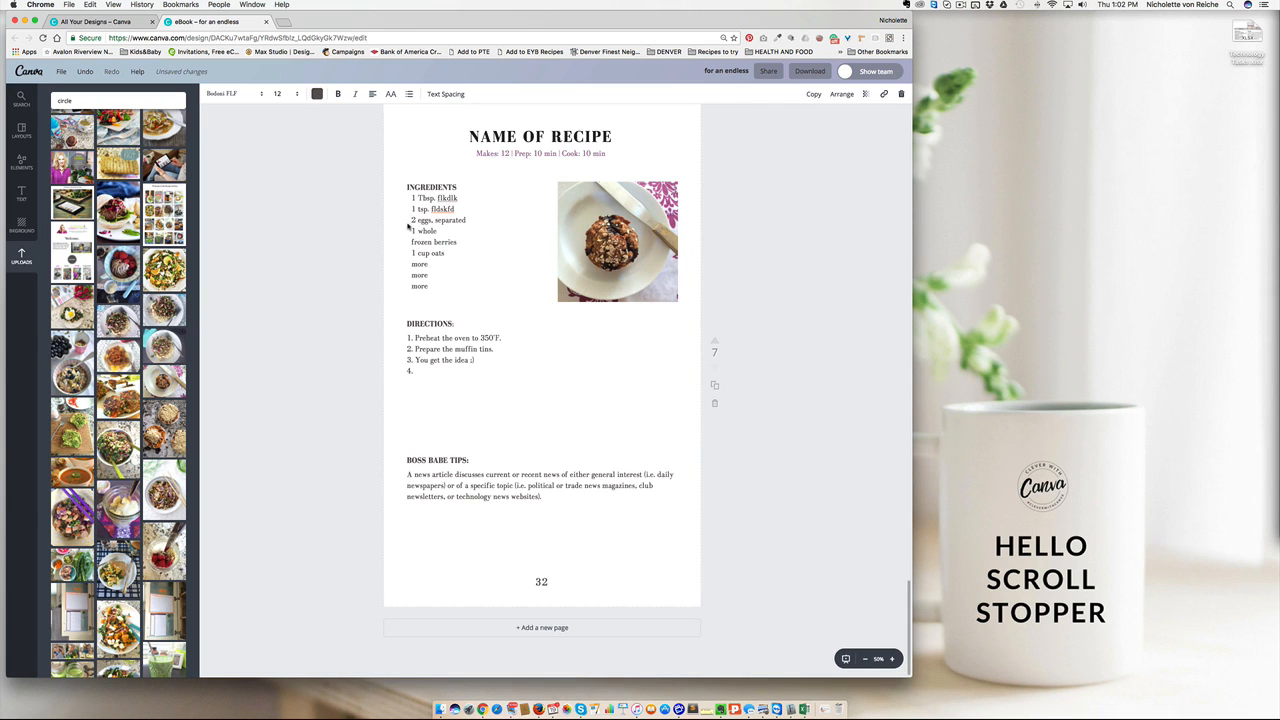
pyautogui.click(430, 220)
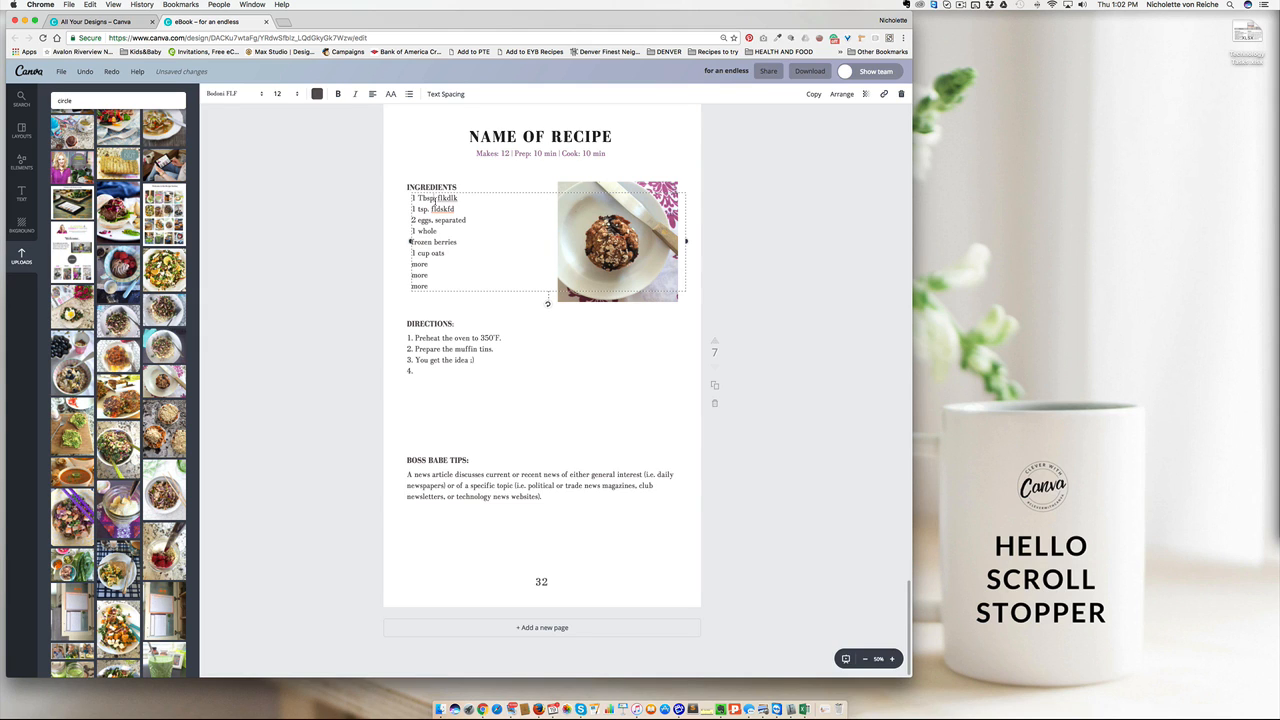
pyautogui.doubleClick(428, 198)
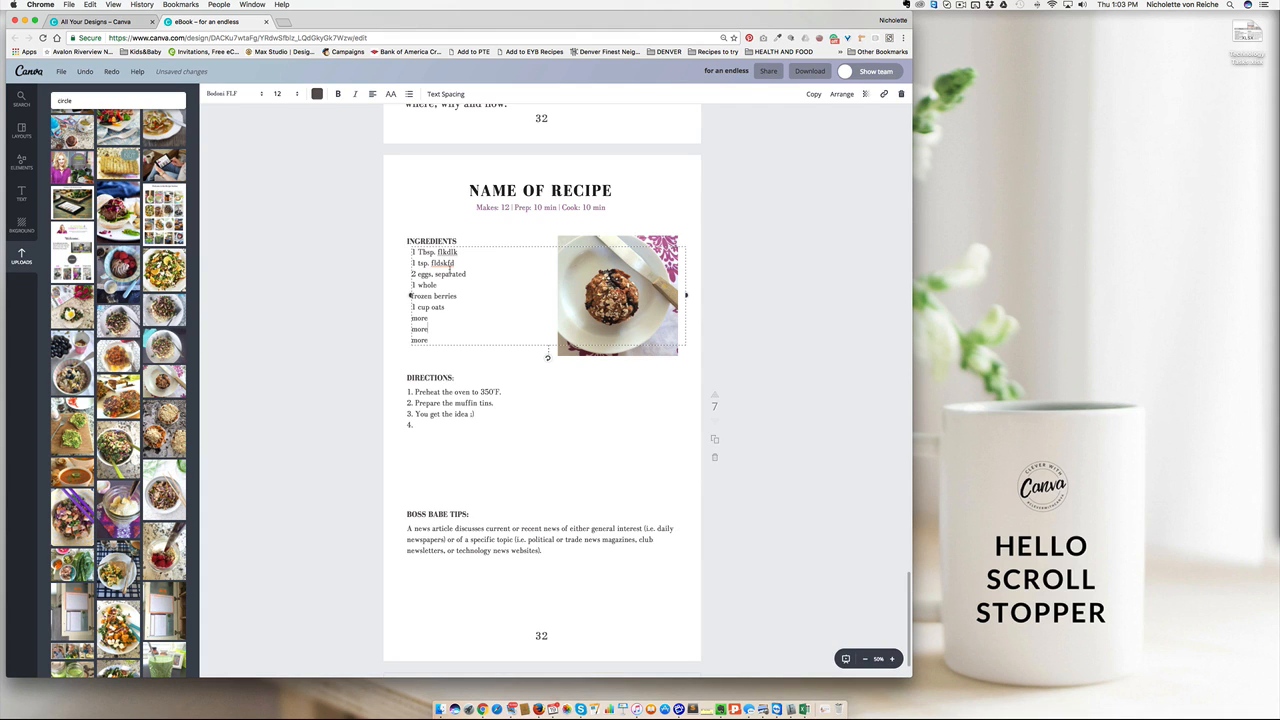
pyautogui.click(320, 314)
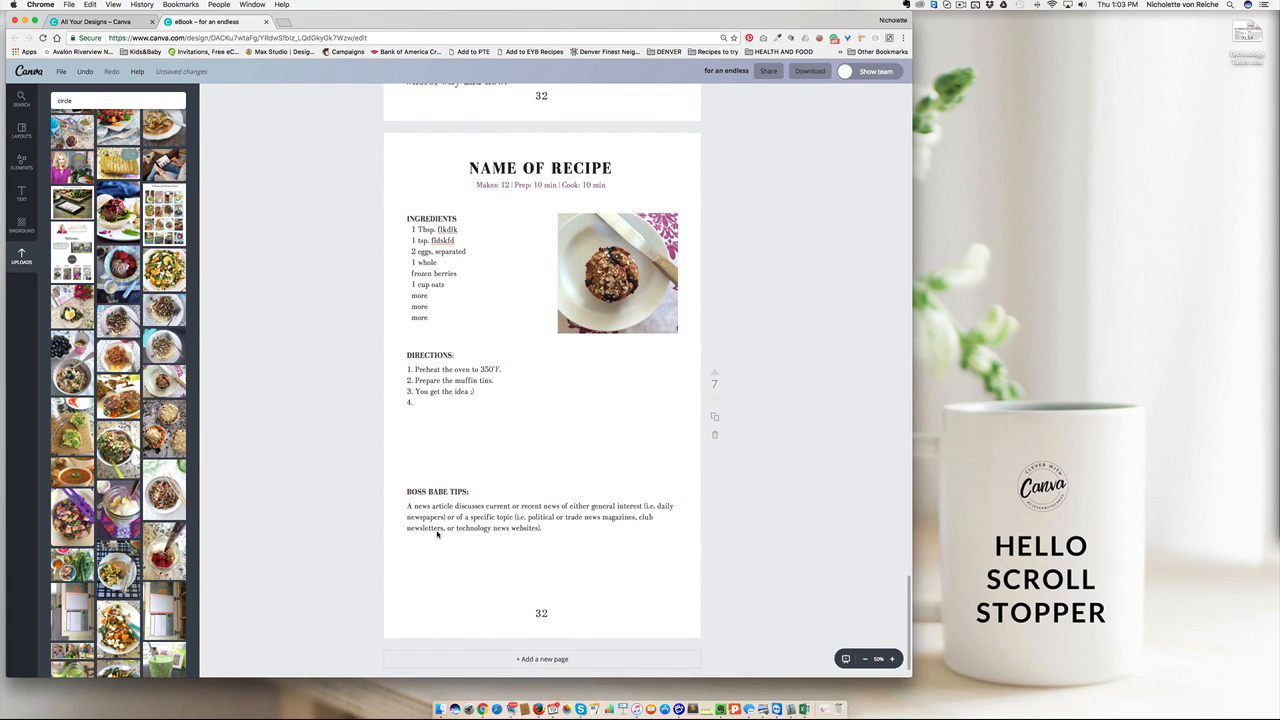
pyautogui.moveTo(620, 480)
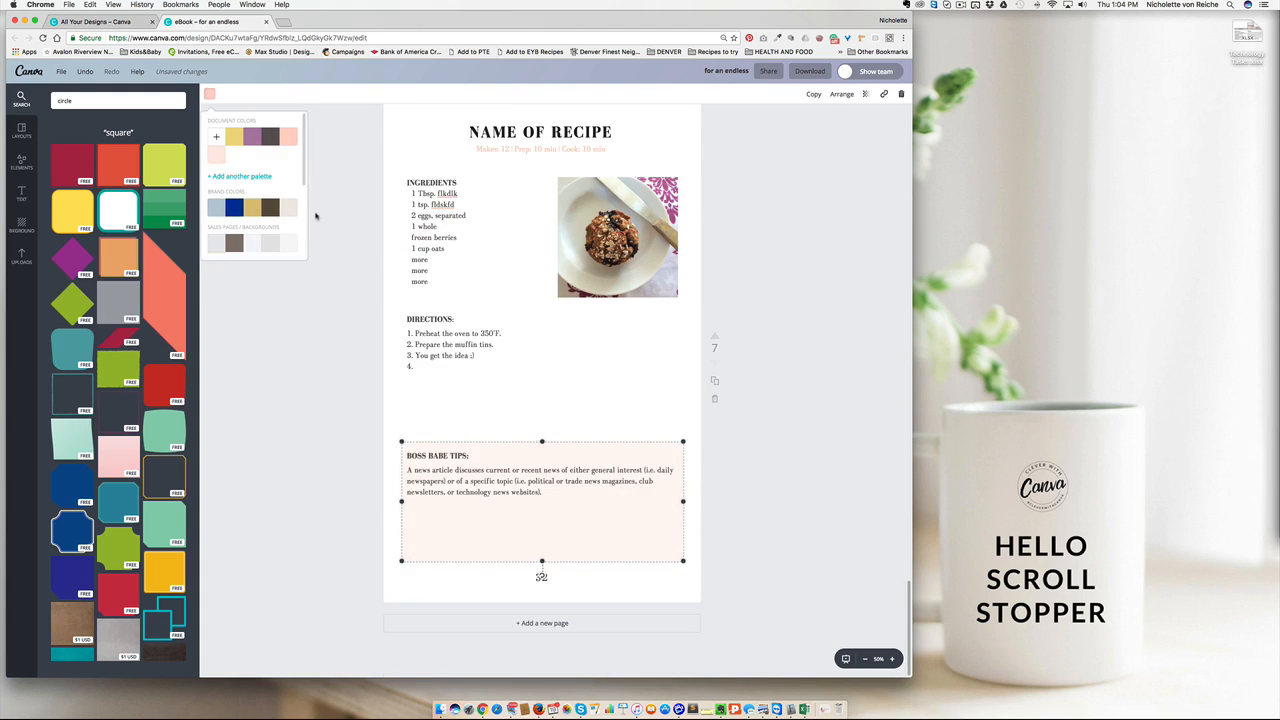
# Step: Switch to the finished 'Biz Babes Guide to Eating for Energy' design
pyautogui.scroll(-3)
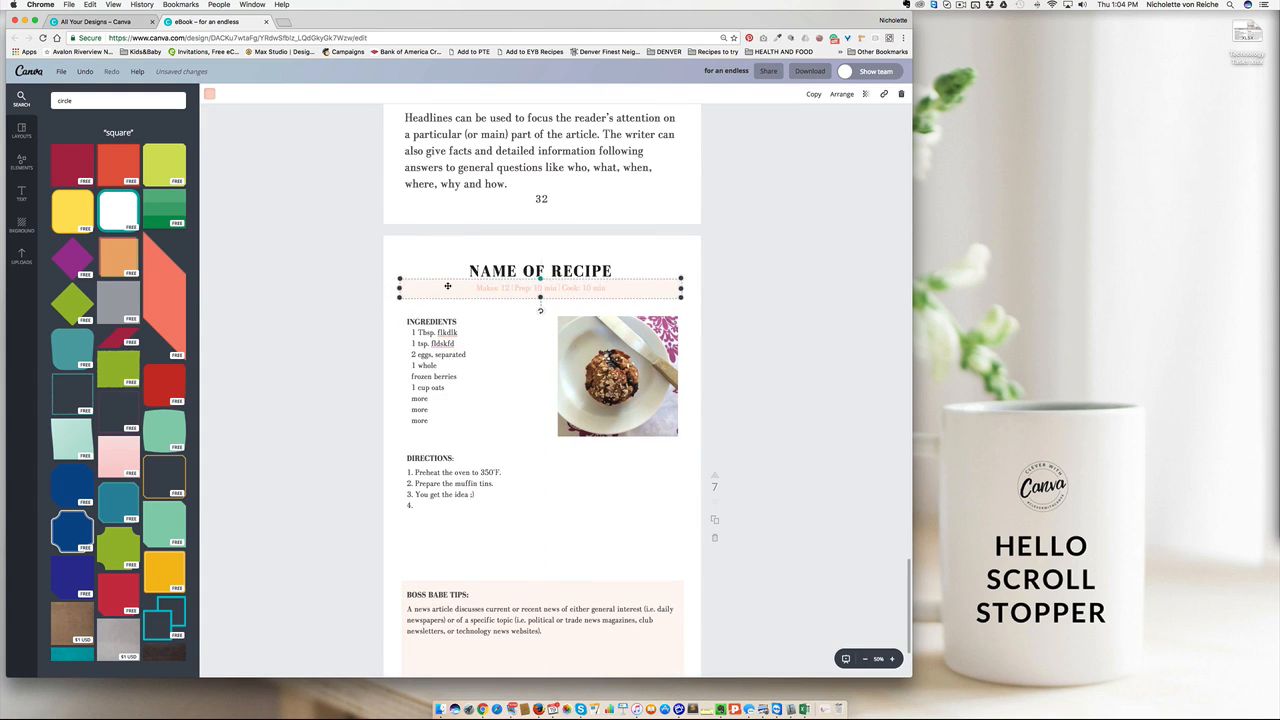
pyautogui.click(316, 94)
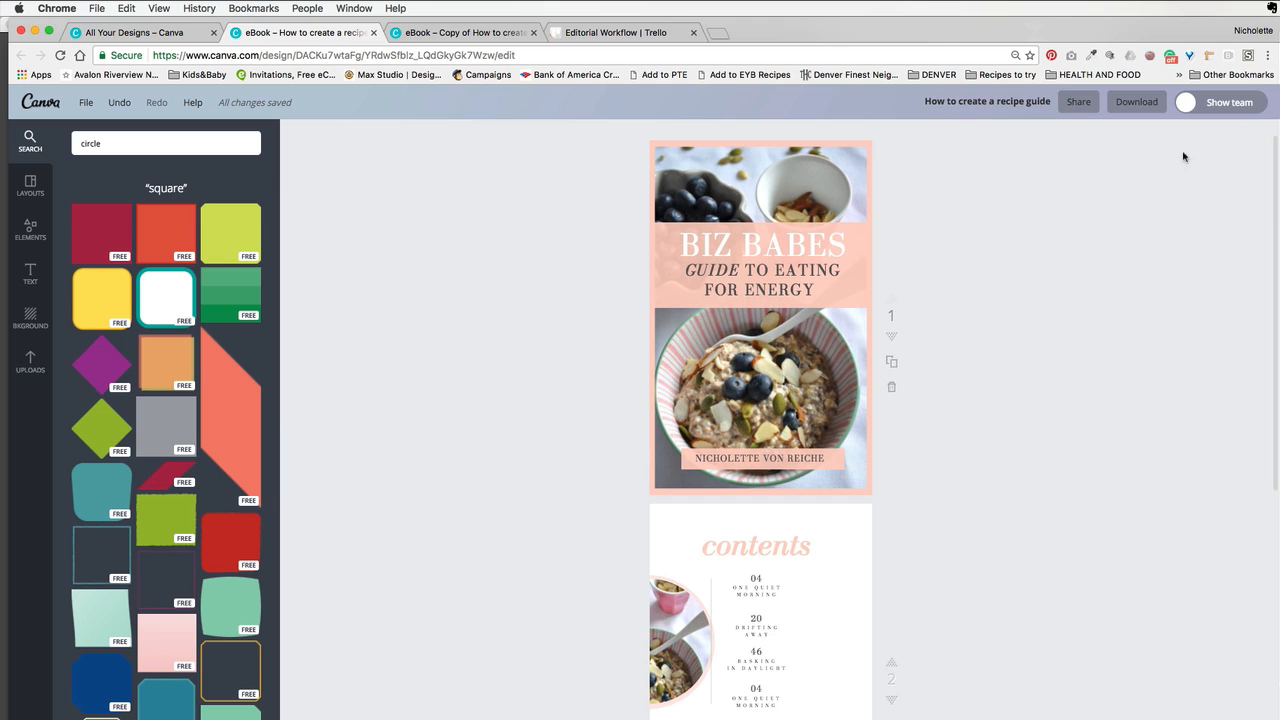
# Step: Recolour the cover's pink overlay and author name band to blue-grey
pyautogui.scroll(-3)
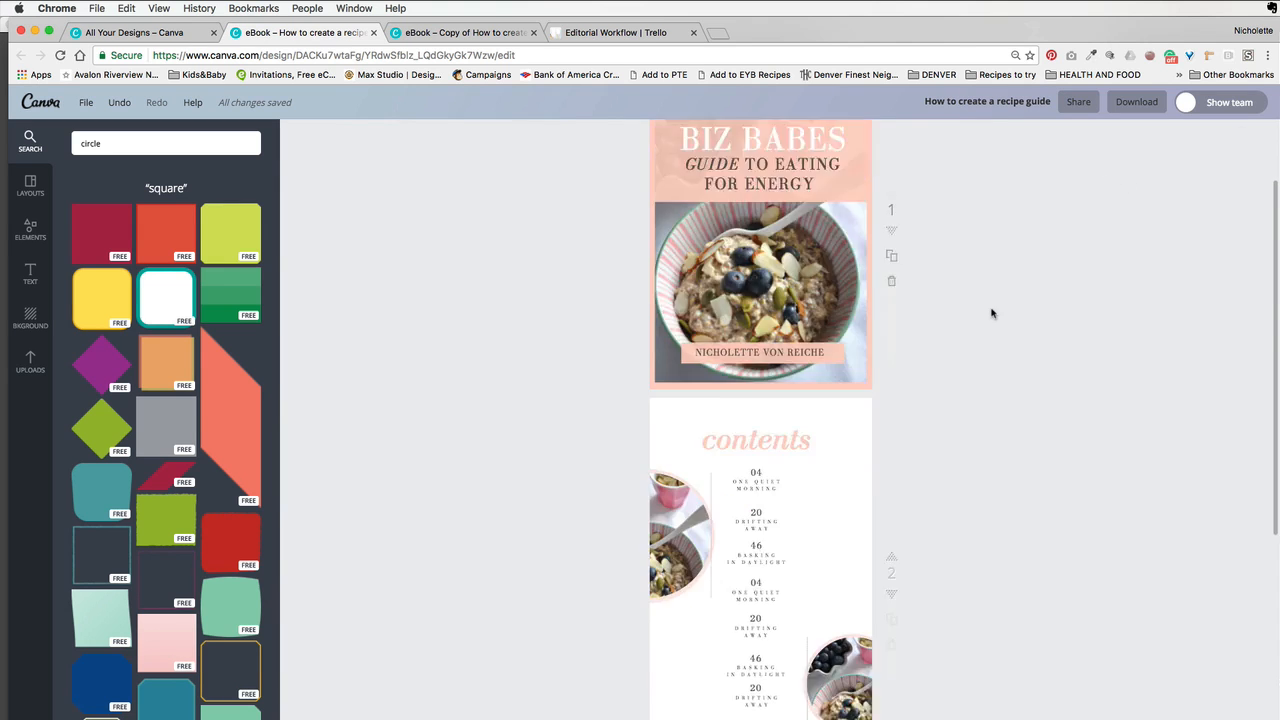
pyautogui.scroll(-3)
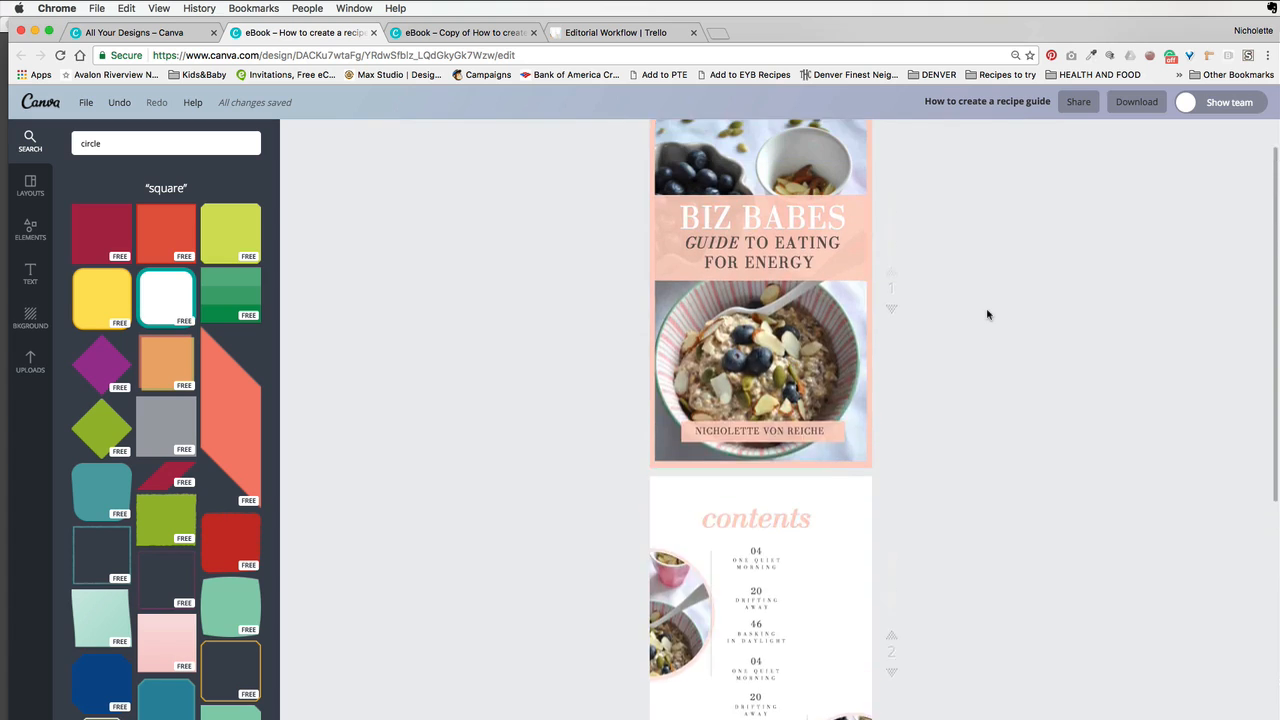
pyautogui.click(760, 290)
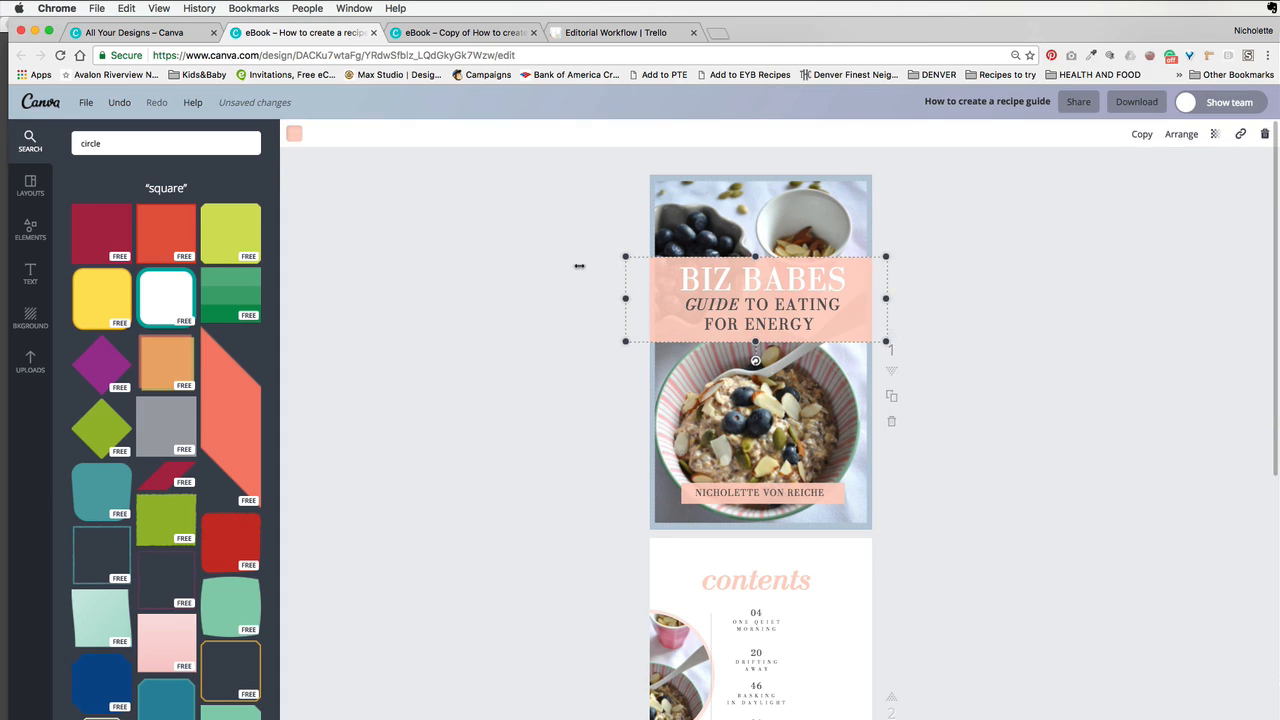
pyautogui.scroll(-3)
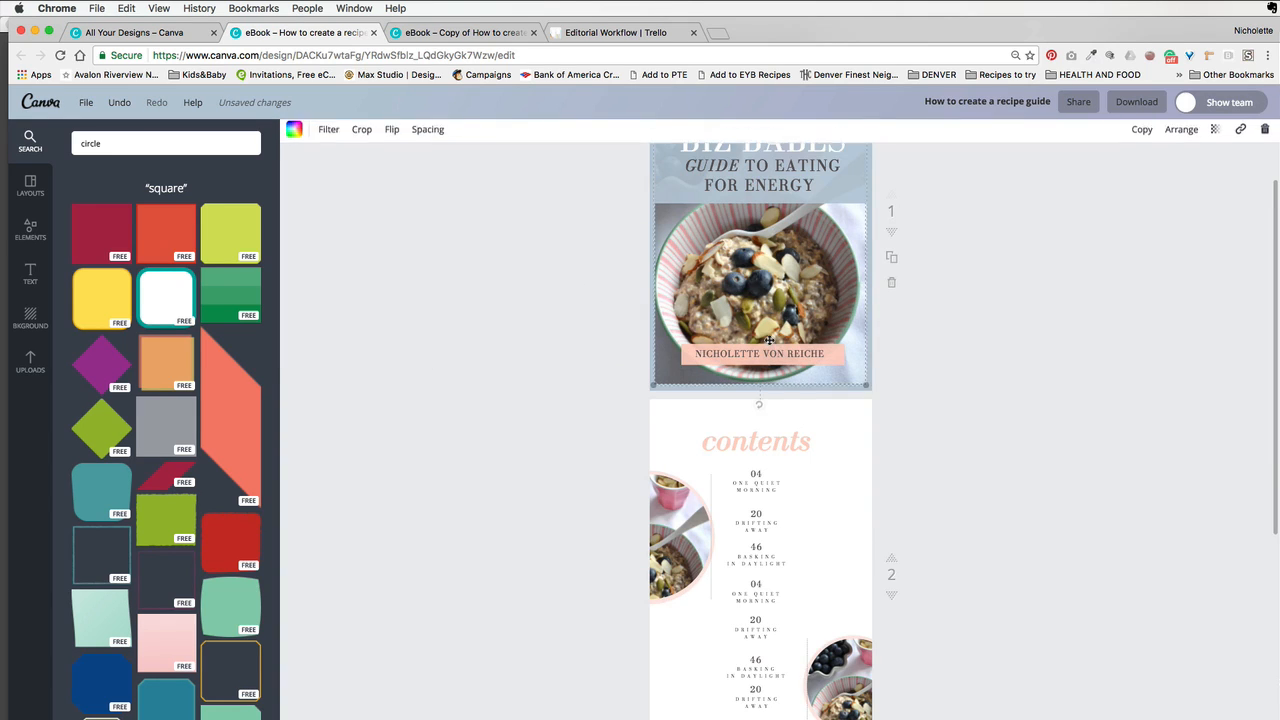
pyautogui.click(294, 132)
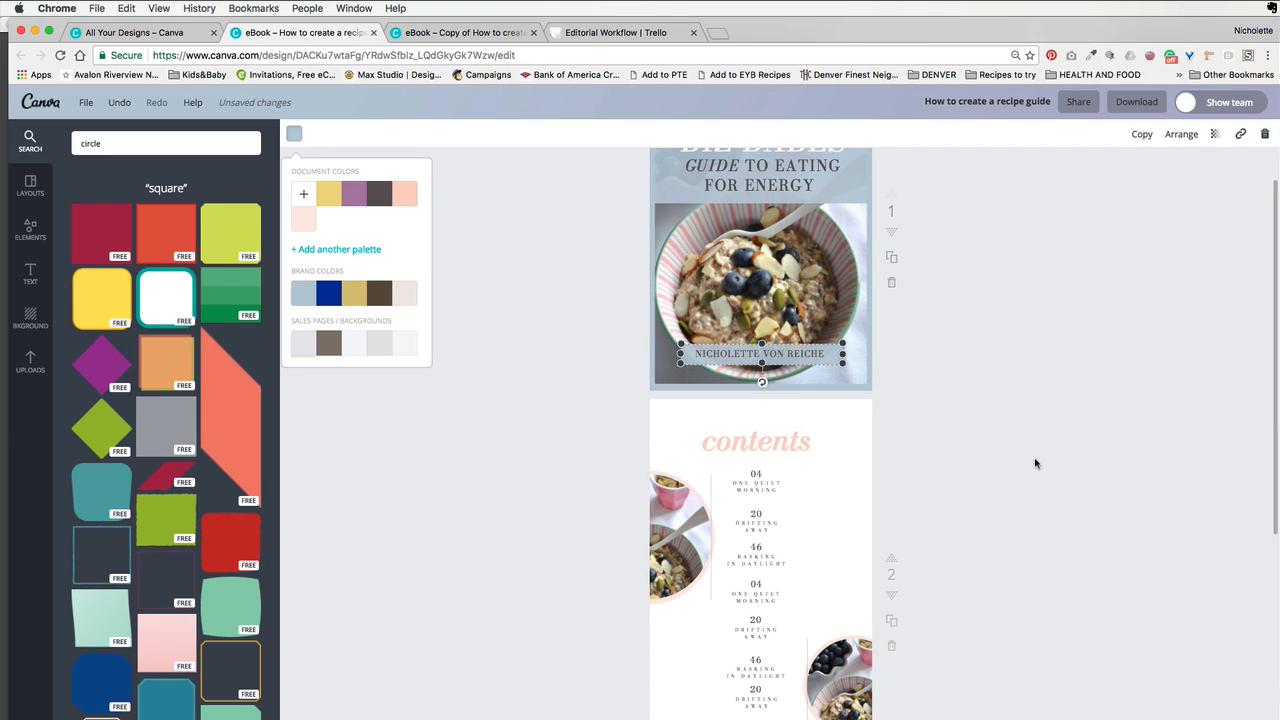
# Step: Recolour the contents heading to blue-grey
pyautogui.click(756, 442)
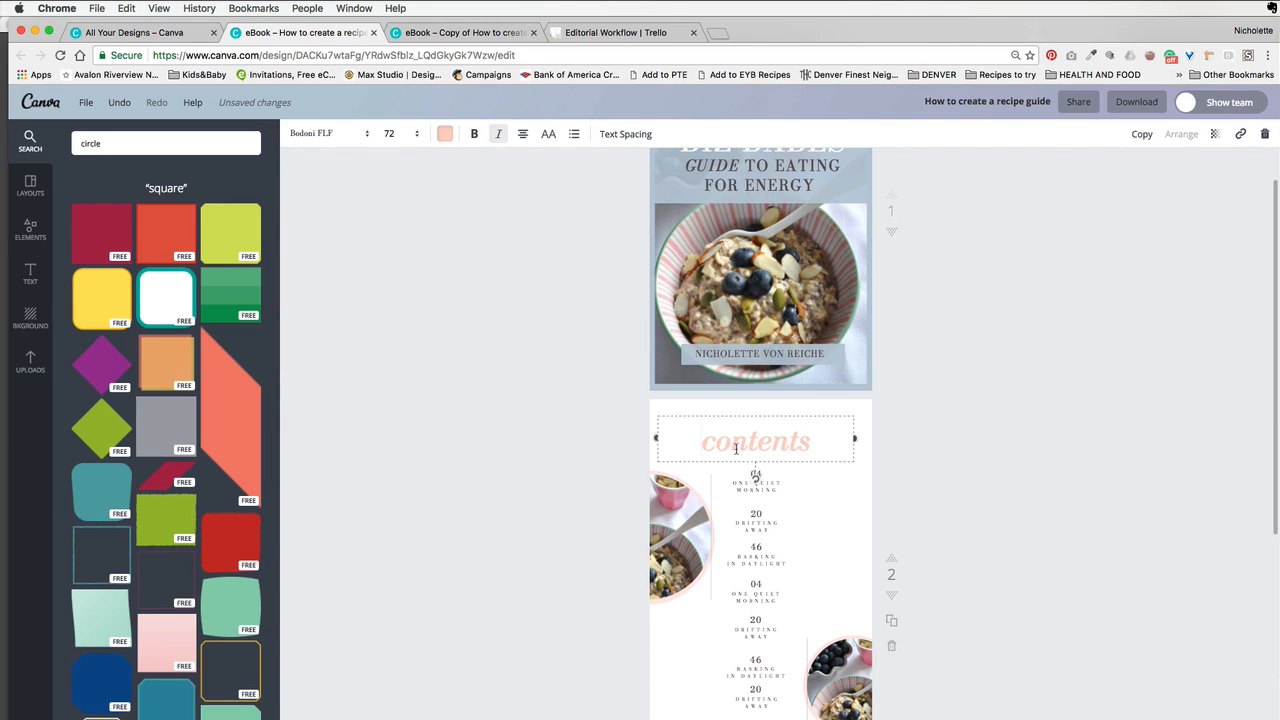
pyautogui.click(444, 132)
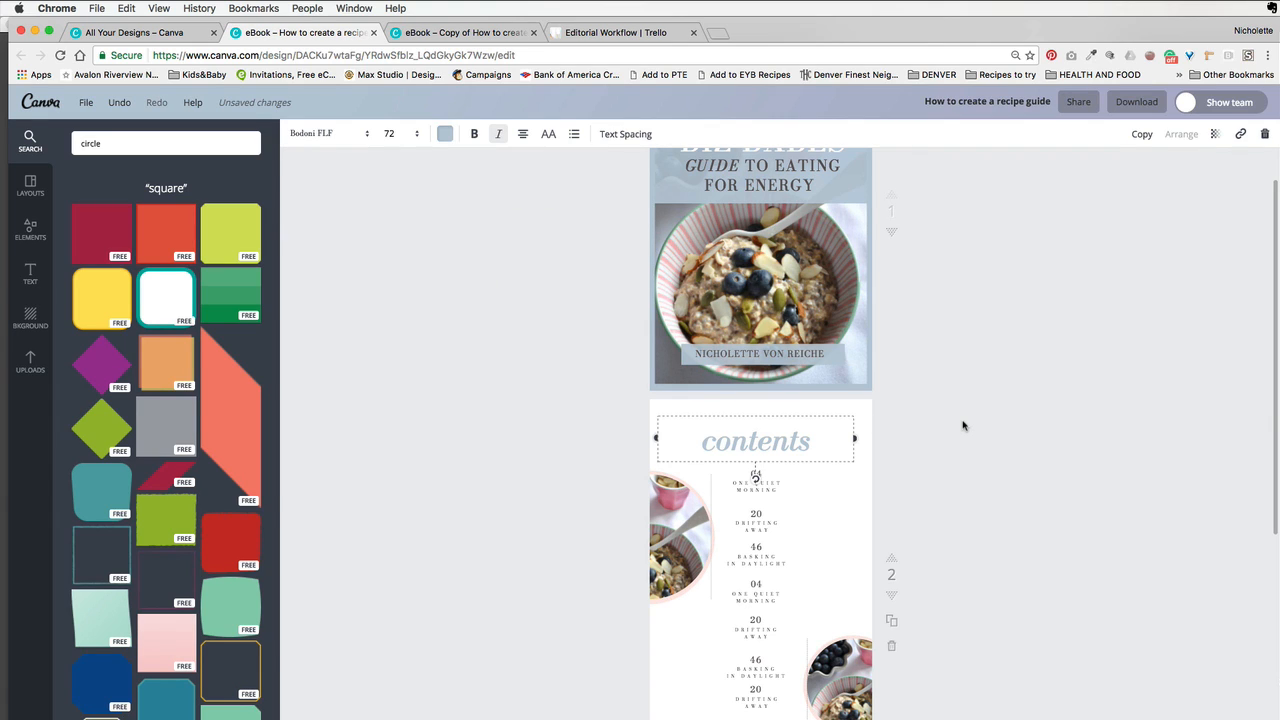
pyautogui.moveTo(900, 464)
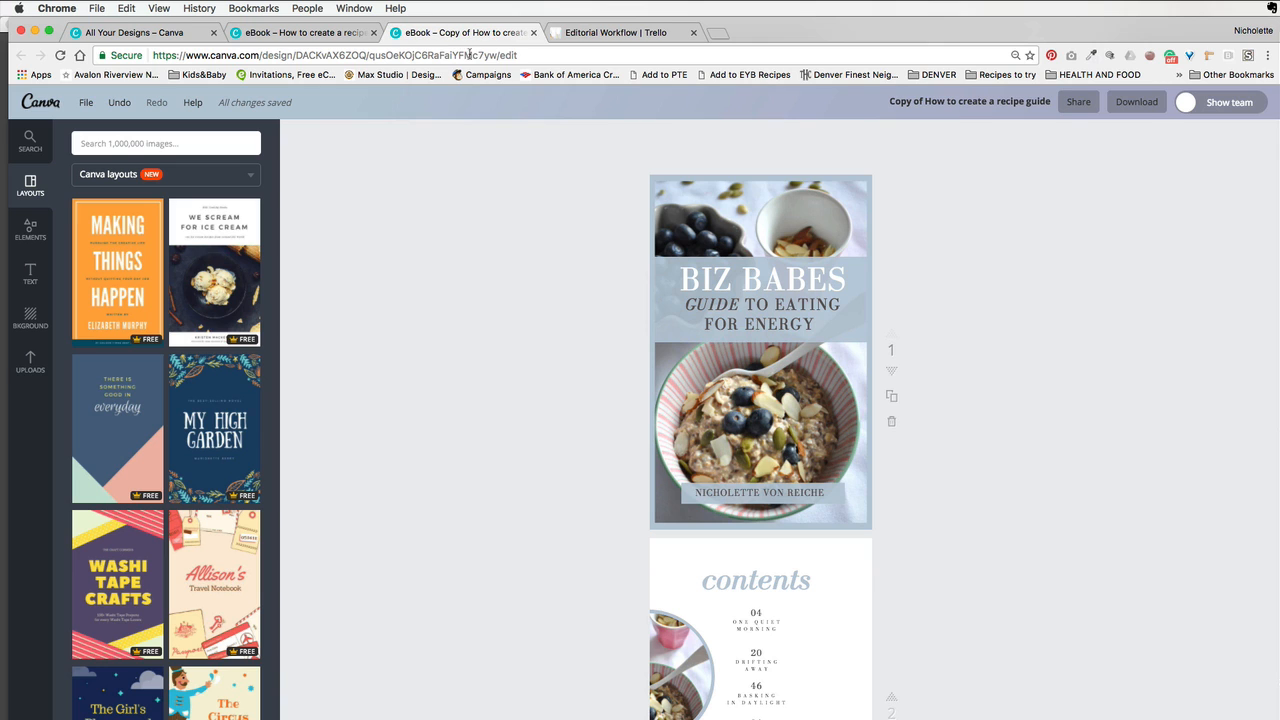
pyautogui.scroll(-3)
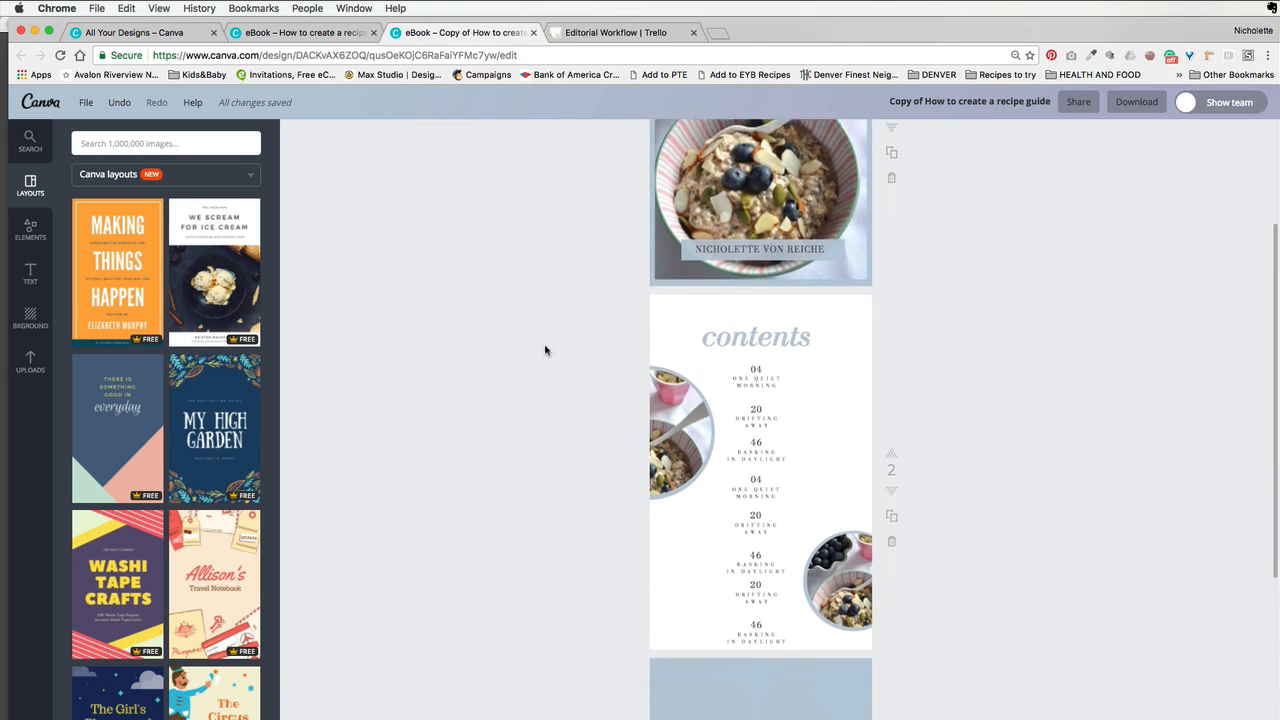
pyautogui.scroll(-3)
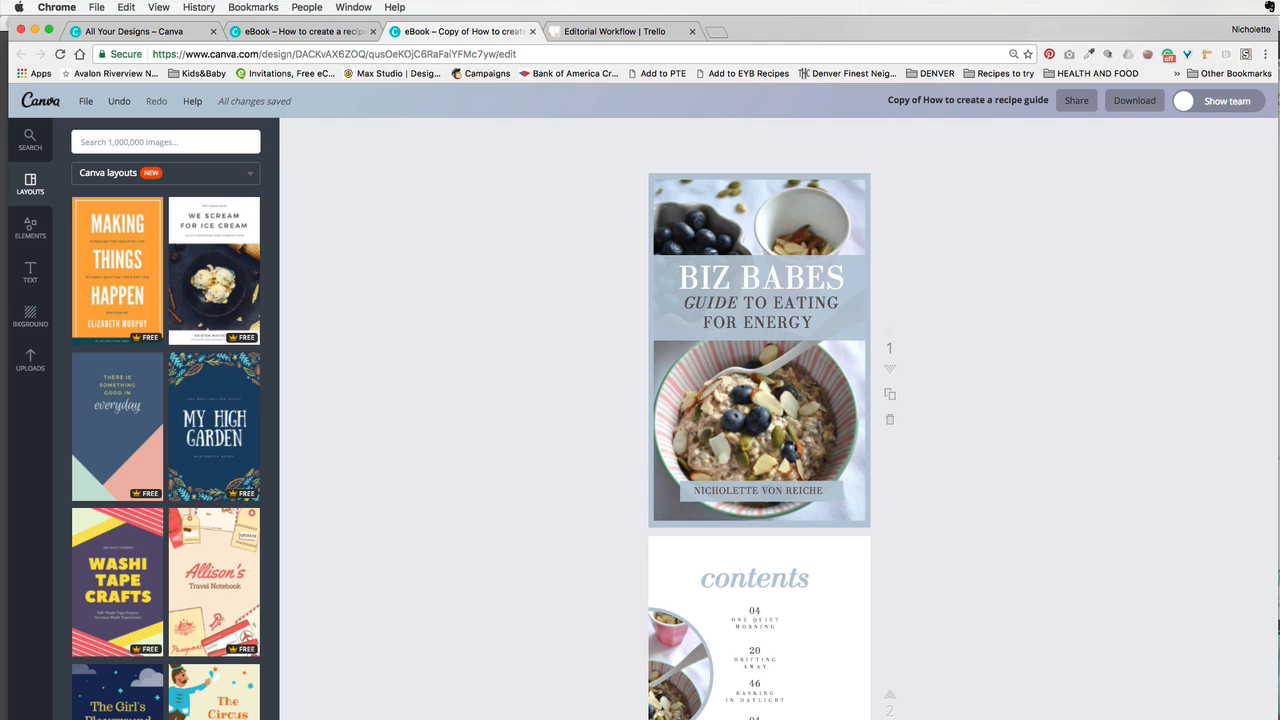
pyautogui.moveTo(1224, 204)
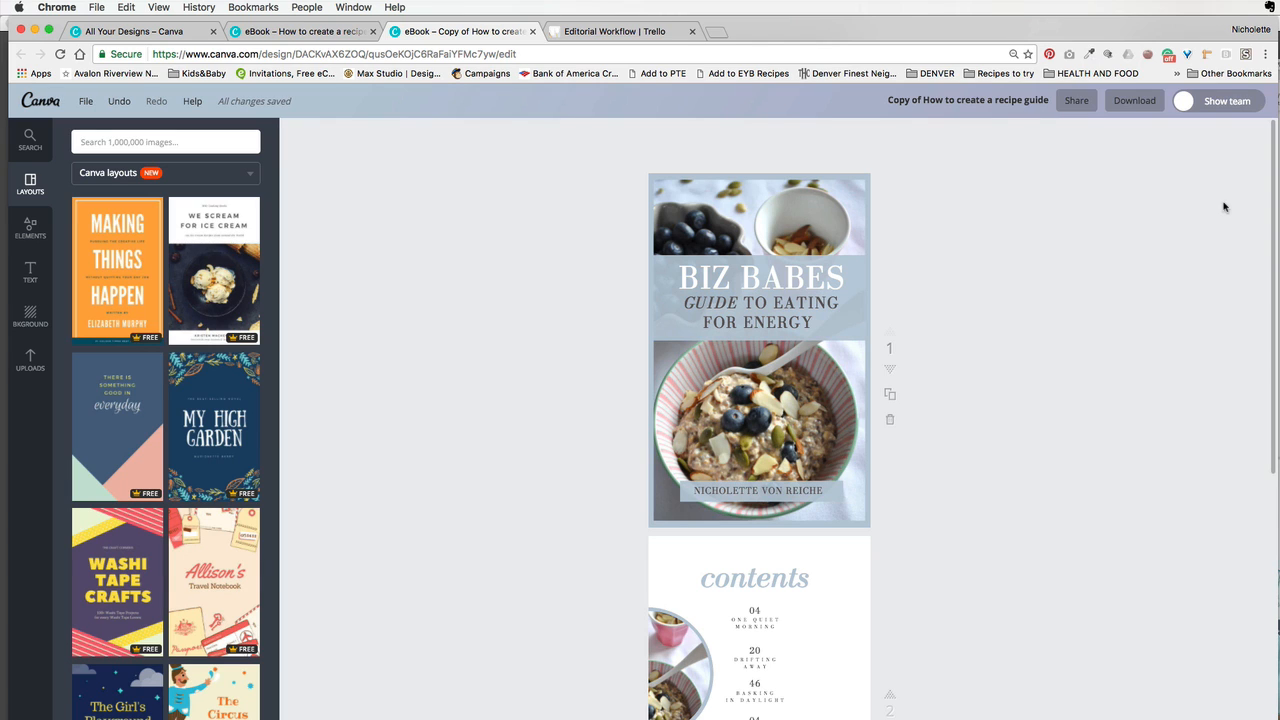
pyautogui.scroll(-3)
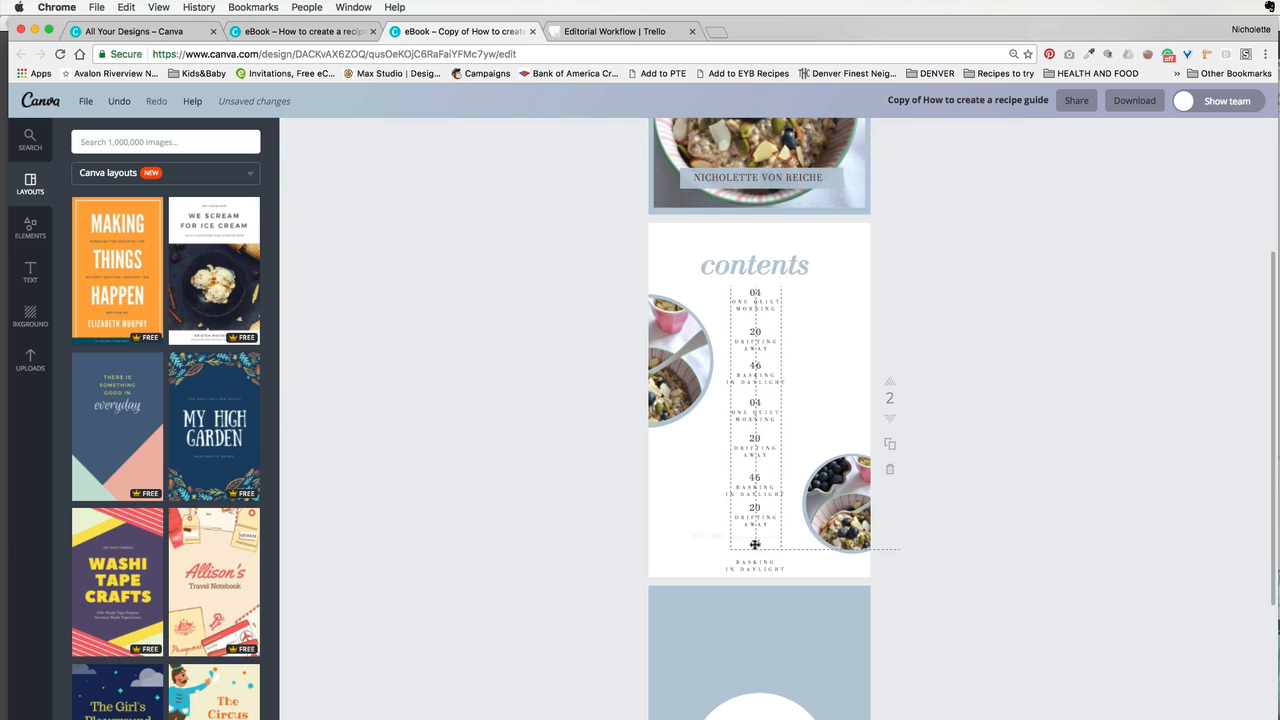
pyautogui.scroll(-3)
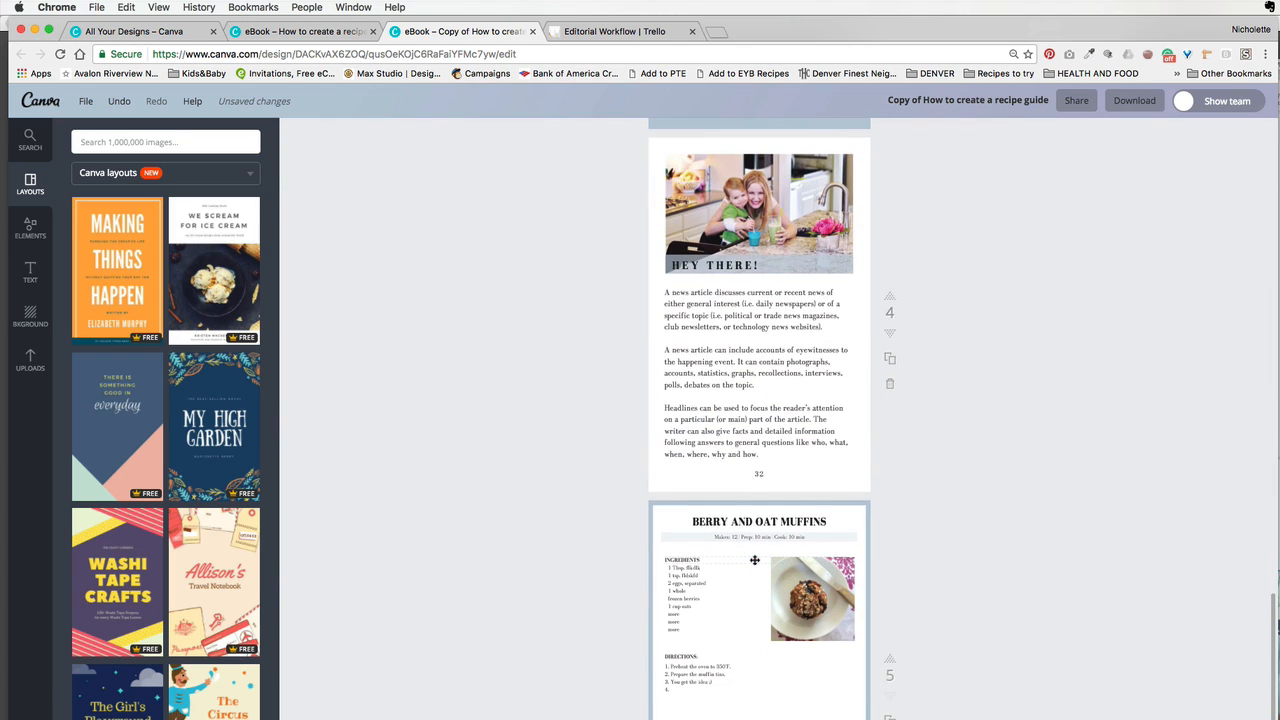
pyautogui.scroll(-3)
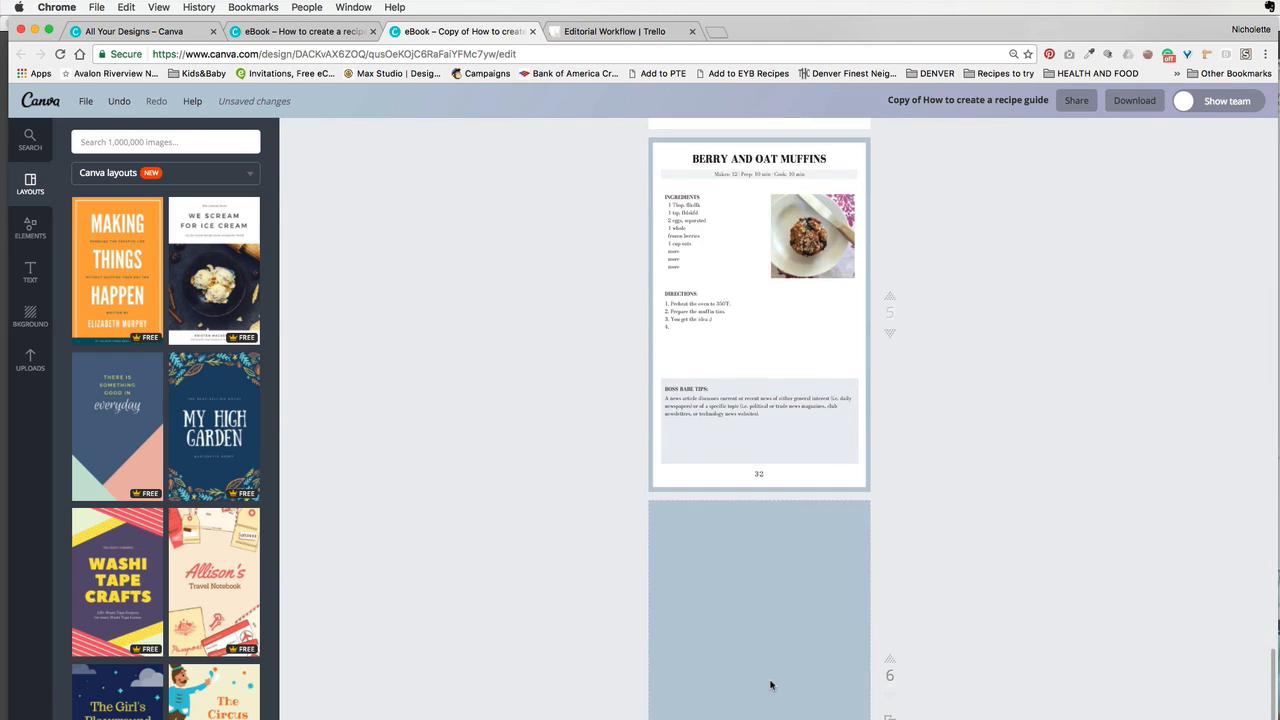
pyautogui.scroll(-3)
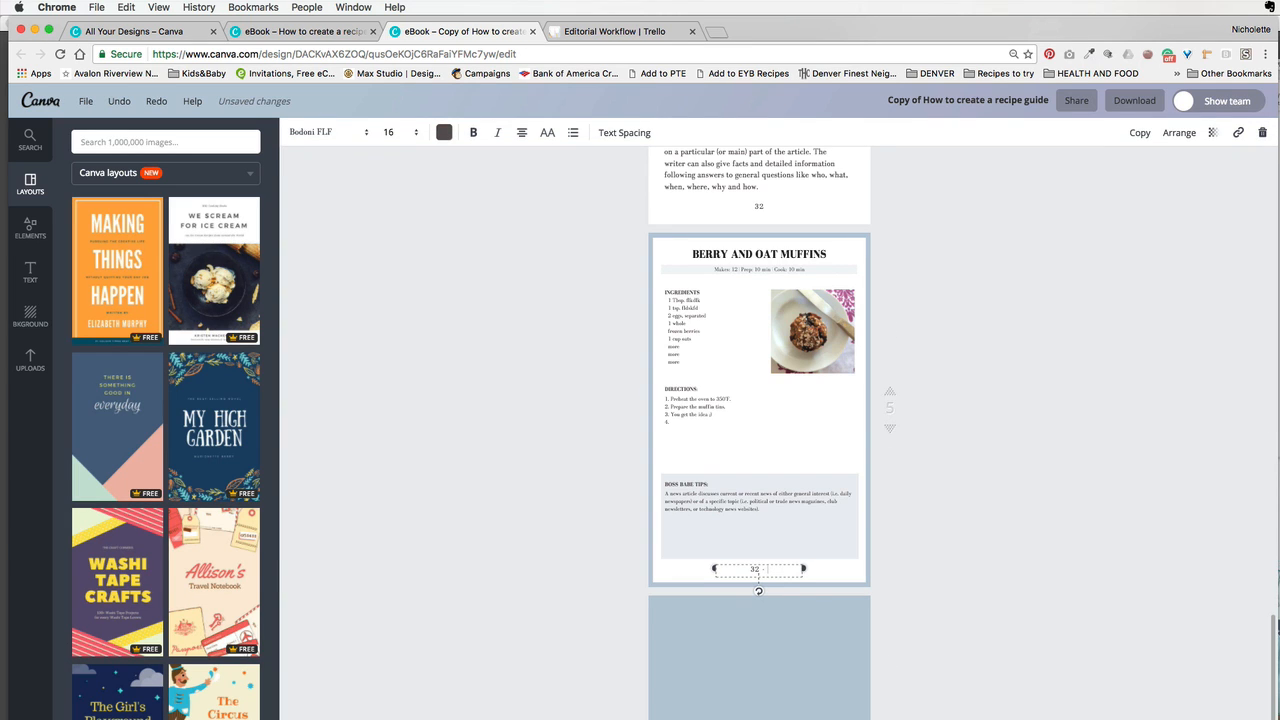
pyautogui.click(756, 568)
pyautogui.write('NICHOLETTESTYLES.COM · ')
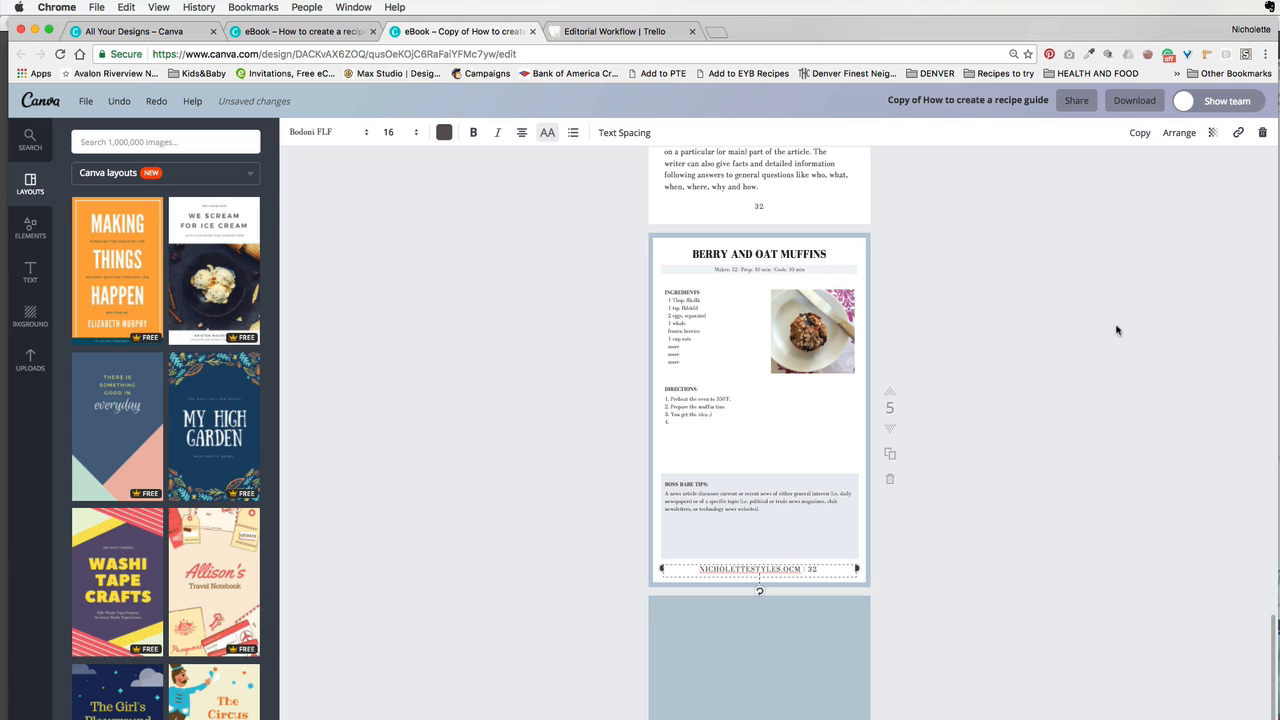
pyautogui.click(1238, 132)
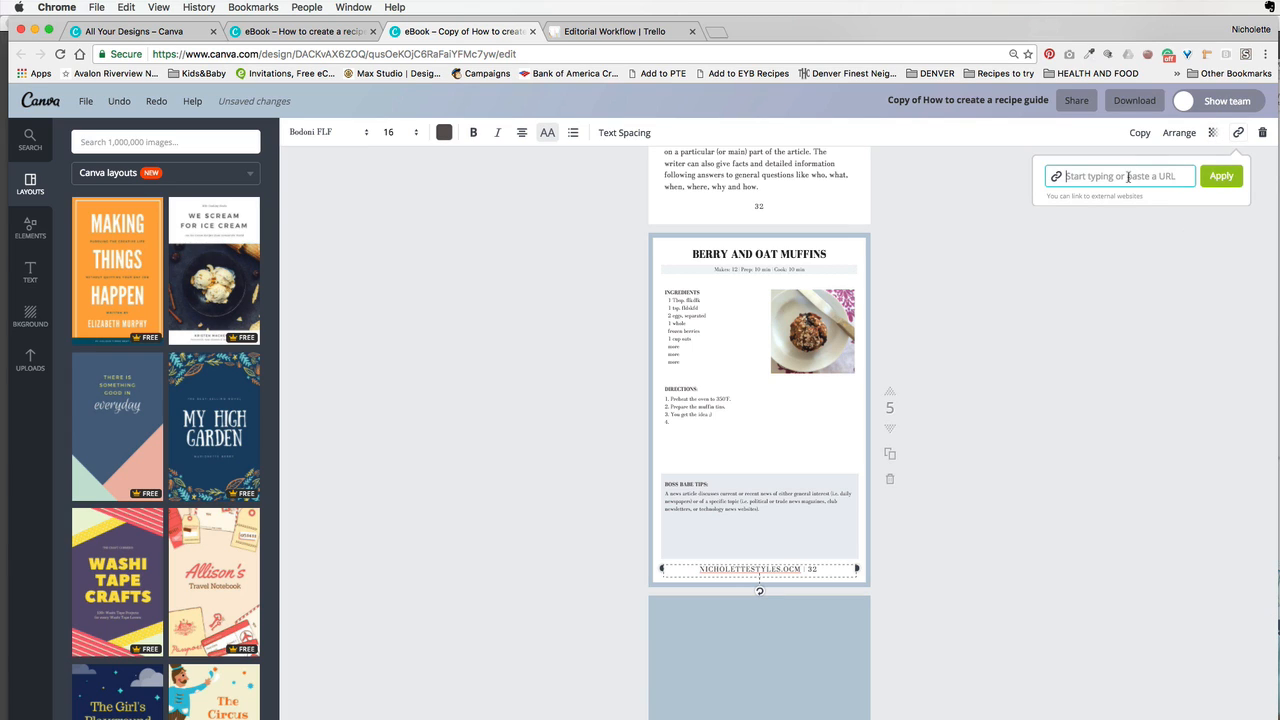
pyautogui.write('www.nicholettestyles.com')
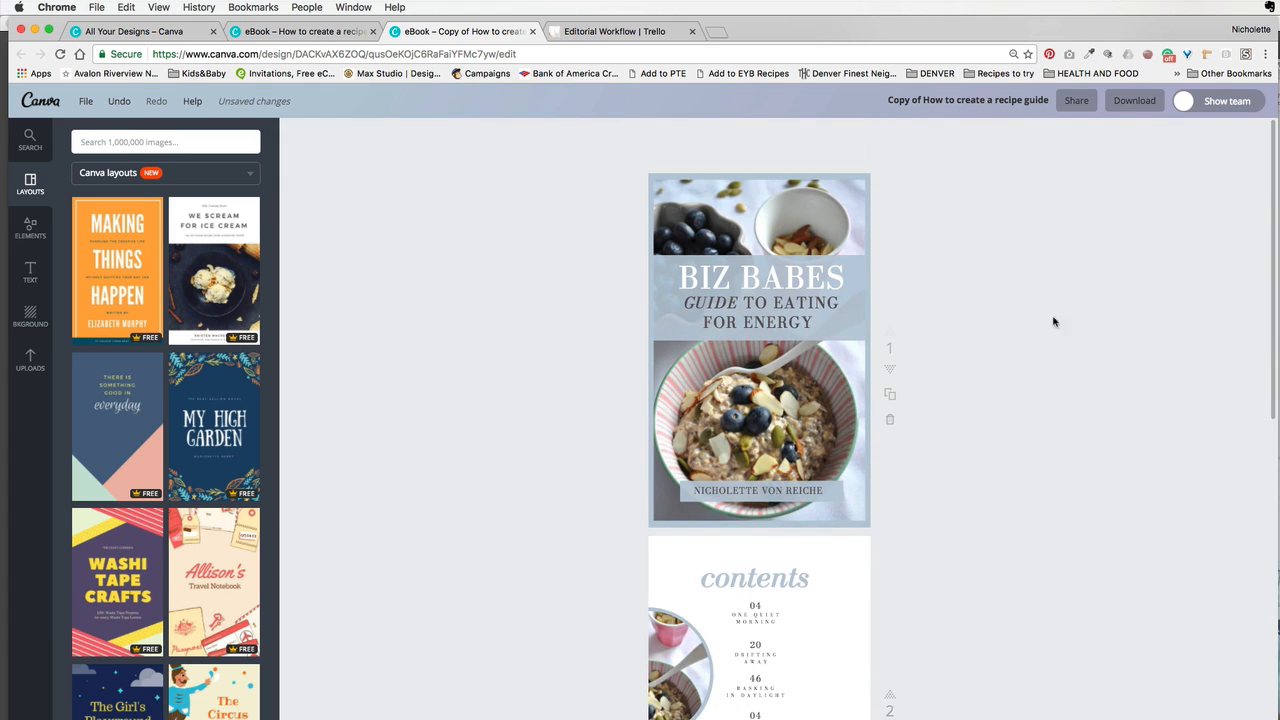
# Step: Download all pages of the eBook as a print PDF
pyautogui.click(1134, 100)
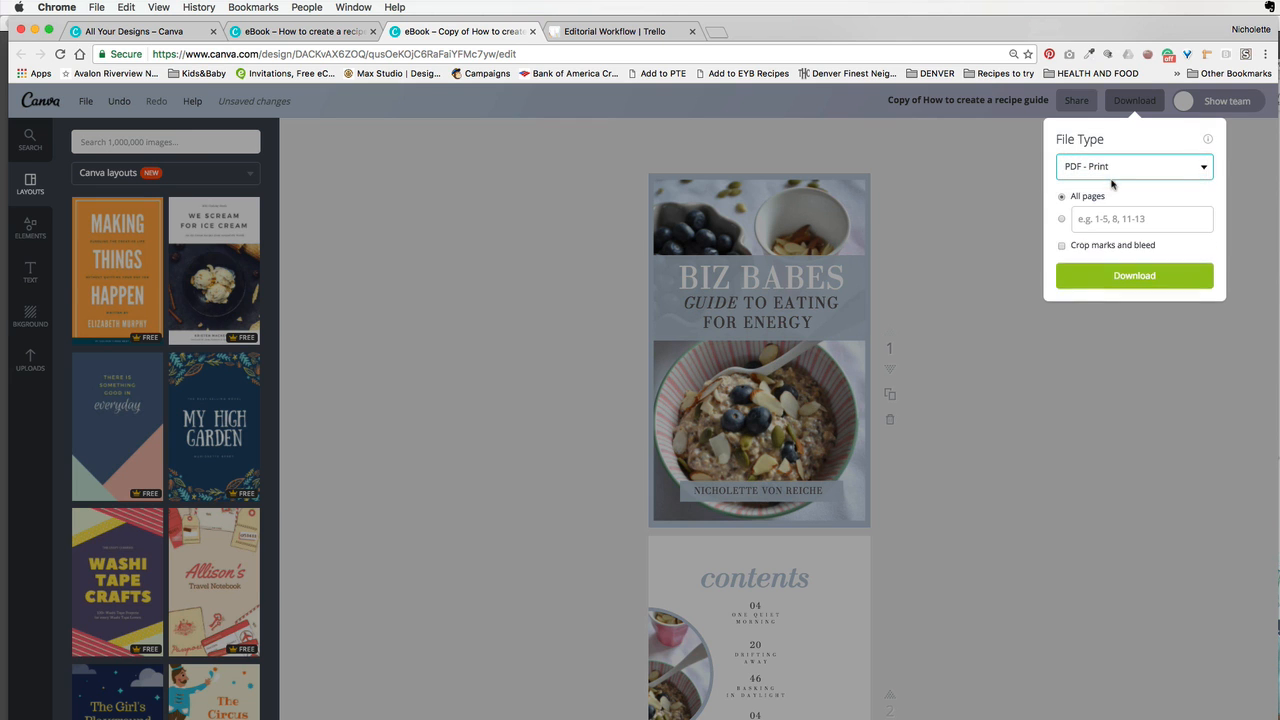
pyautogui.click(1134, 276)
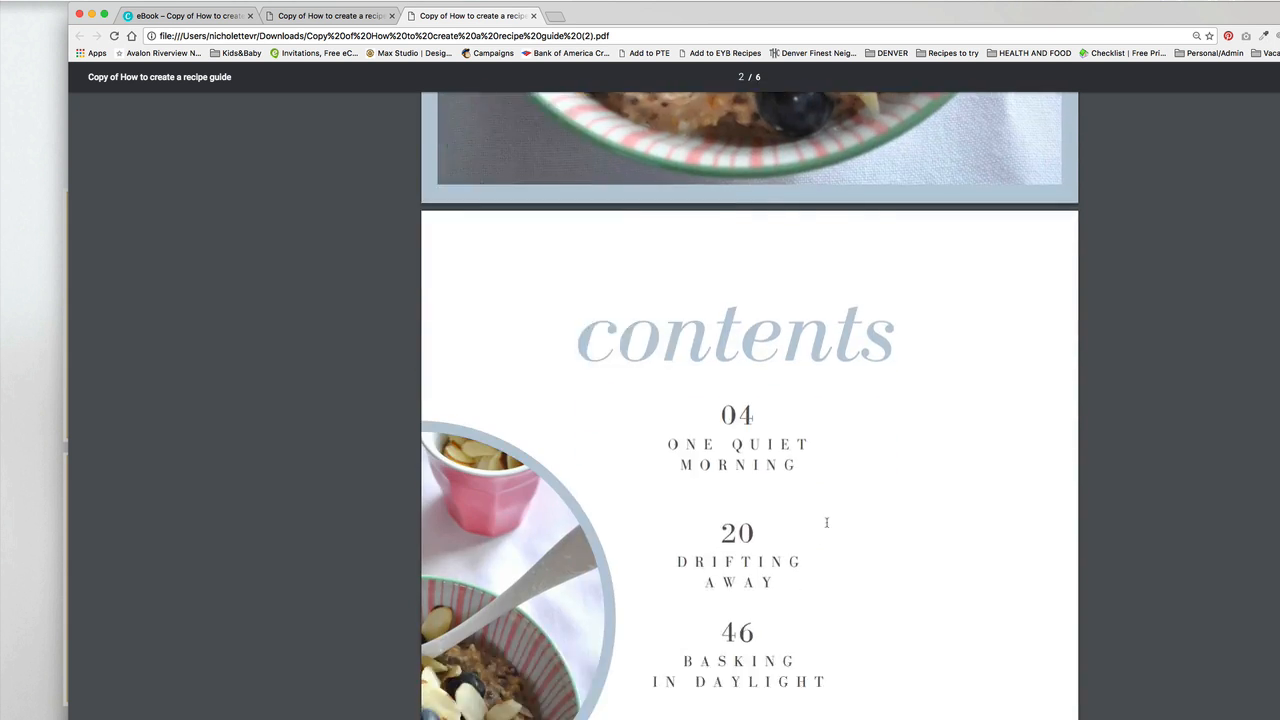
pyautogui.scroll(-3)
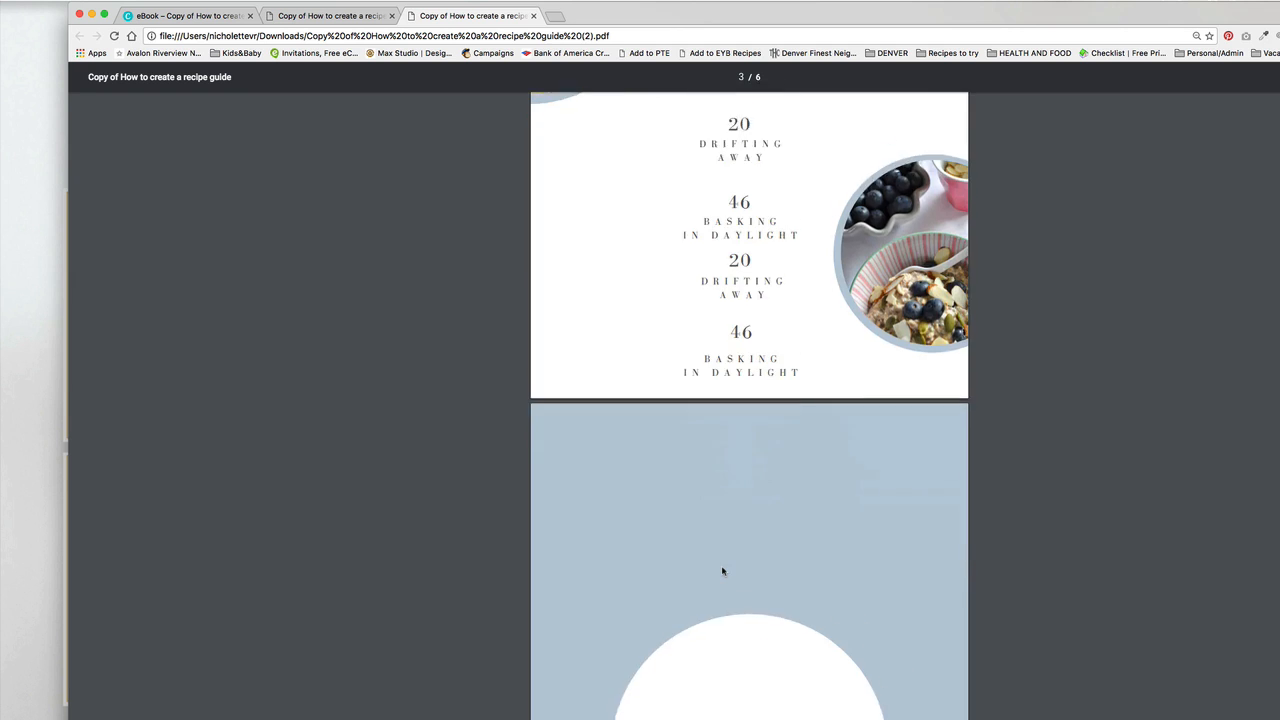
pyautogui.scroll(-3)
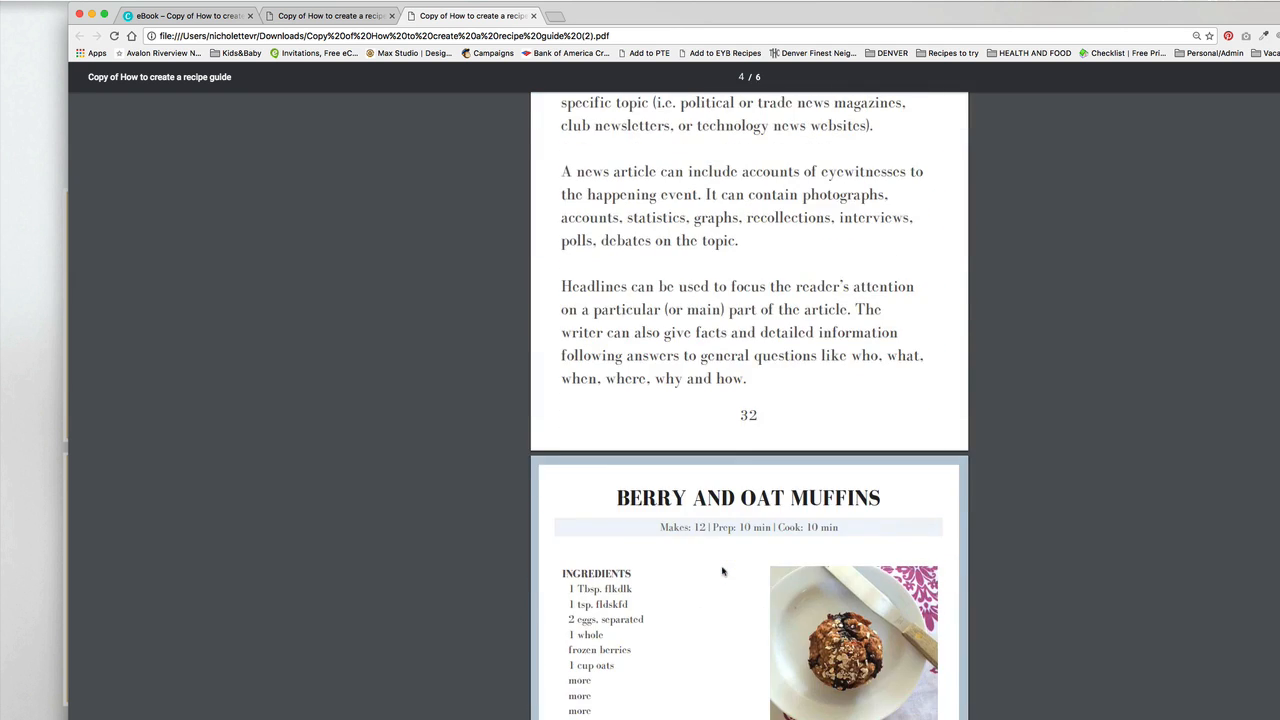
pyautogui.scroll(-3)
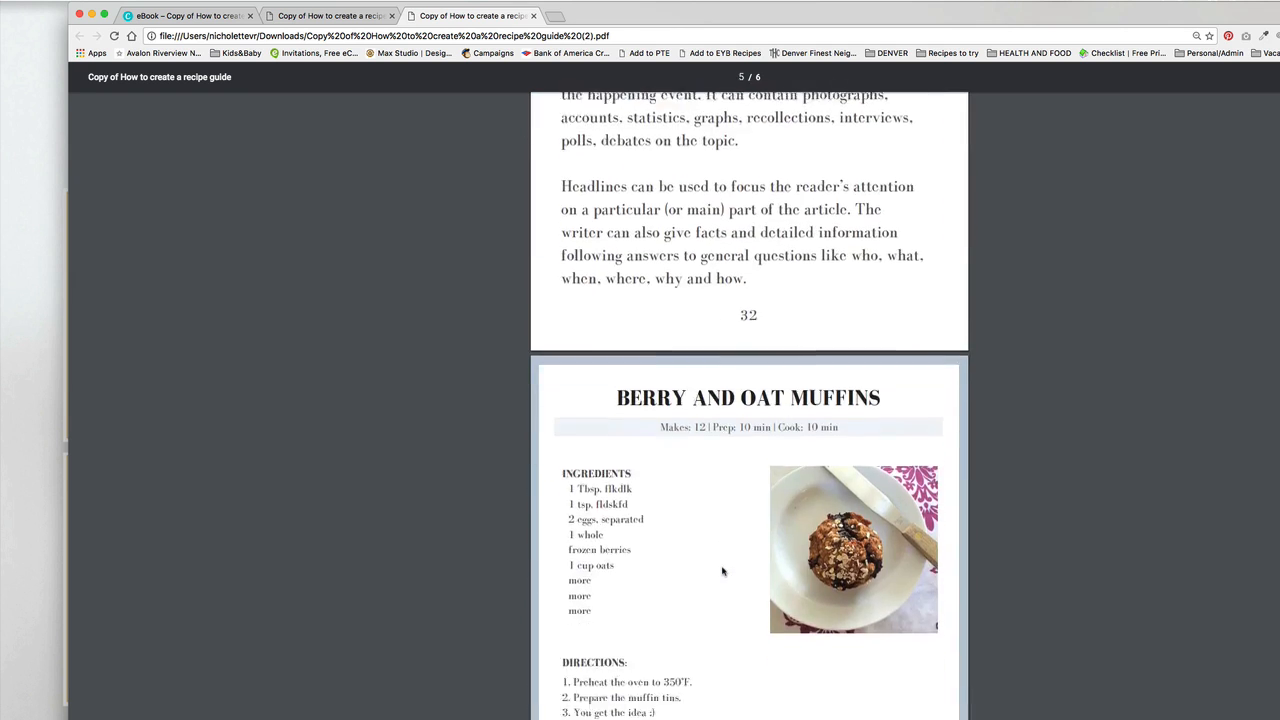